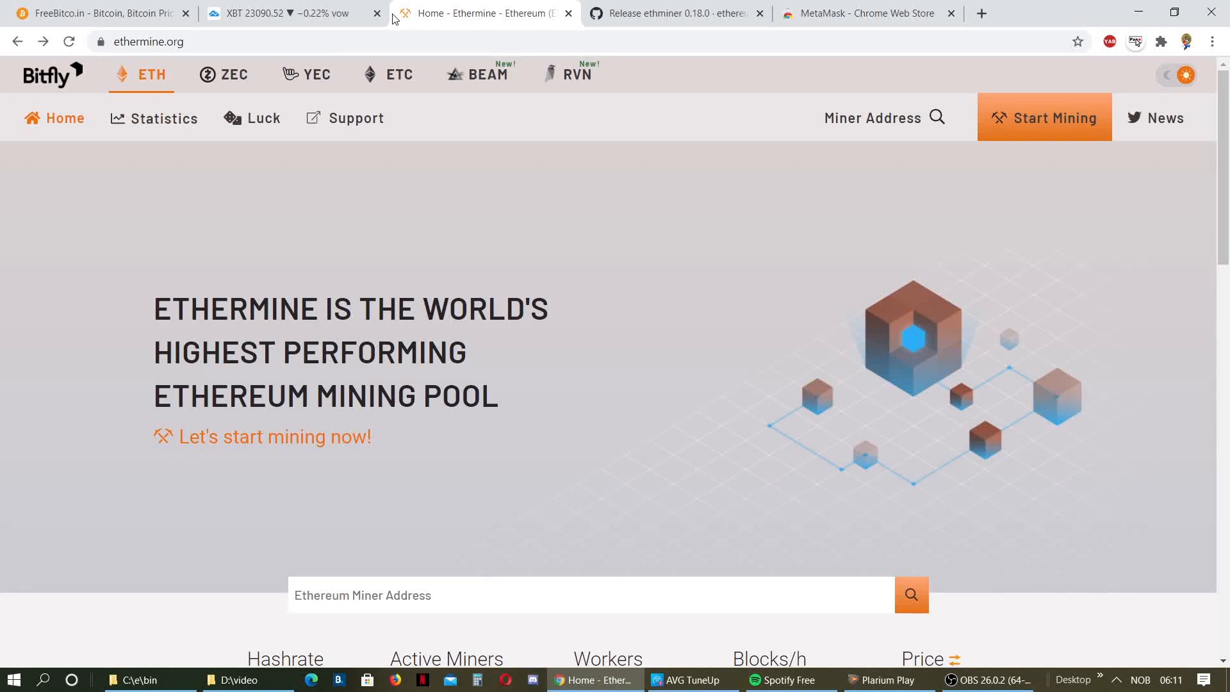
mouse_move(427, 195)
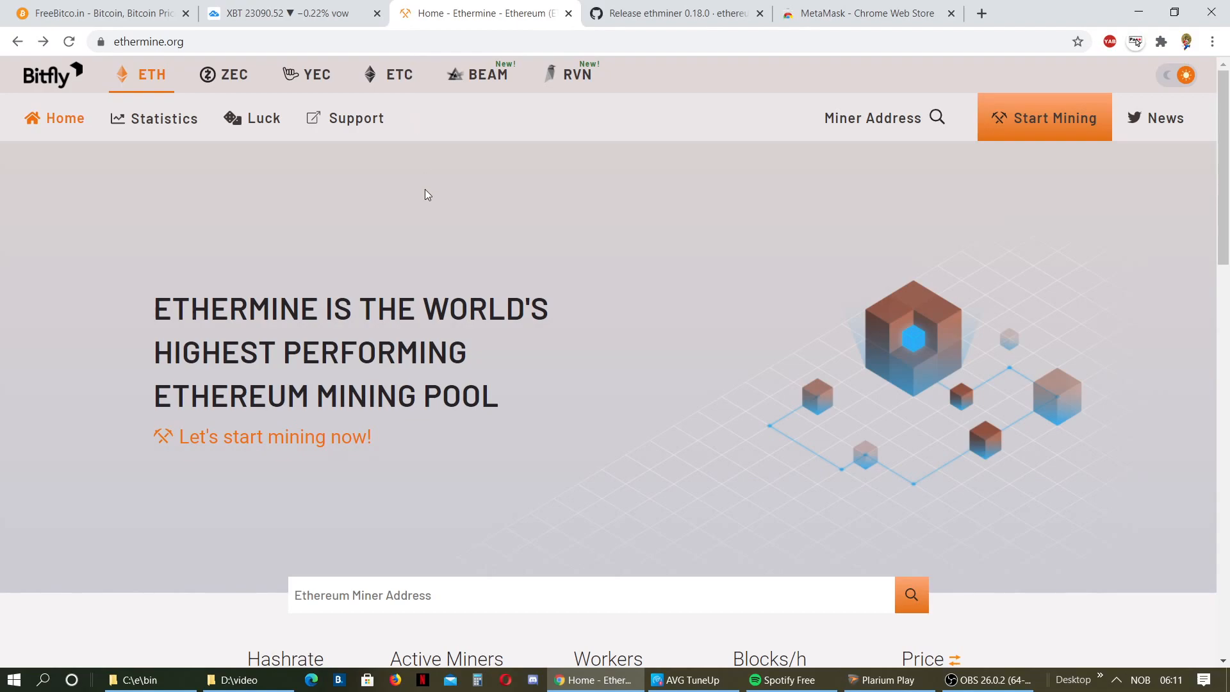
mouse_move(392, 235)
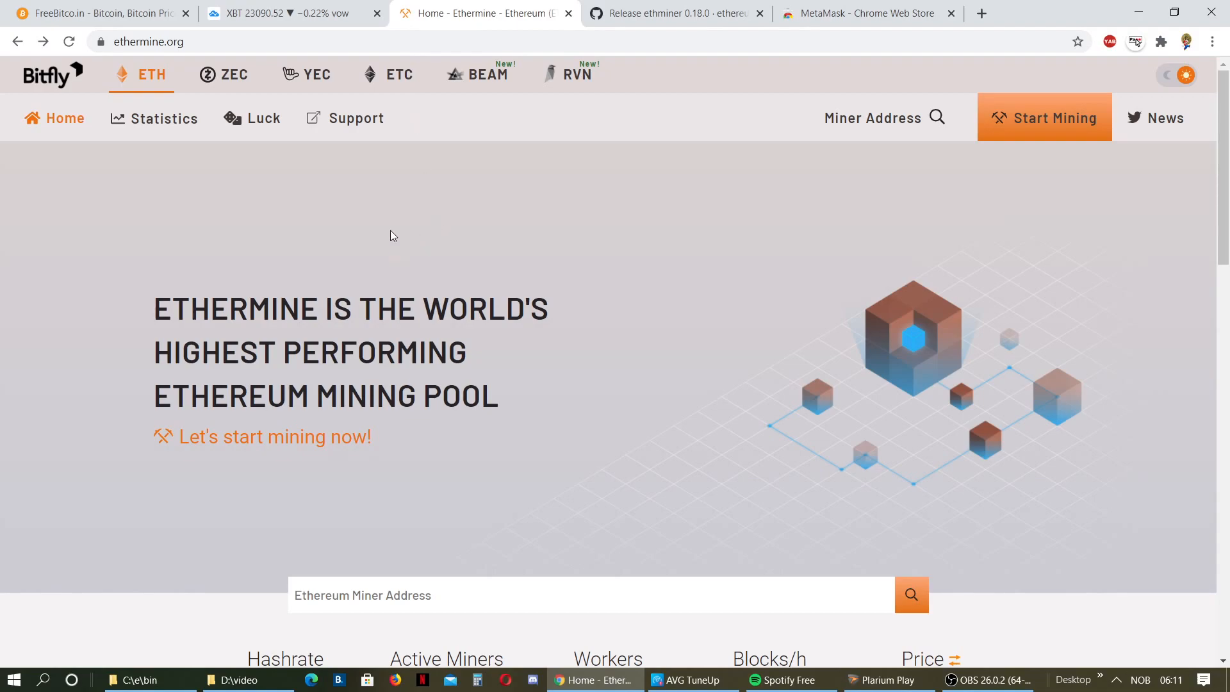
mouse_move(486, 265)
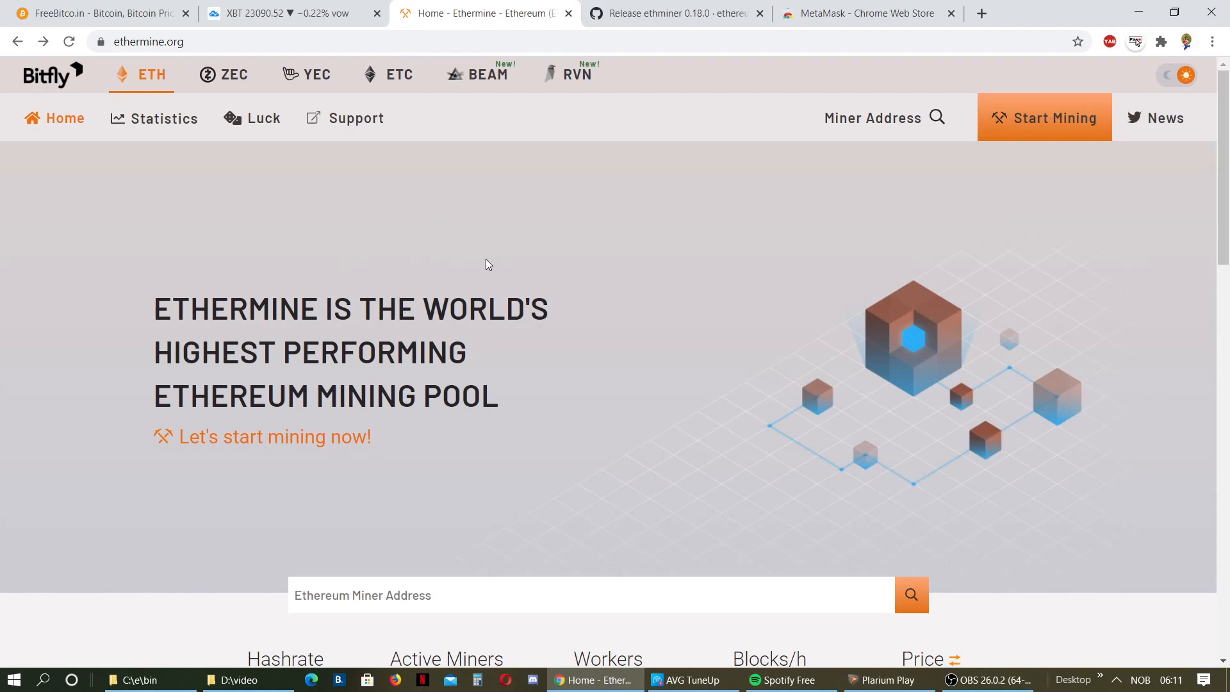
mouse_move(481, 244)
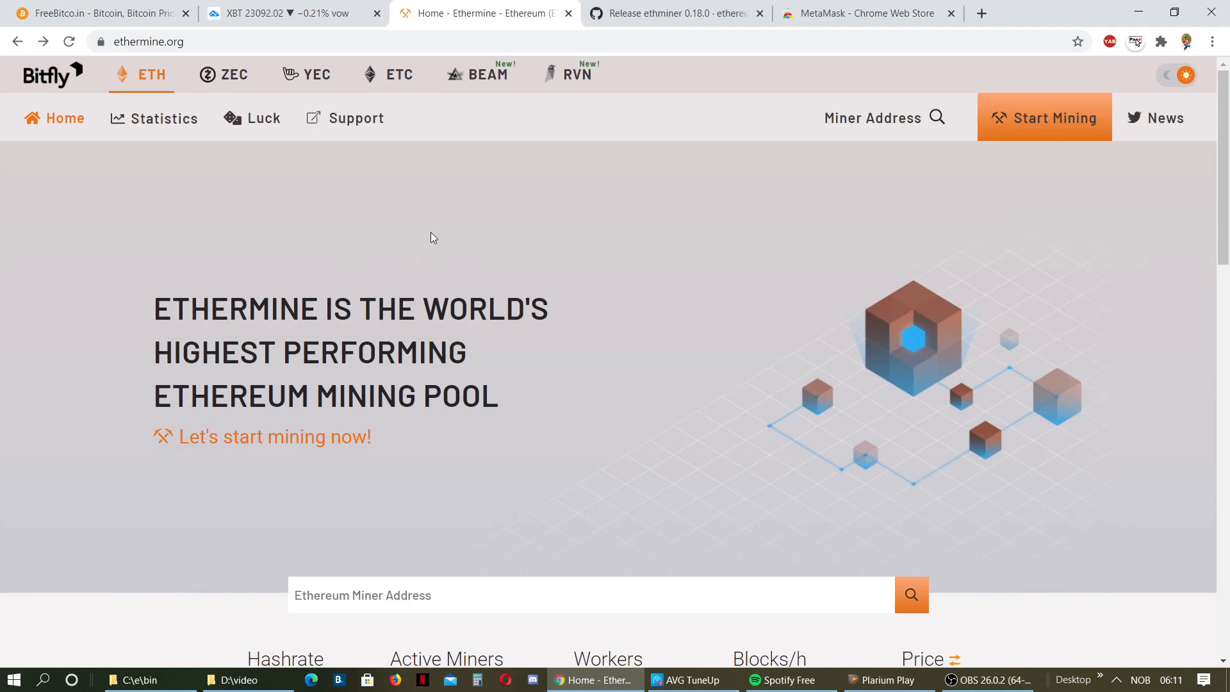
mouse_move(462, 220)
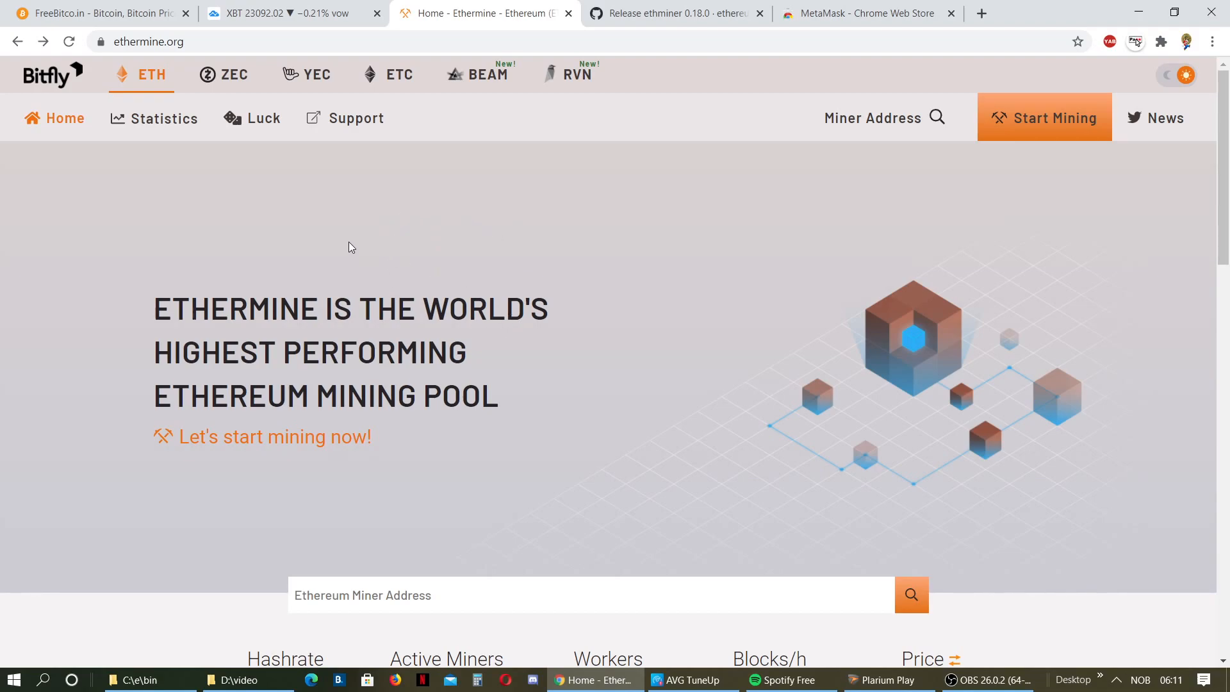
mouse_move(293, 223)
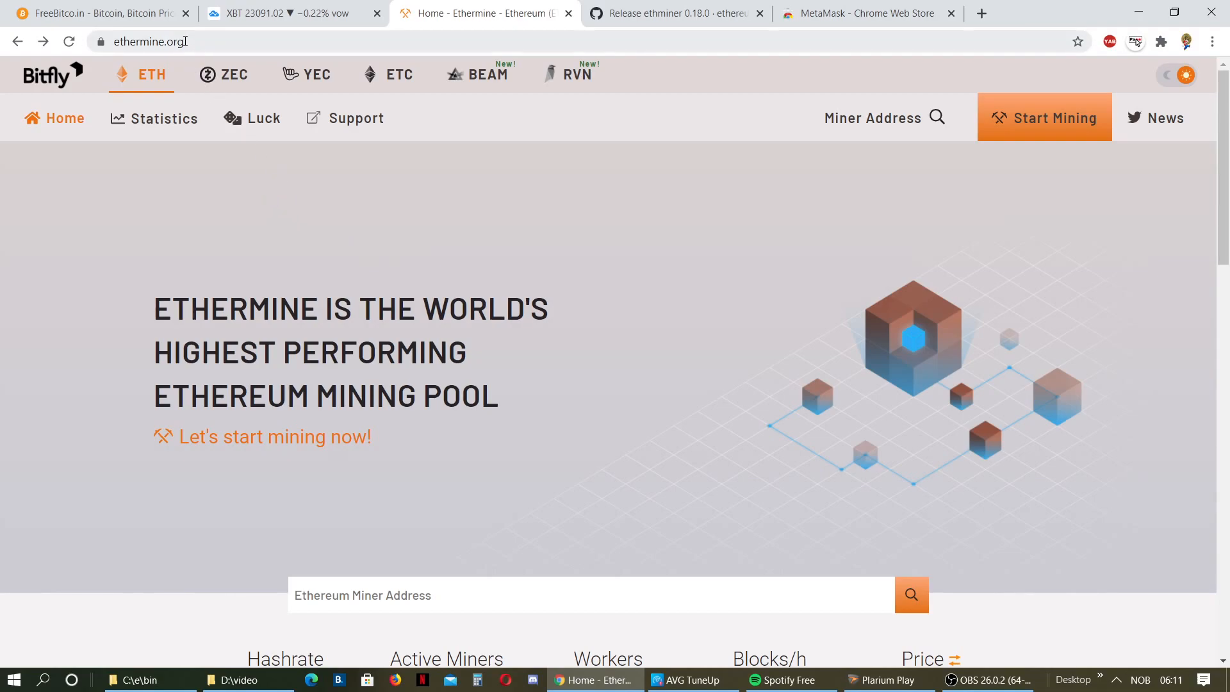
mouse_move(179, 118)
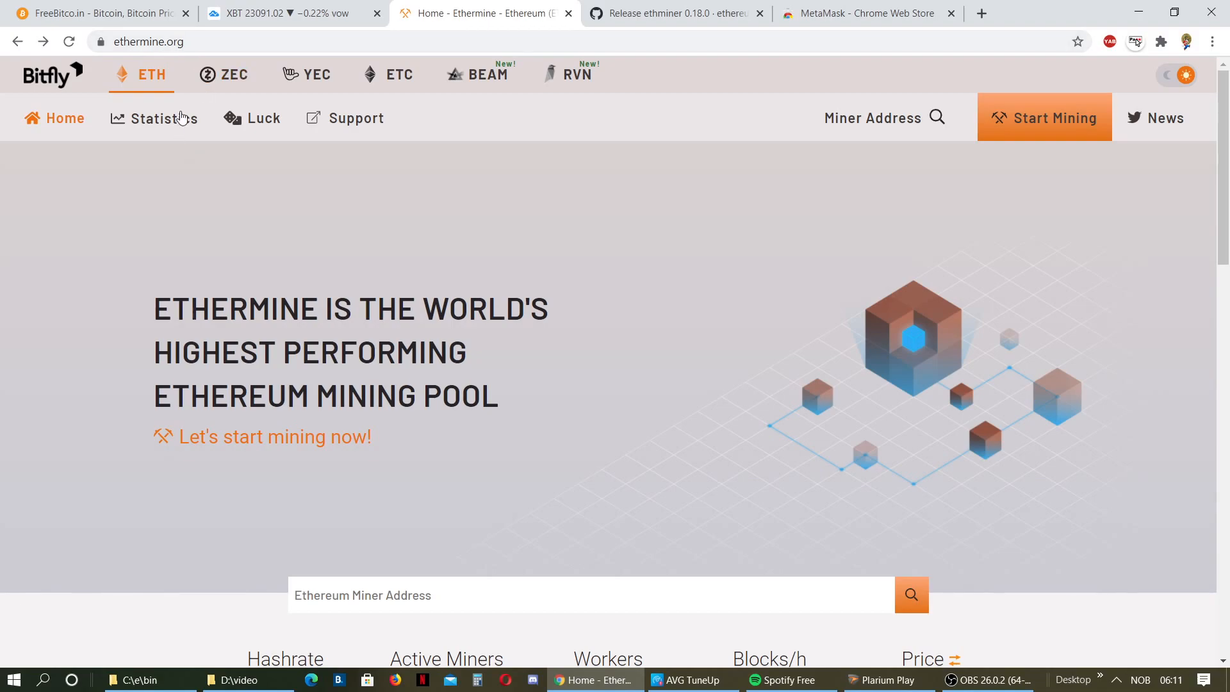
mouse_move(191, 164)
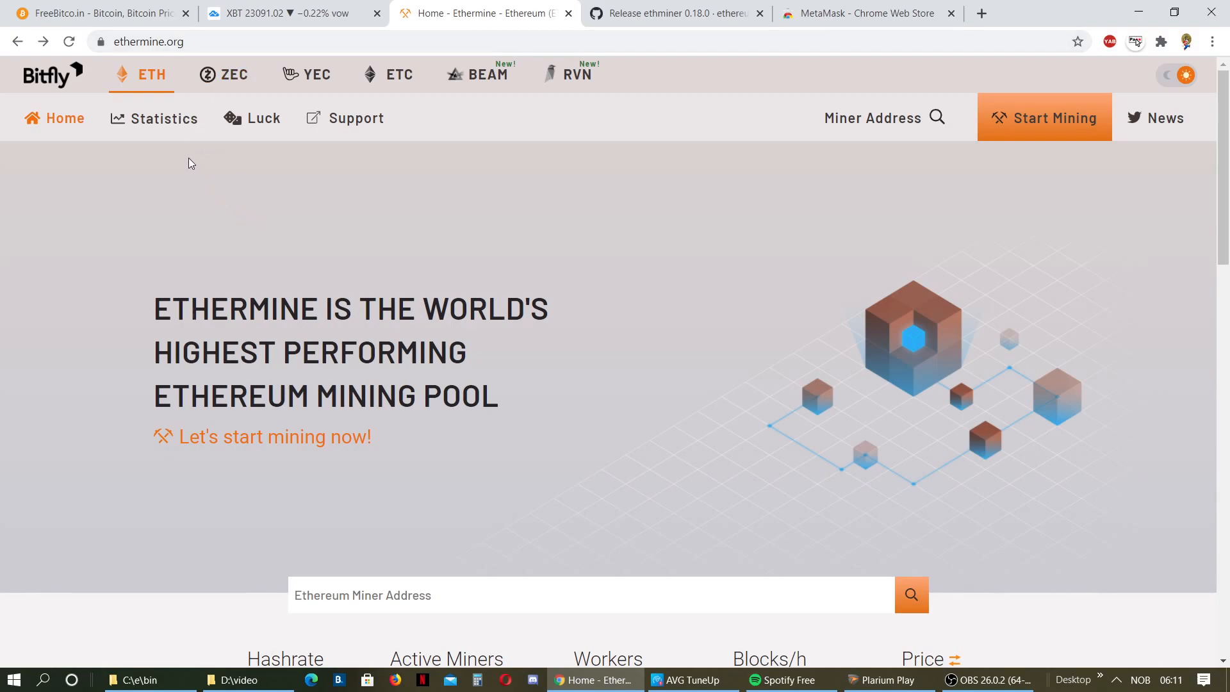
mouse_move(248, 210)
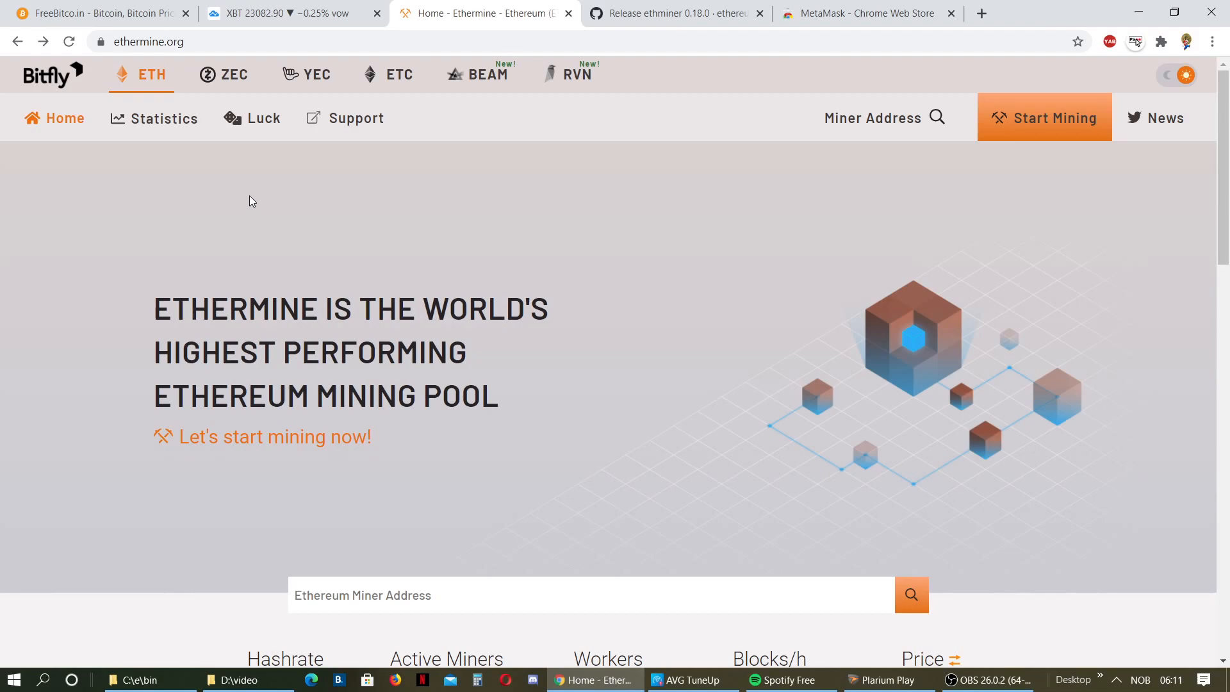
mouse_move(367, 213)
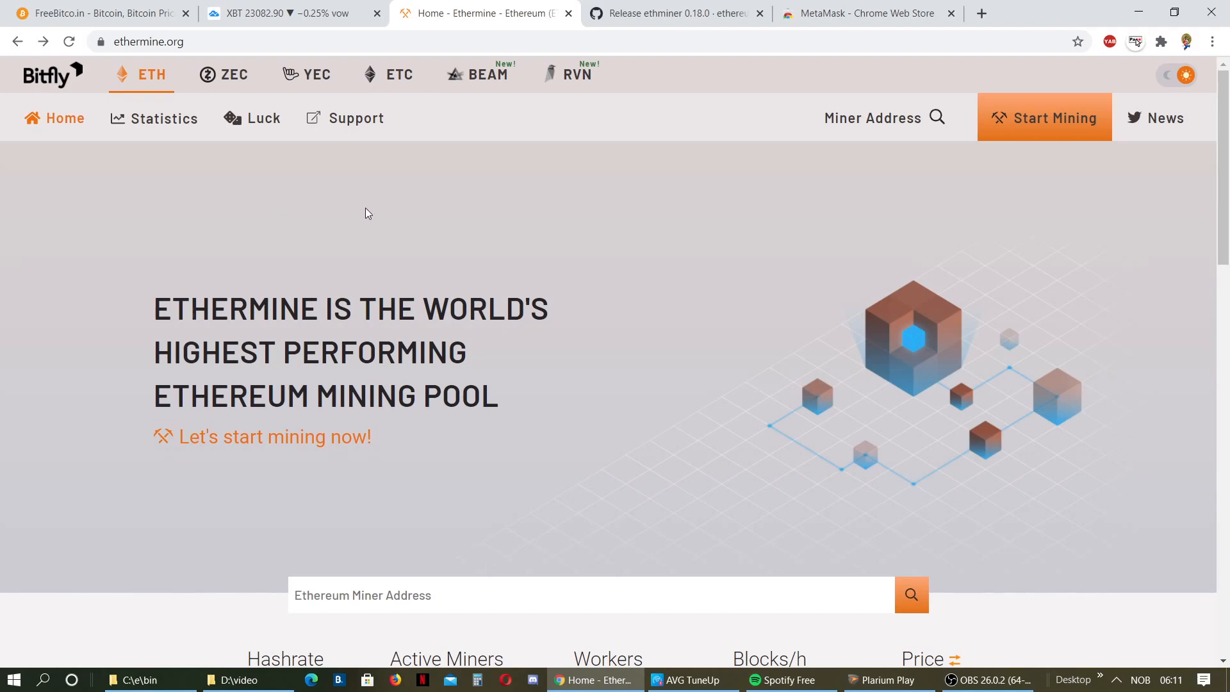
mouse_move(469, 229)
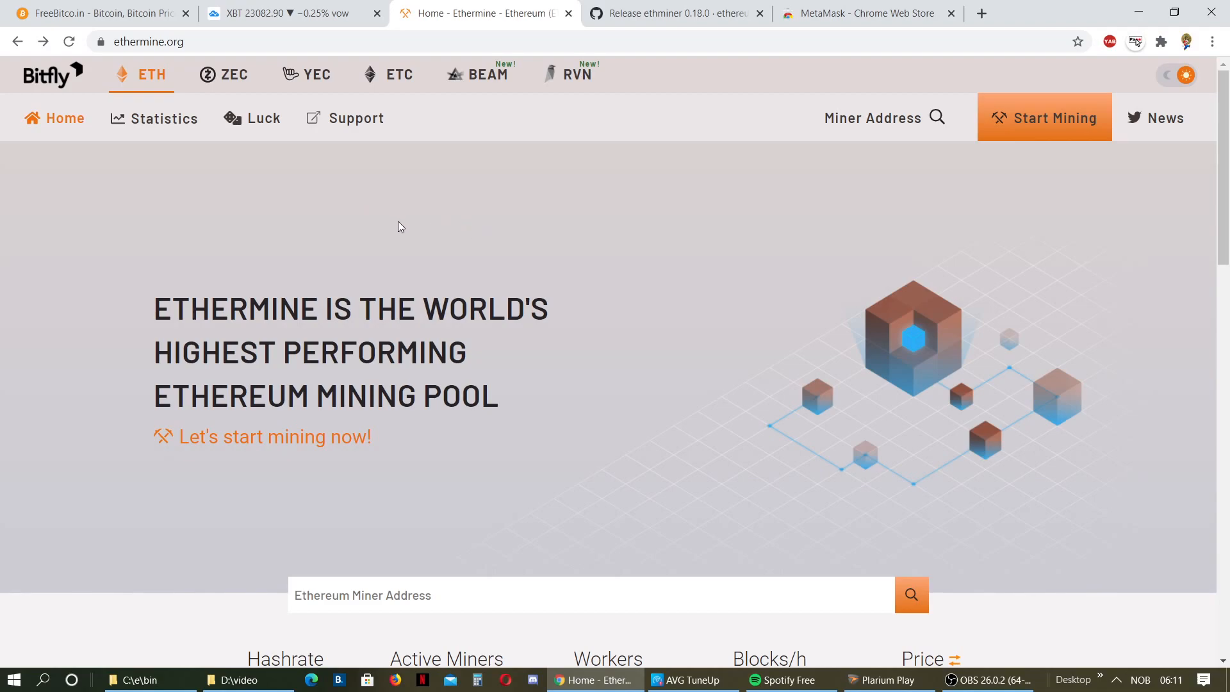
mouse_move(369, 233)
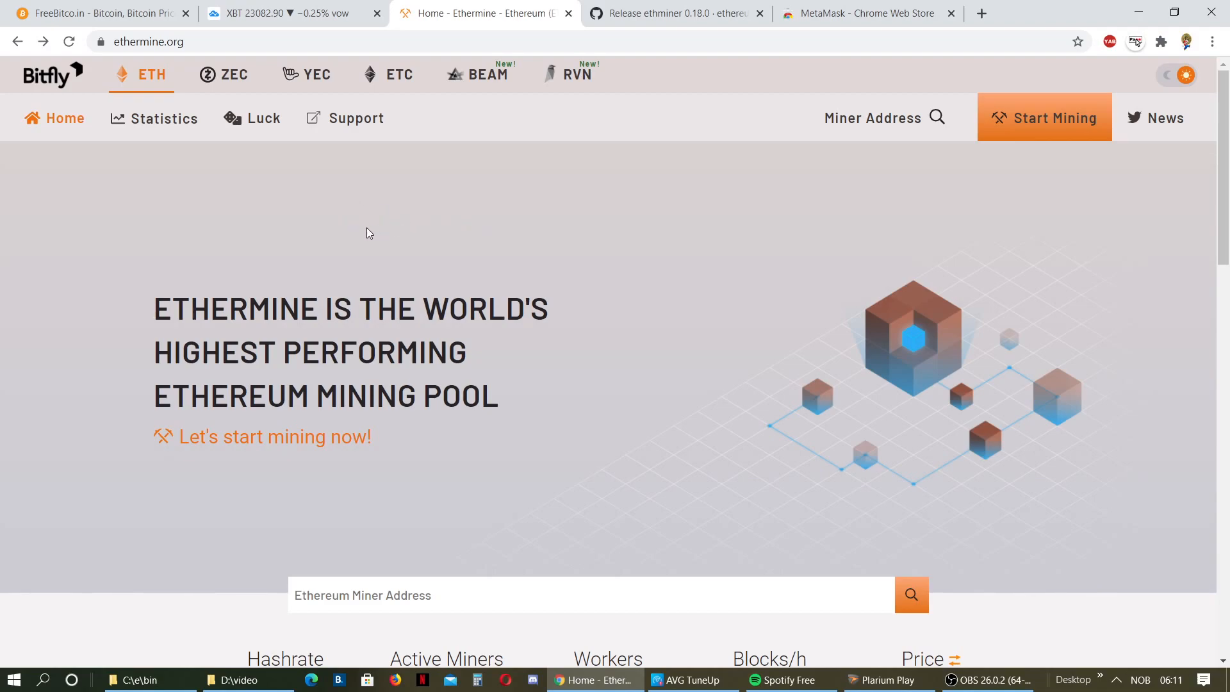
mouse_move(182, 118)
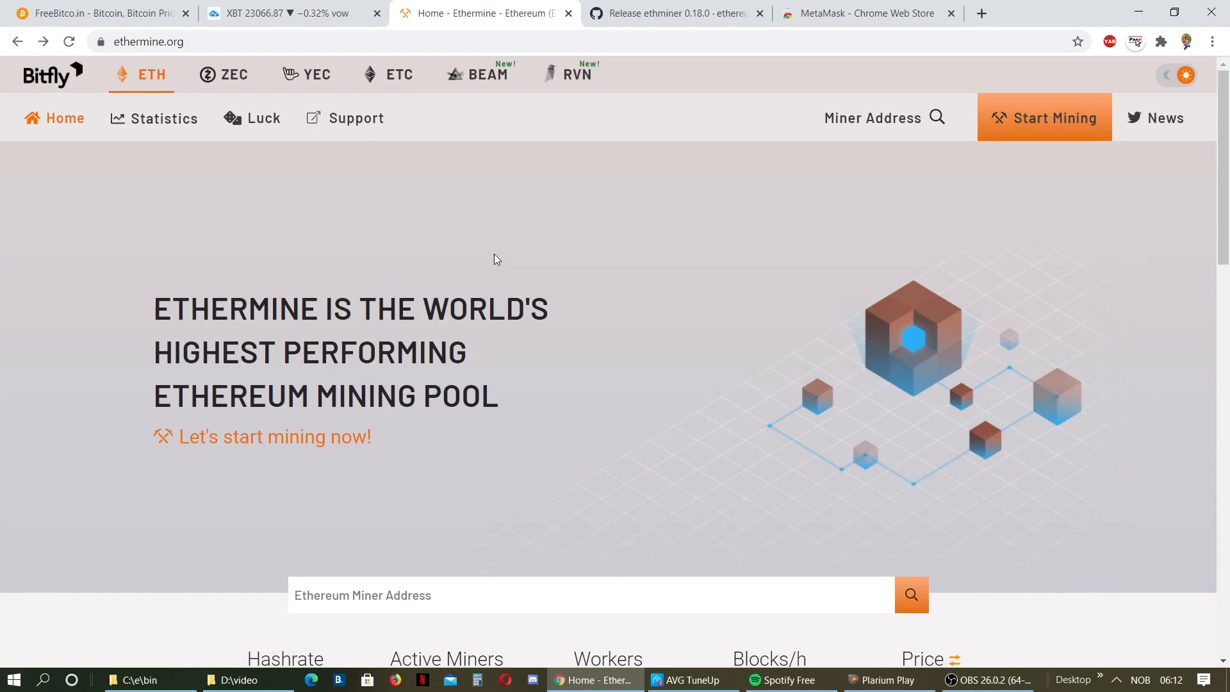
mouse_move(608, 226)
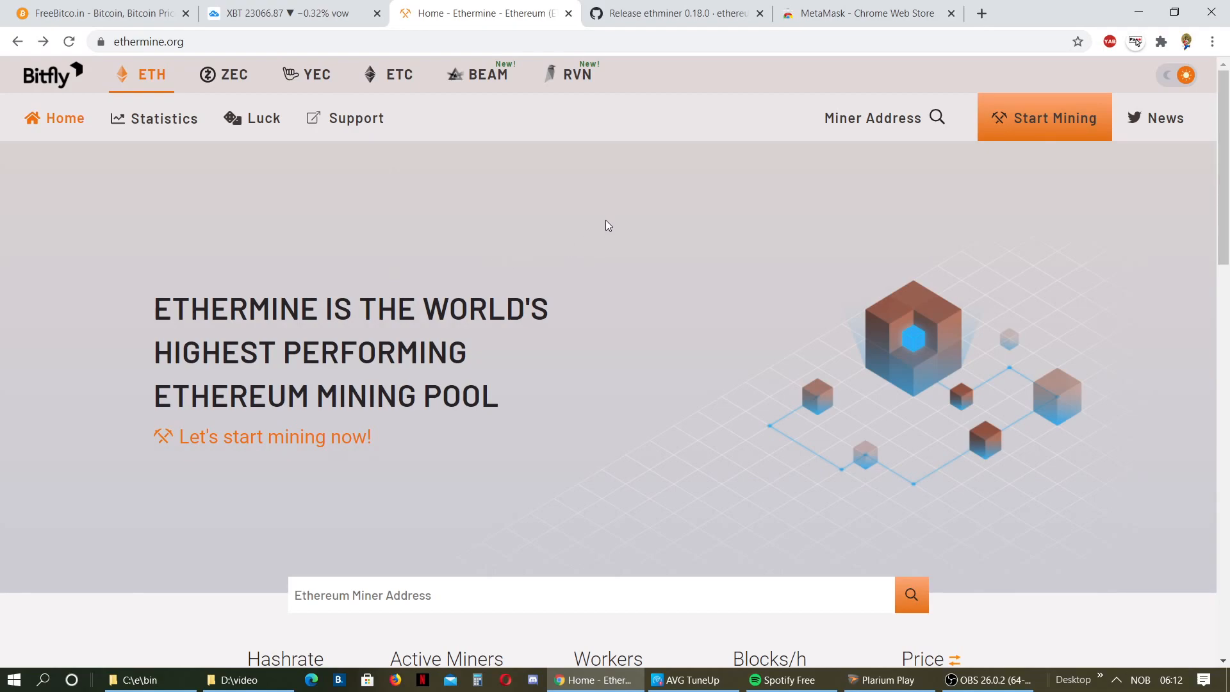
mouse_move(516, 293)
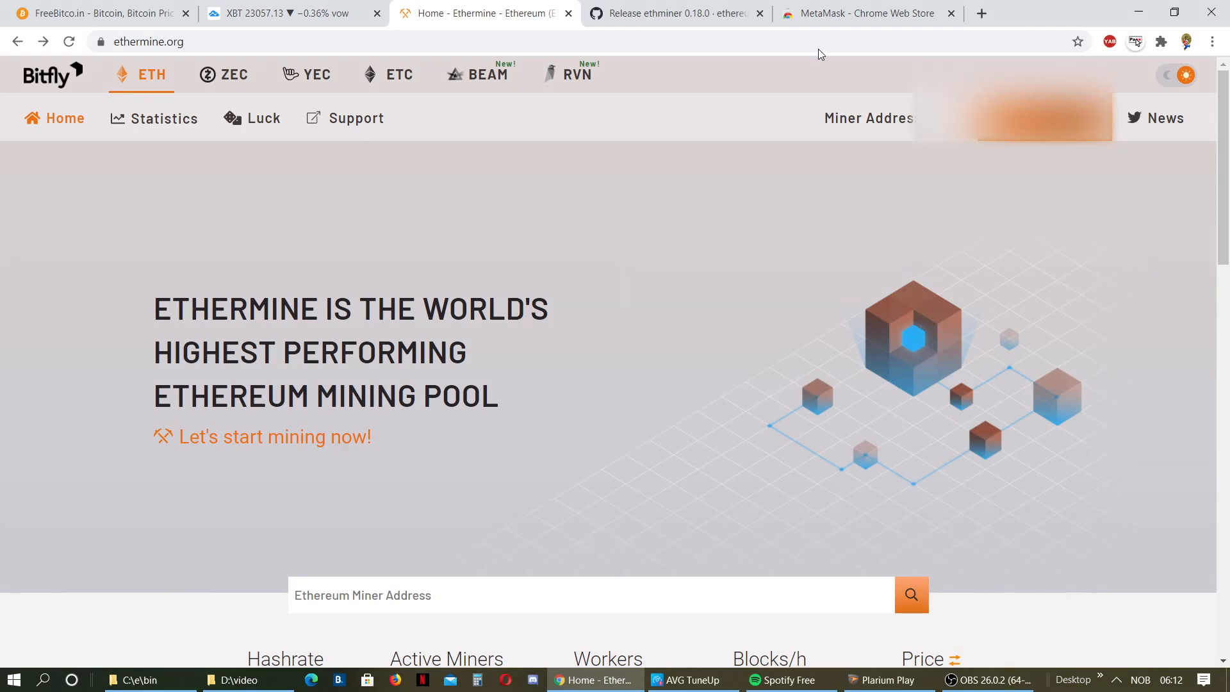
Switch to the MetaMask Chrome Web Store listing, showing the already-installed extension.
left_click(863, 14)
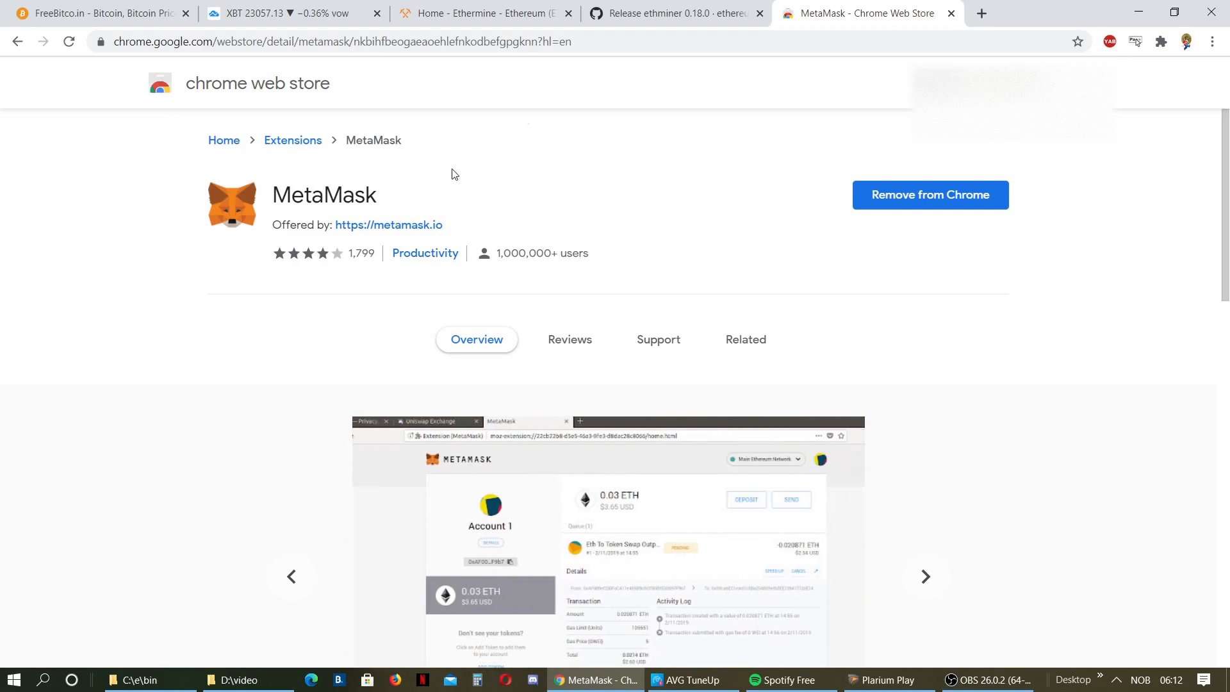
mouse_move(520, 251)
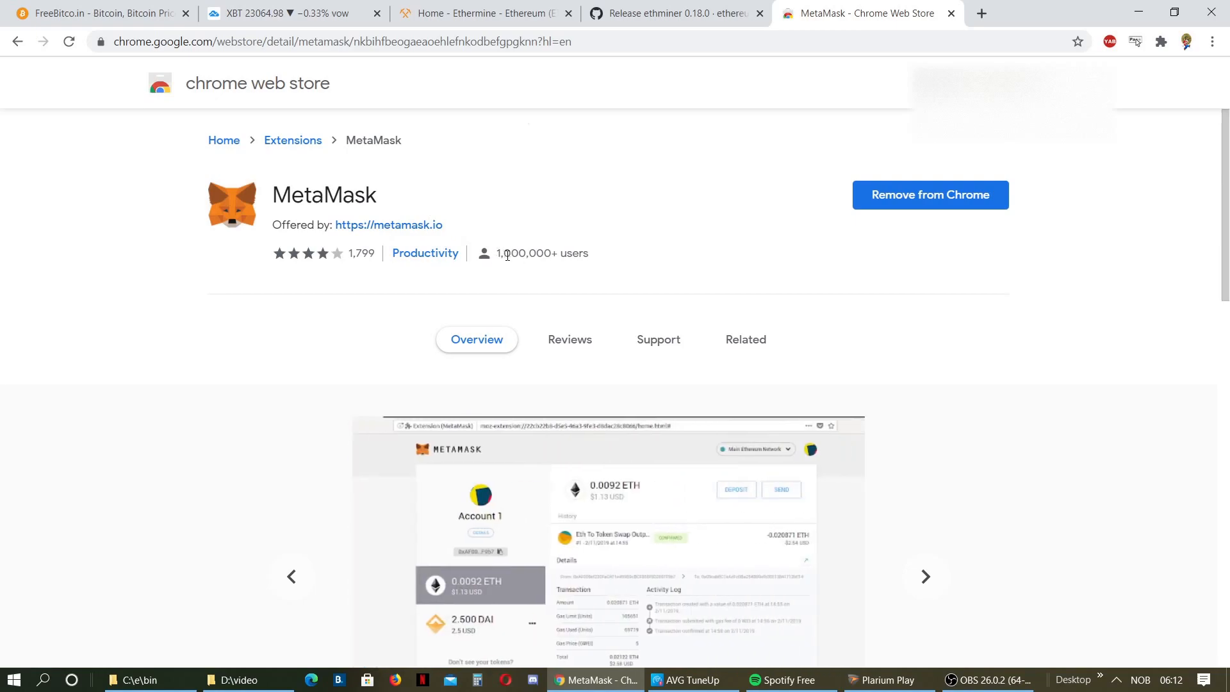
mouse_move(508, 269)
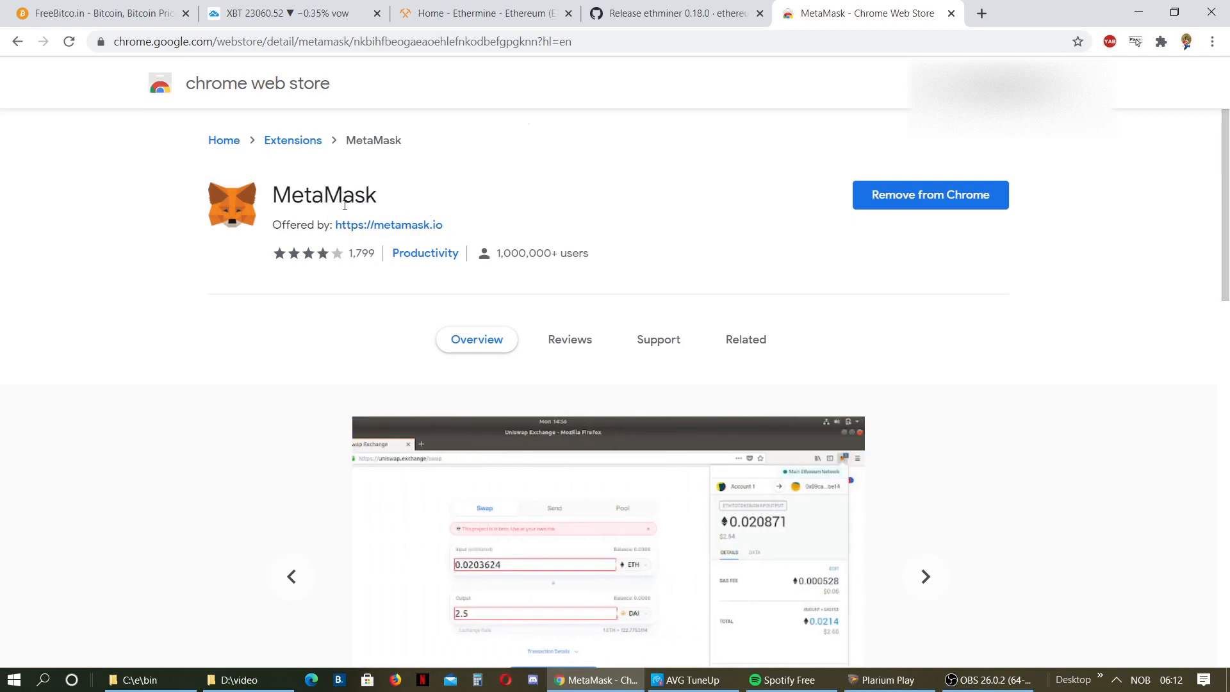
Open Ethermine's Getting Started guide and list the Windows NVIDIA miners (T-Rex, Ethminer, Phoenix).
left_click(485, 13)
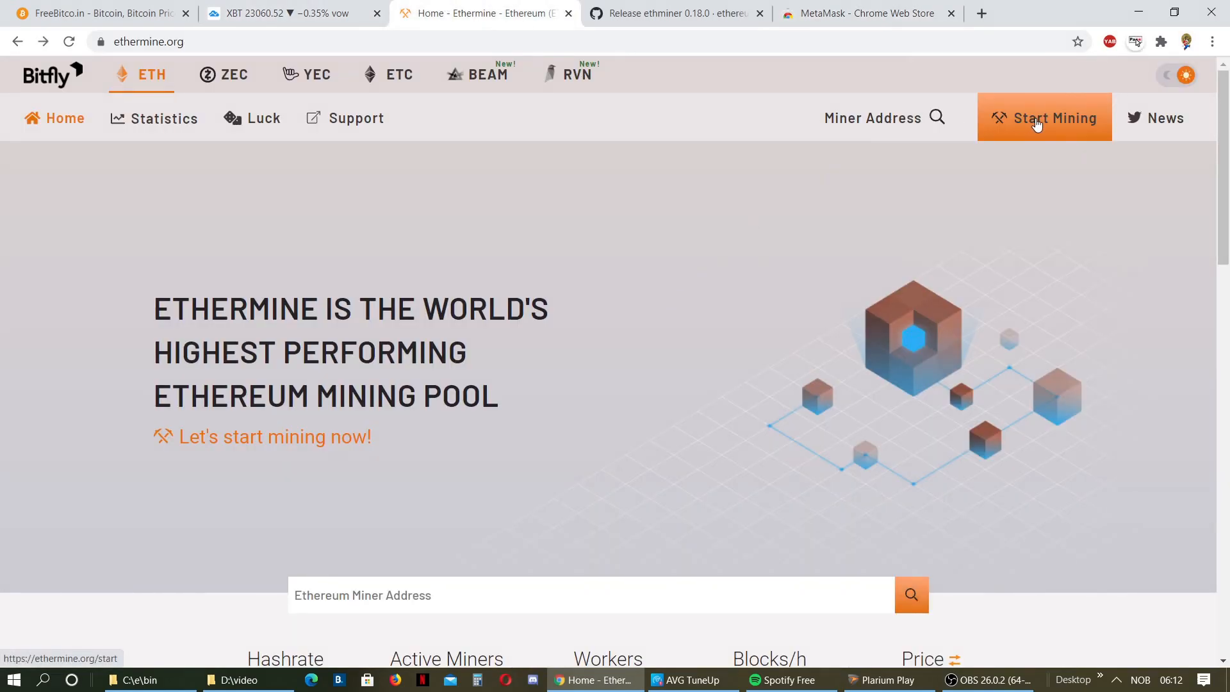
left_click(1044, 118)
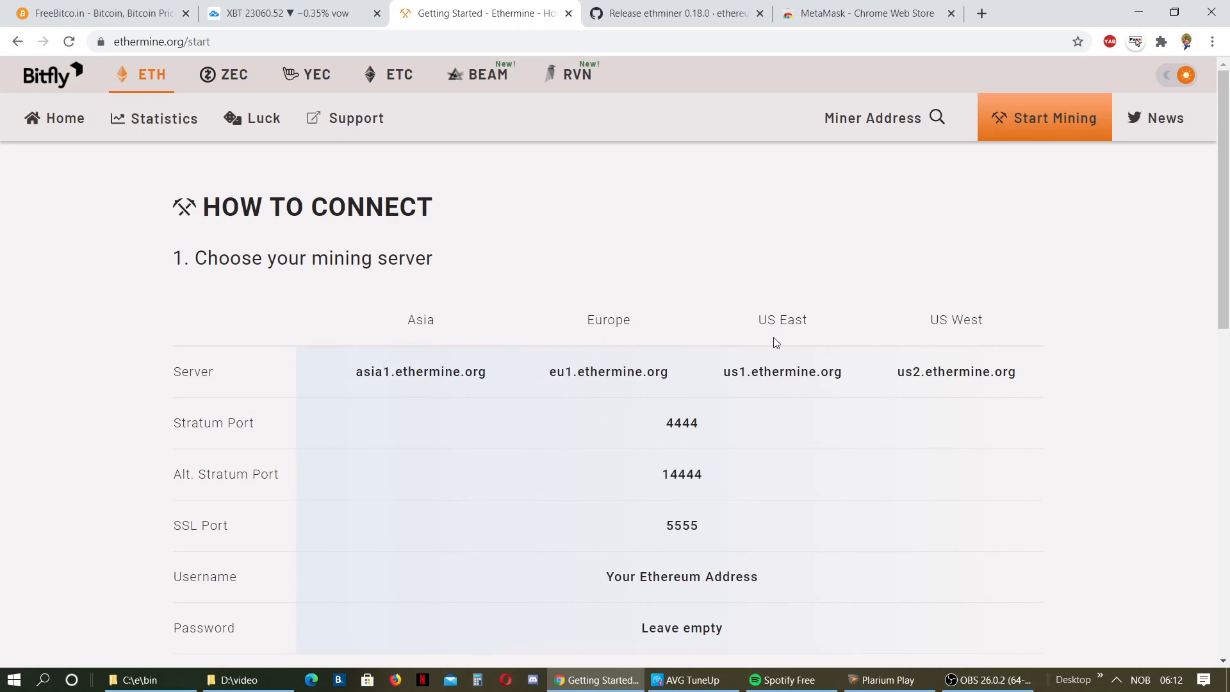
mouse_move(490, 365)
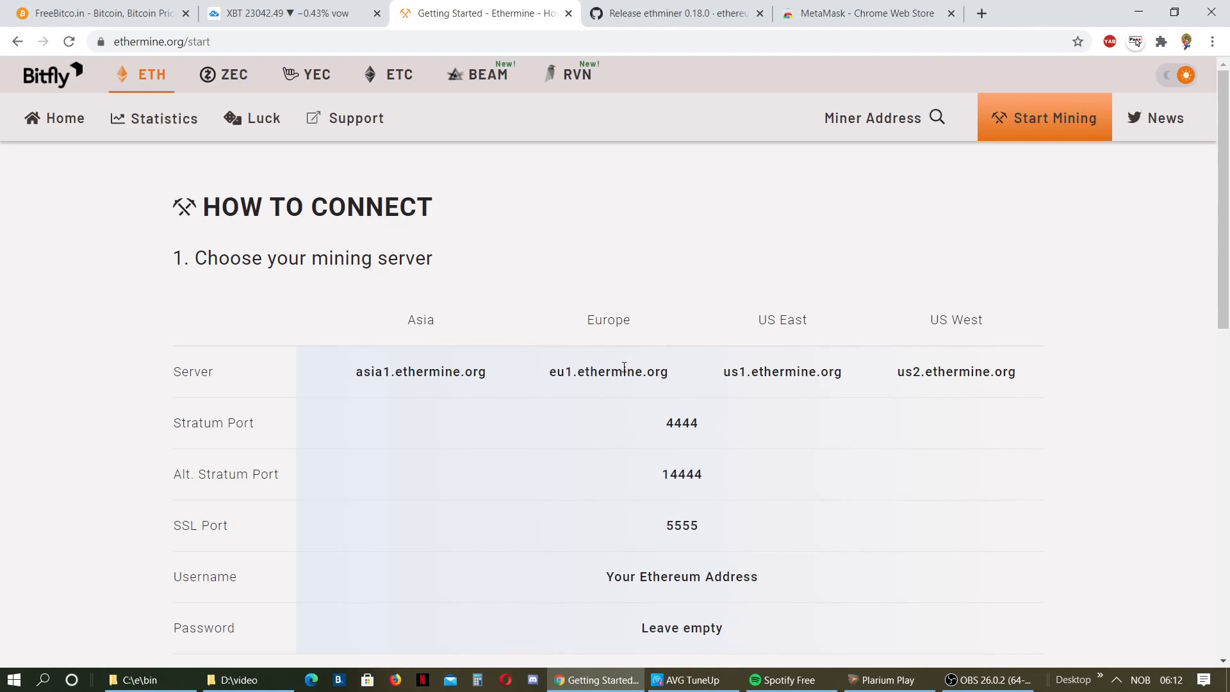
mouse_move(606, 385)
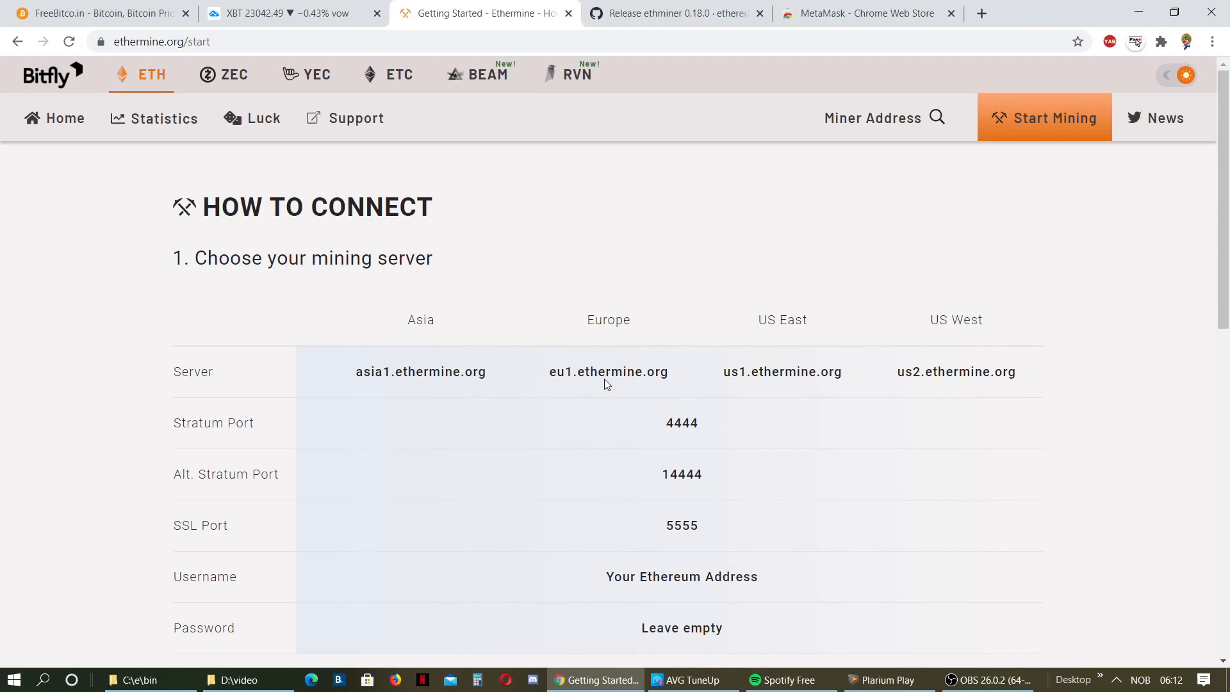
mouse_move(759, 364)
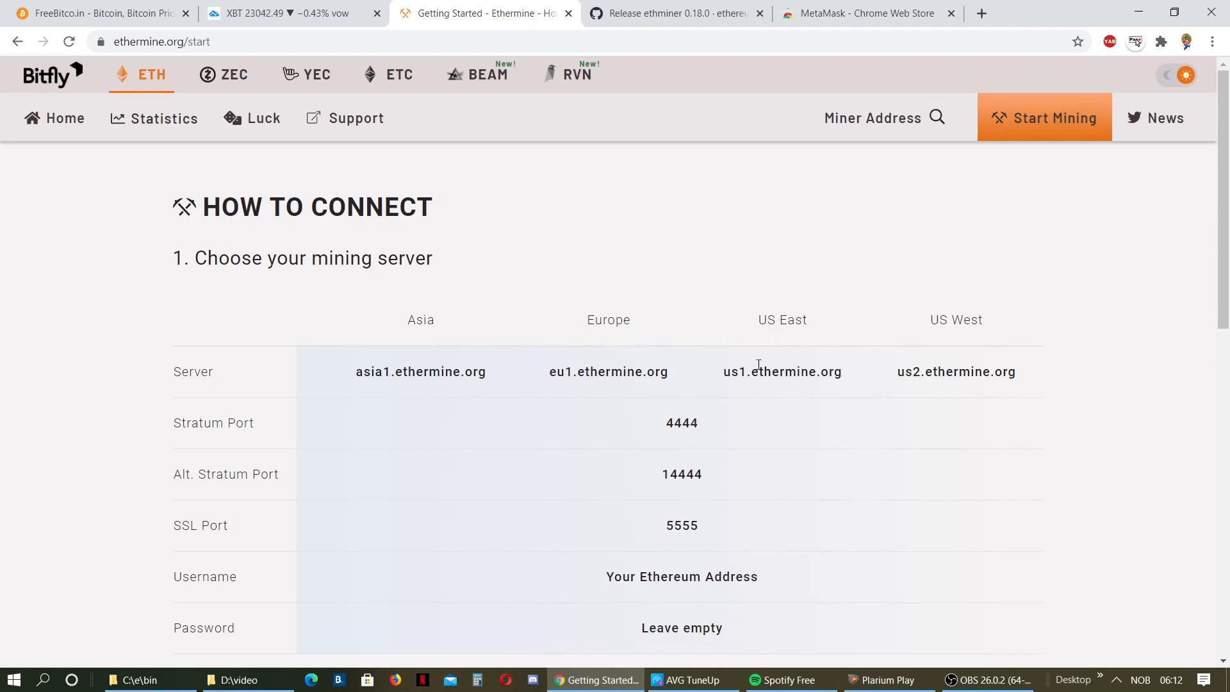
mouse_move(812, 266)
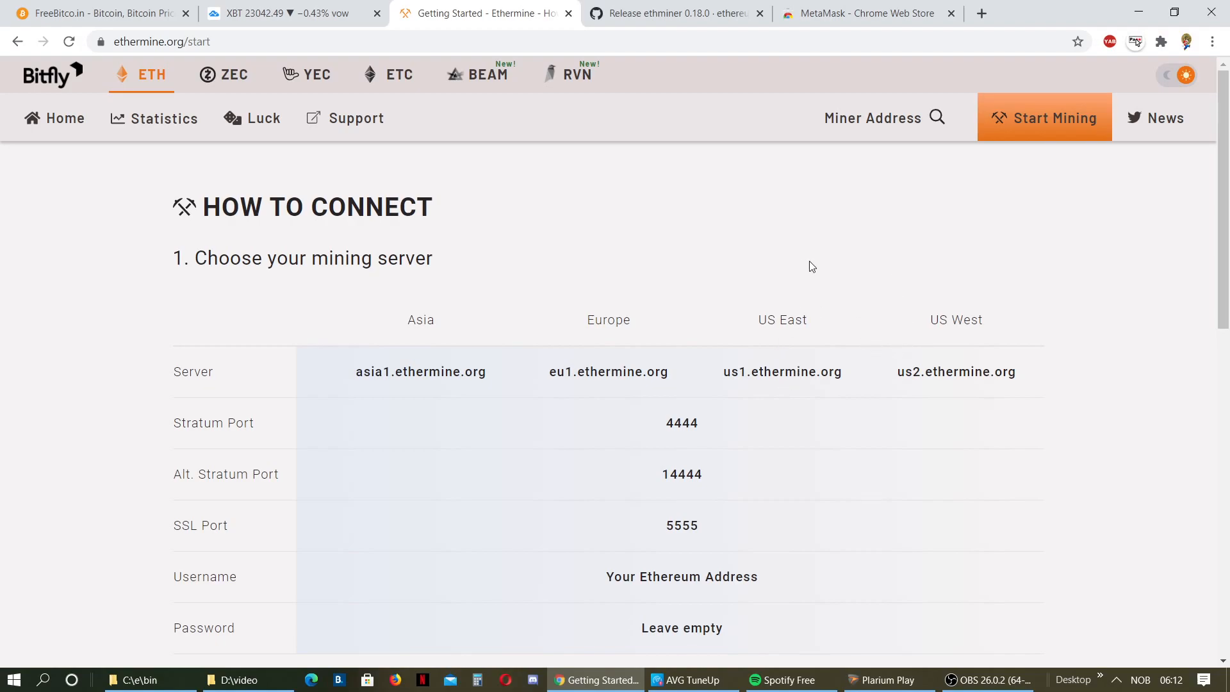
mouse_move(892, 237)
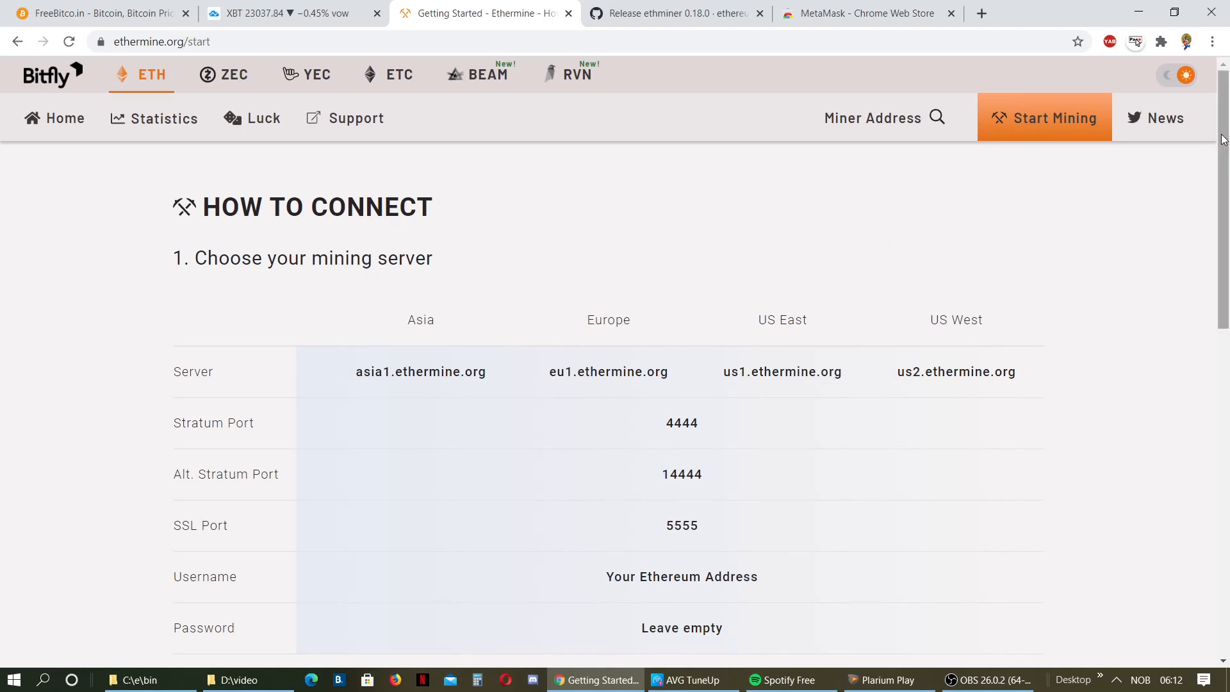
scroll("down", 3)
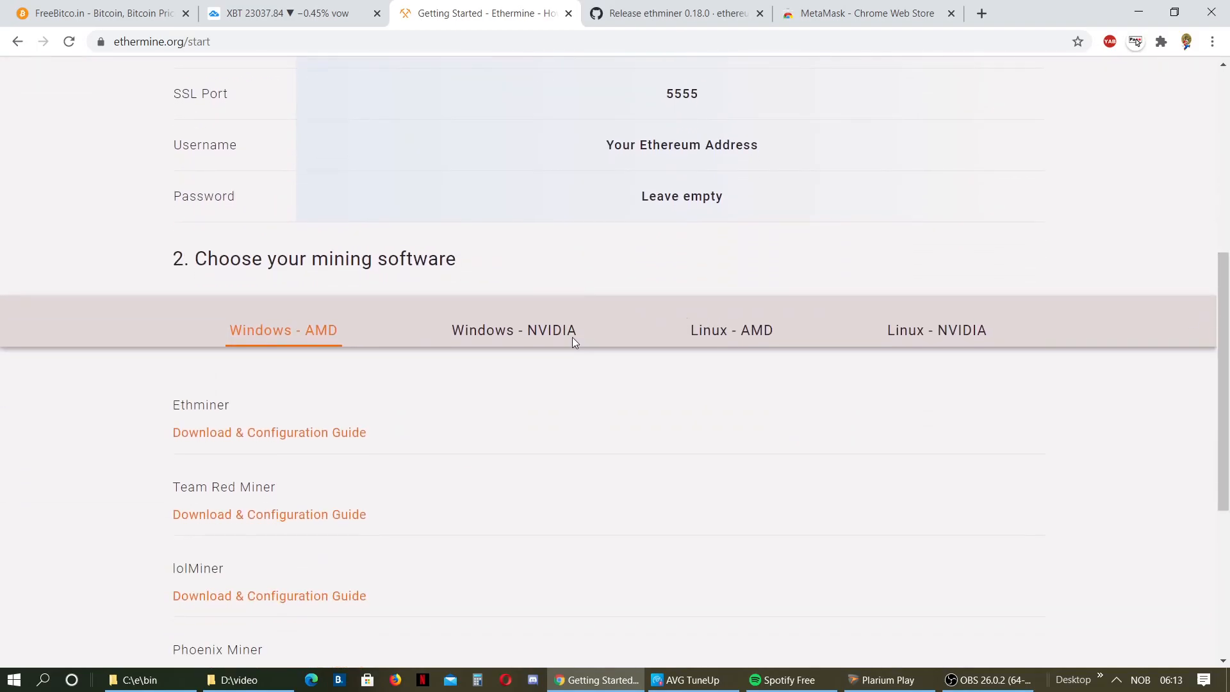
mouse_move(509, 335)
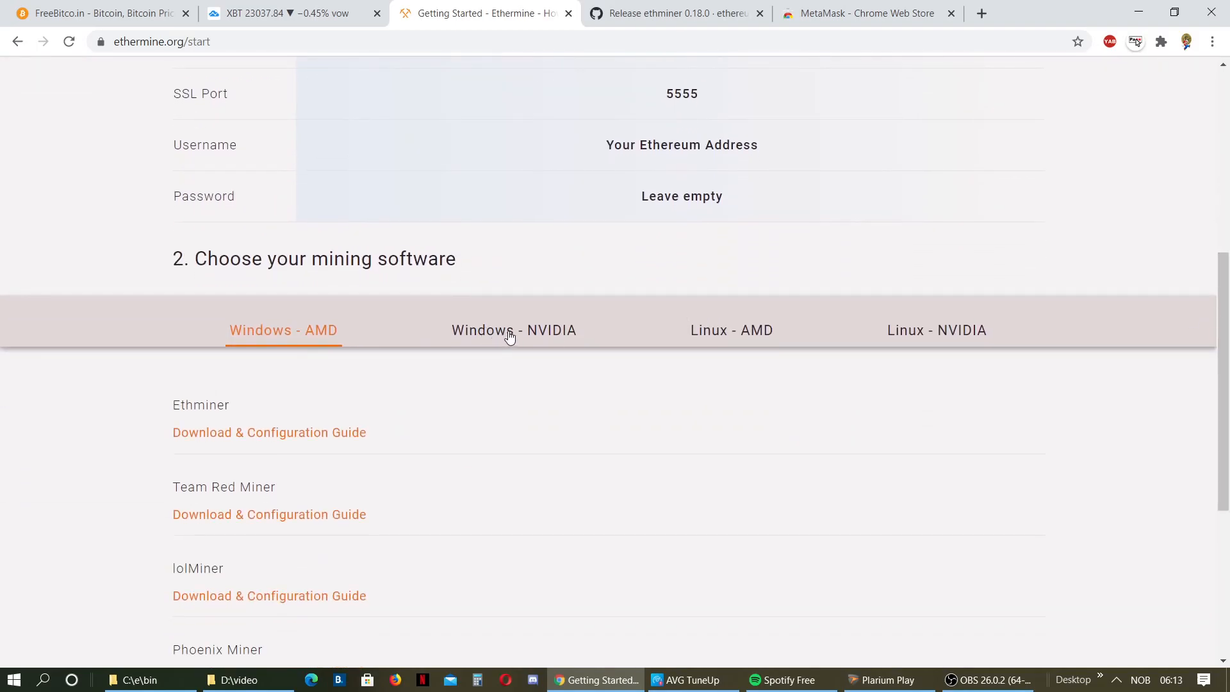
left_click(514, 329)
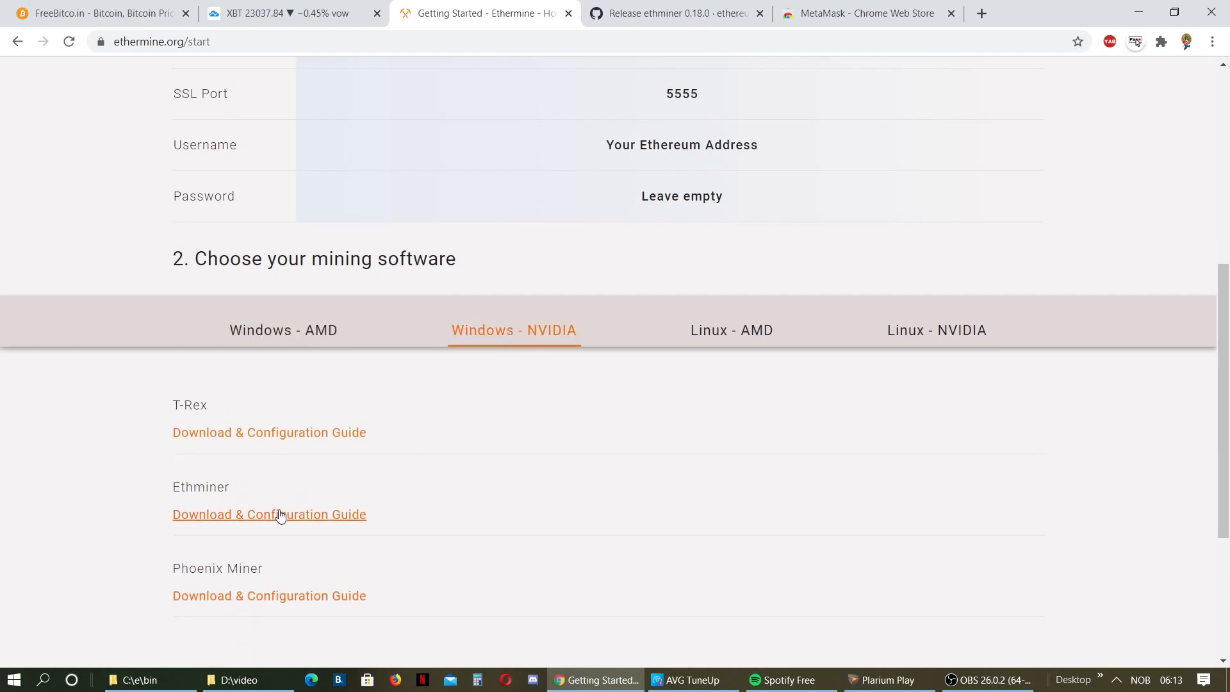
Follow Ethminer's Download & Configuration Guide to GitHub and open the ethminer 0.18.0 release.
left_click(268, 514)
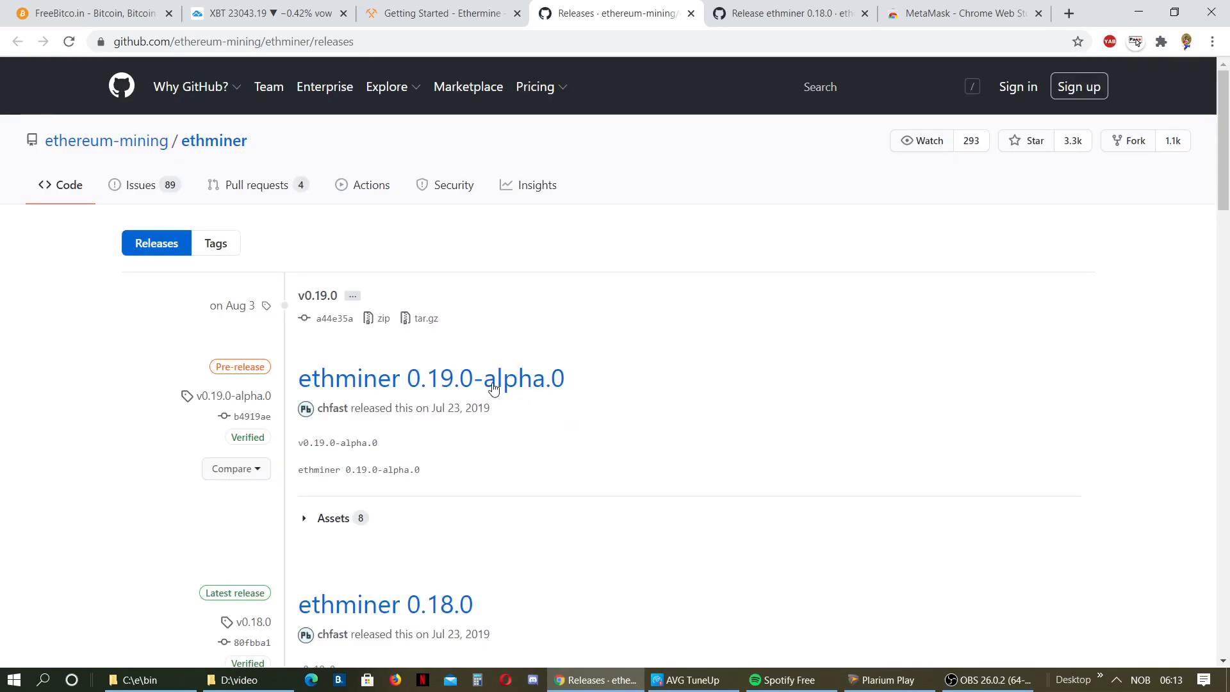
mouse_move(451, 538)
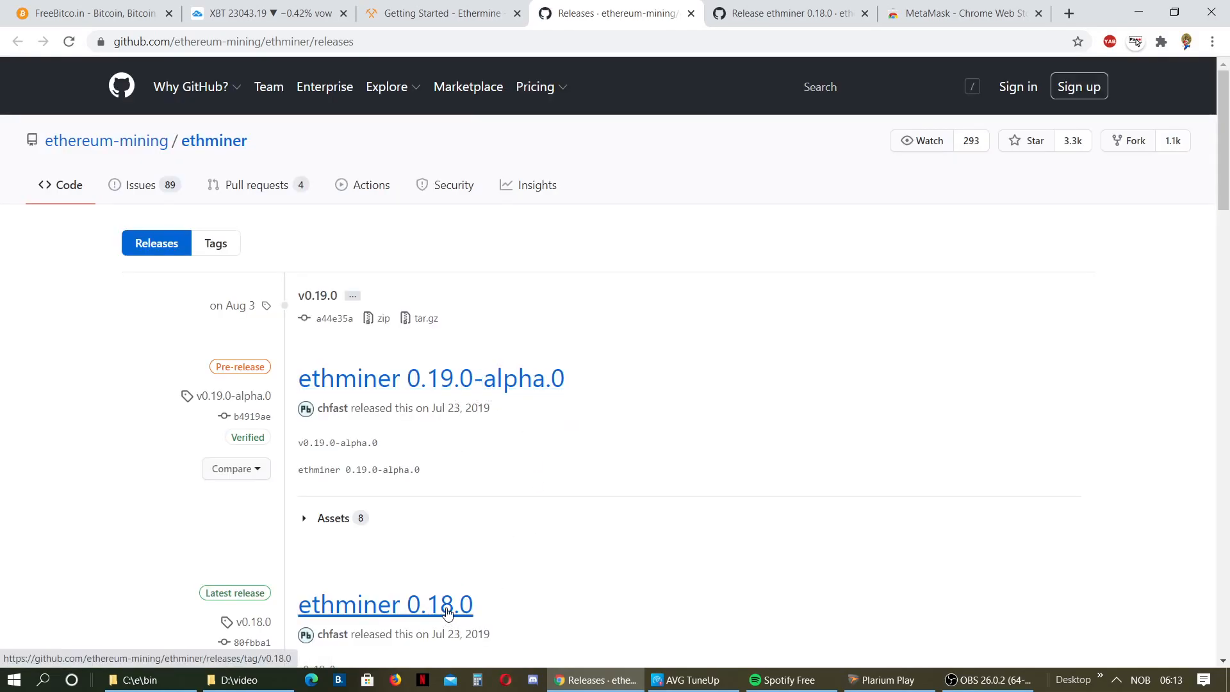
mouse_move(400, 617)
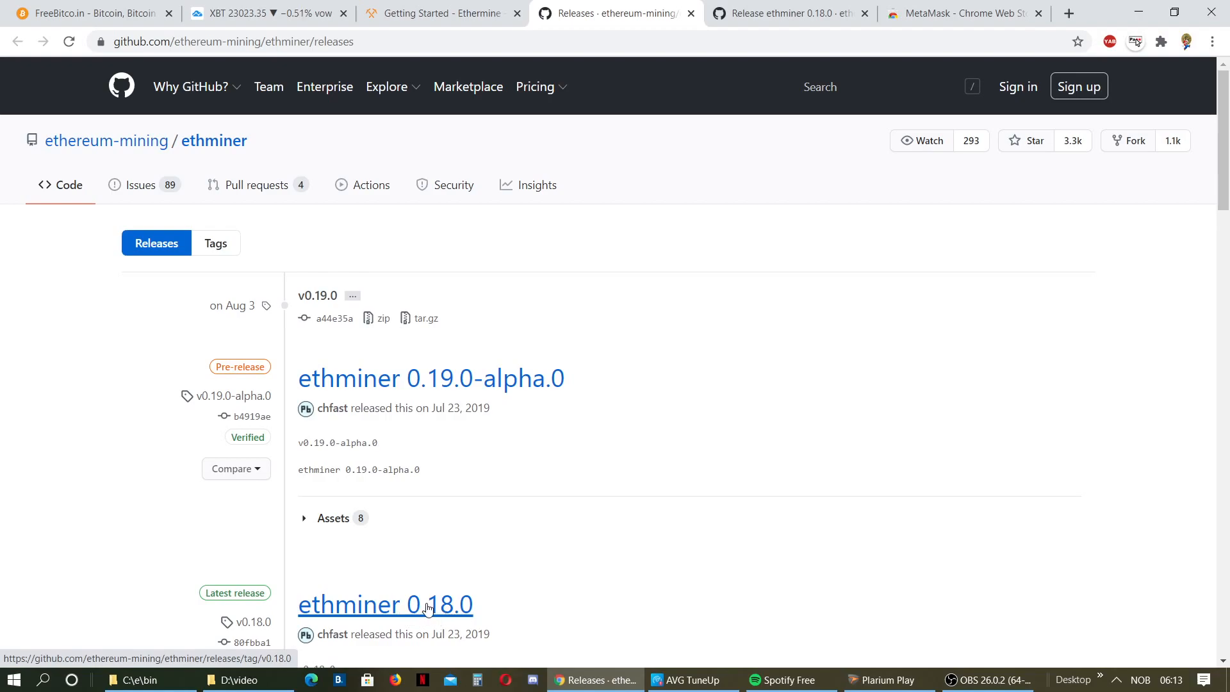
left_click(384, 604)
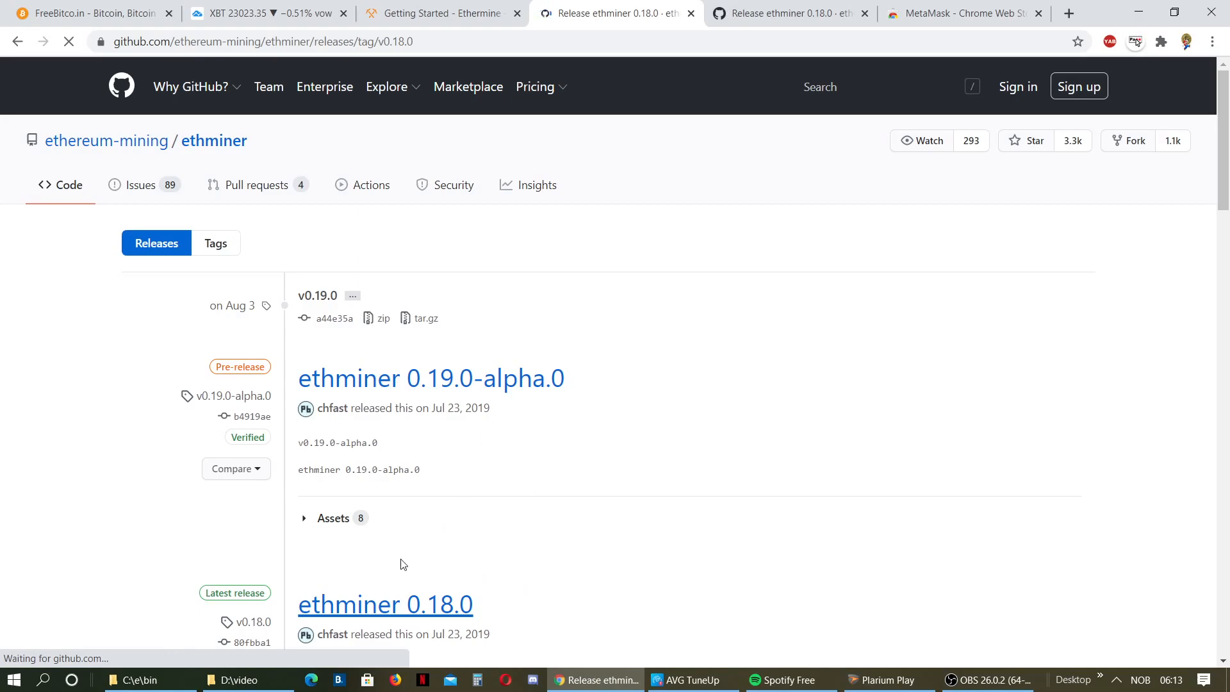
Download ethminer-0.18.0-cuda10.0-windows-amd64.zip and inspect the blocked download's options.
left_click(384, 604)
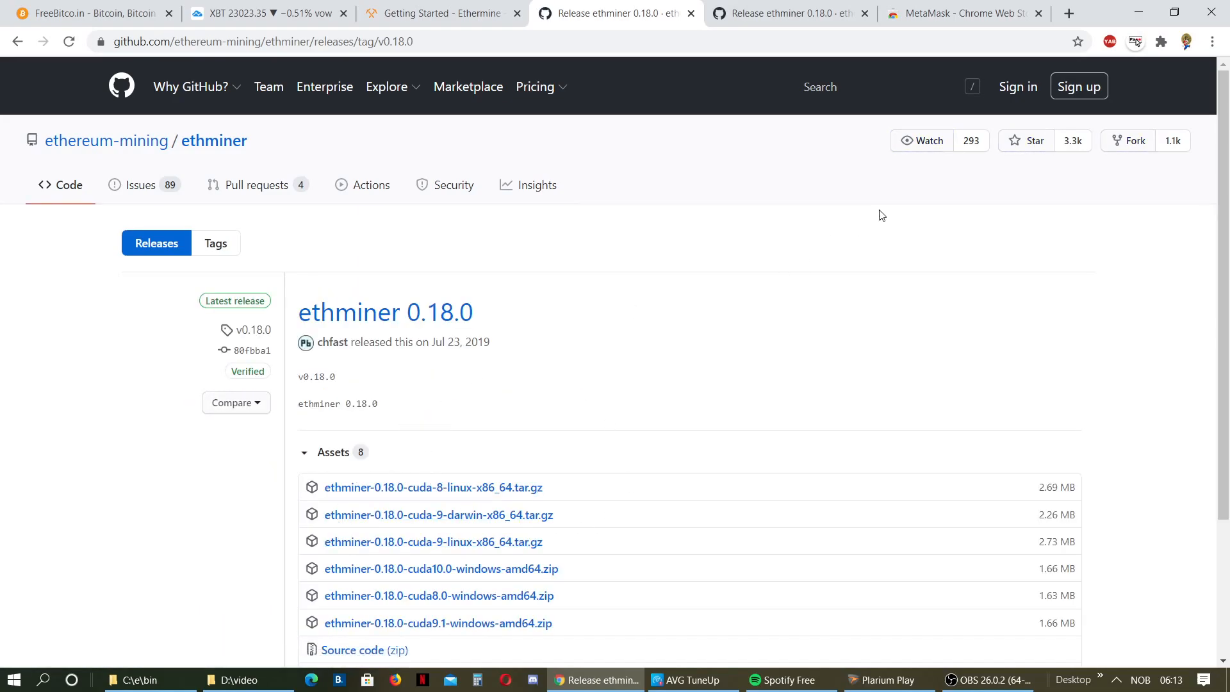
scroll("down", 3)
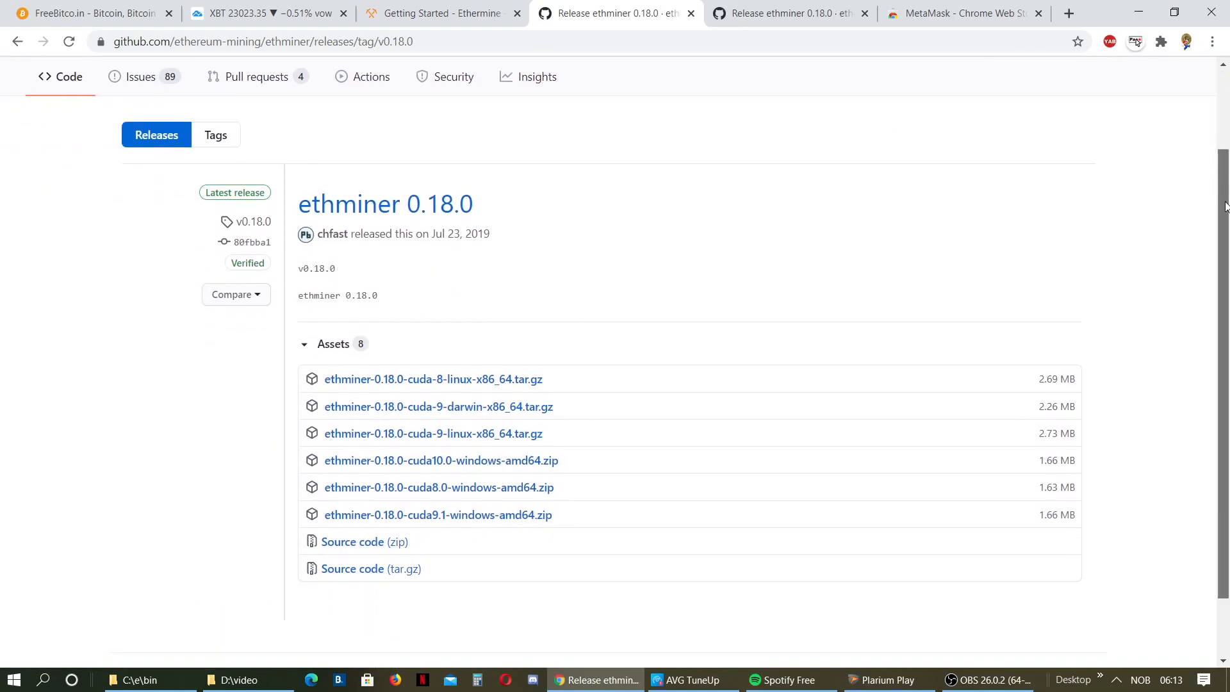
mouse_move(441, 461)
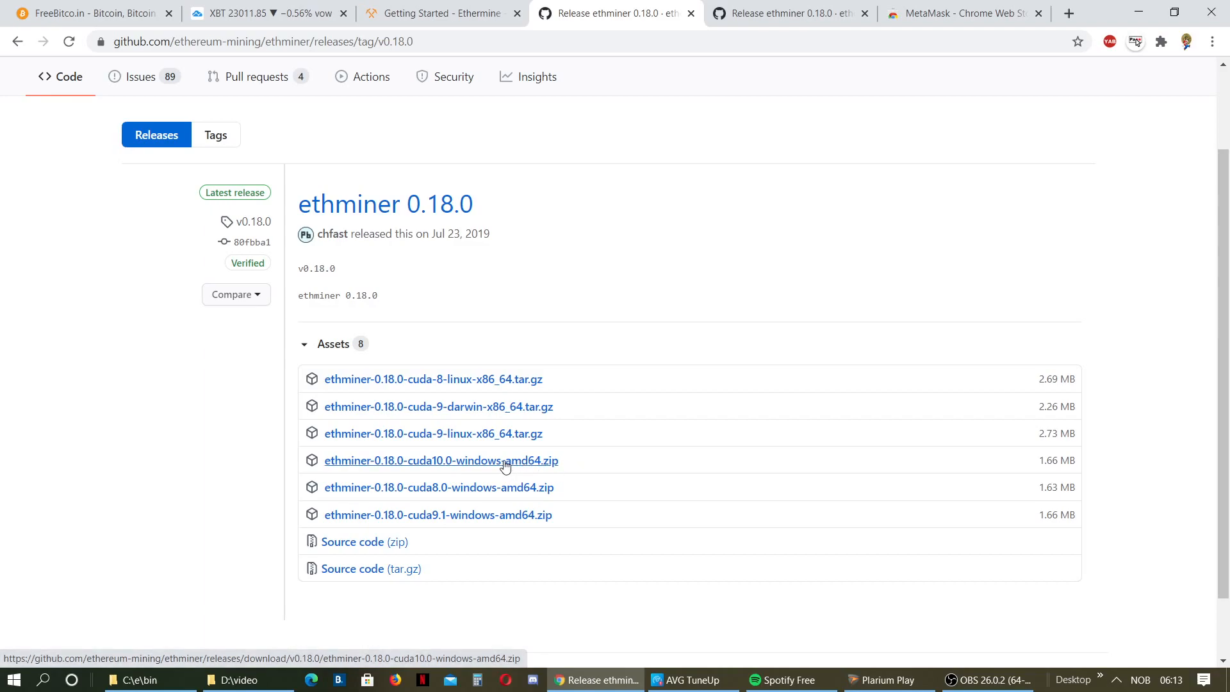
left_click(440, 460)
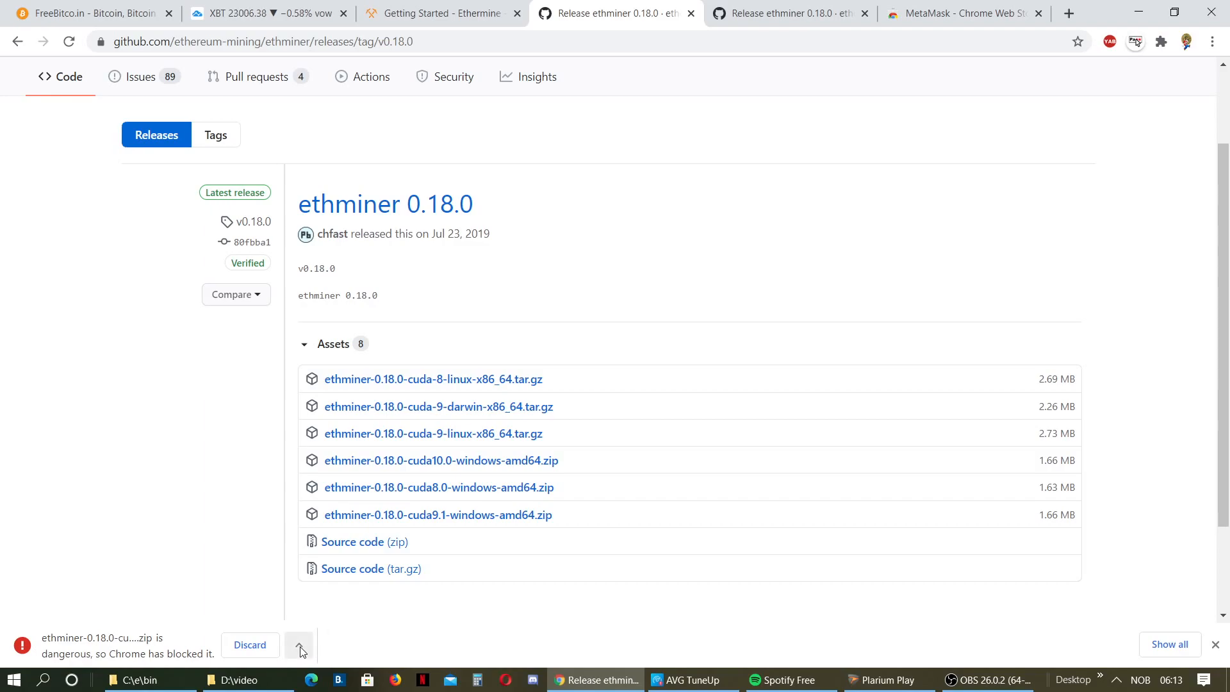
mouse_move(385, 618)
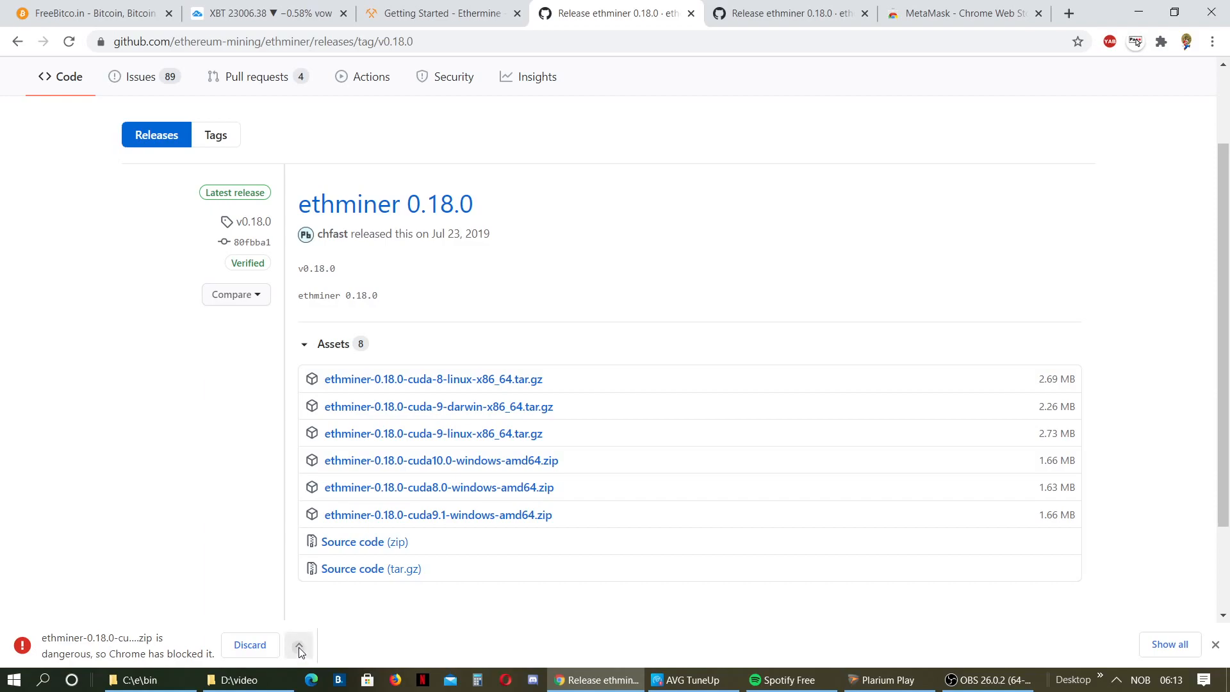
left_click(298, 645)
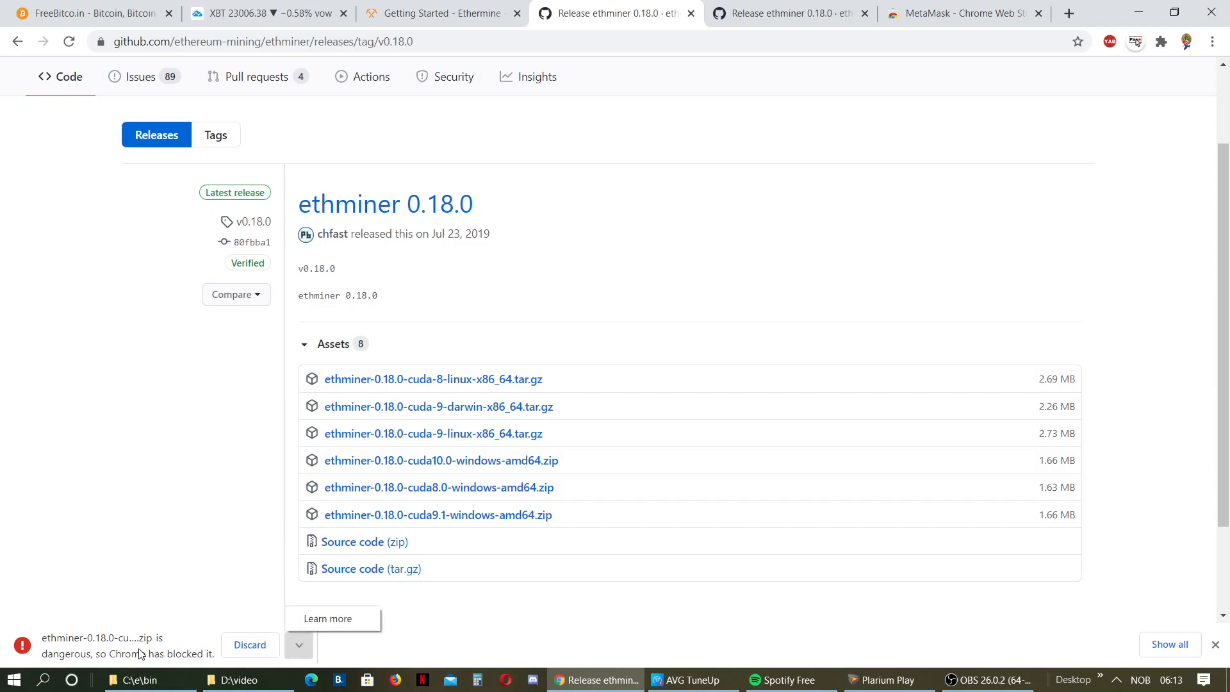
left_click(298, 645)
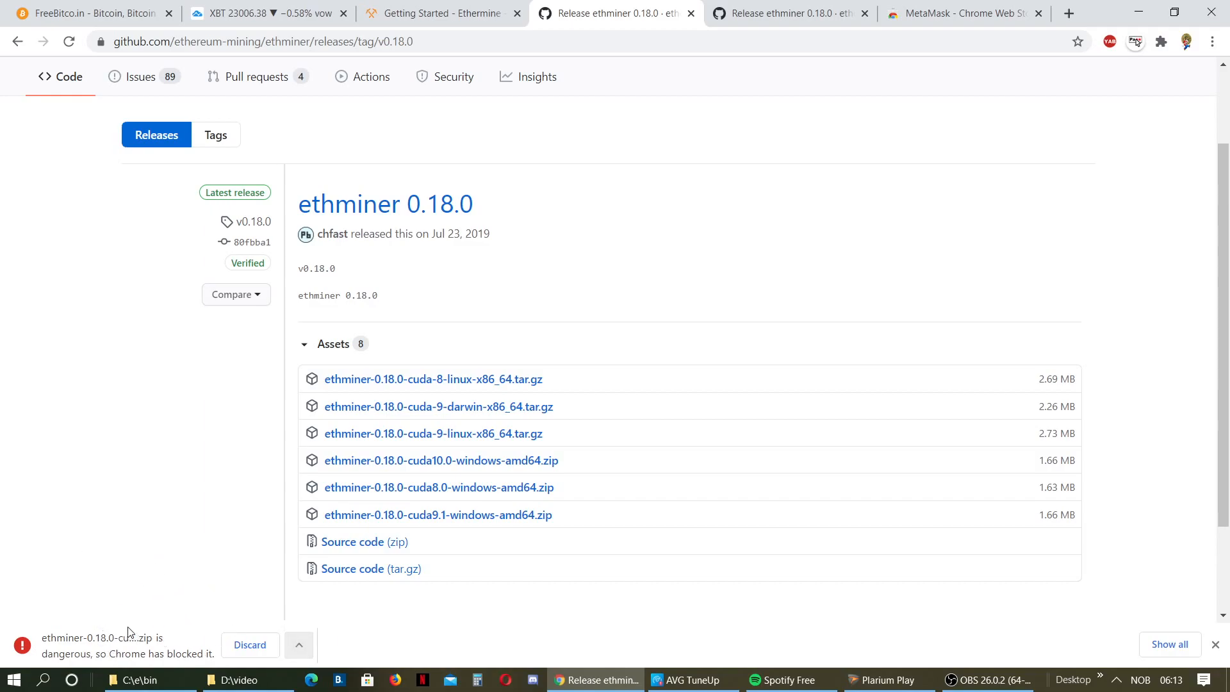
mouse_move(424, 559)
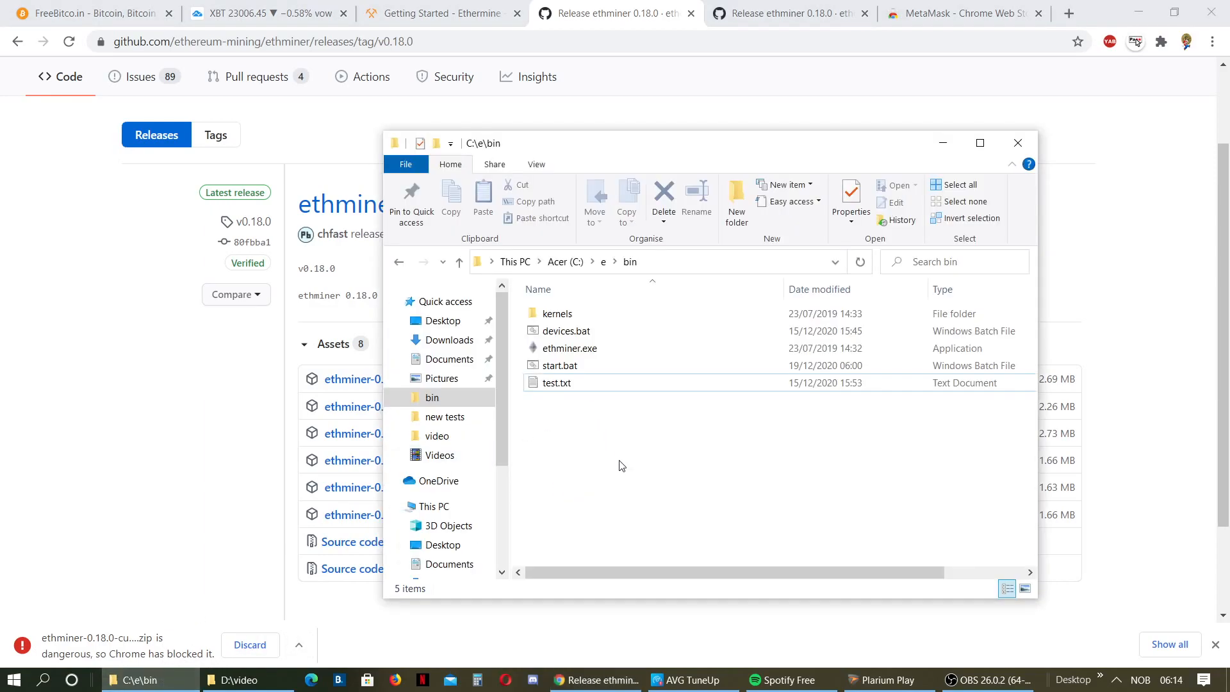
Select start.bat in C:\e\bin and show its right-click context menu.
left_click(556, 313)
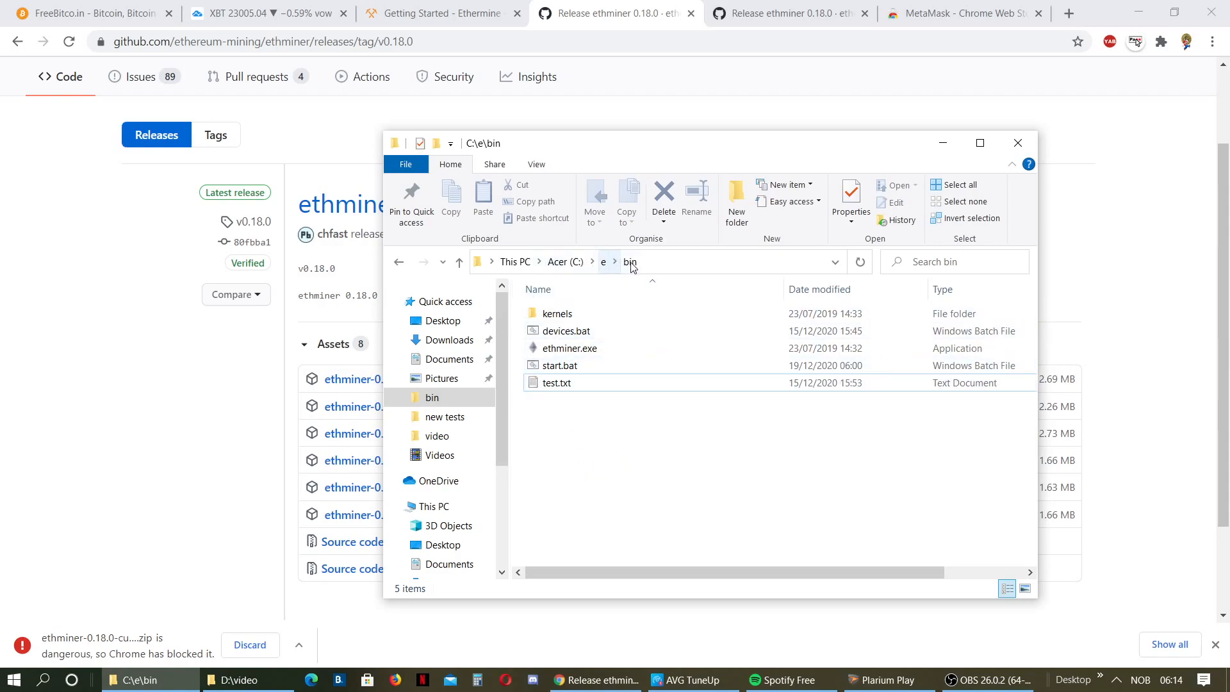
mouse_move(612, 262)
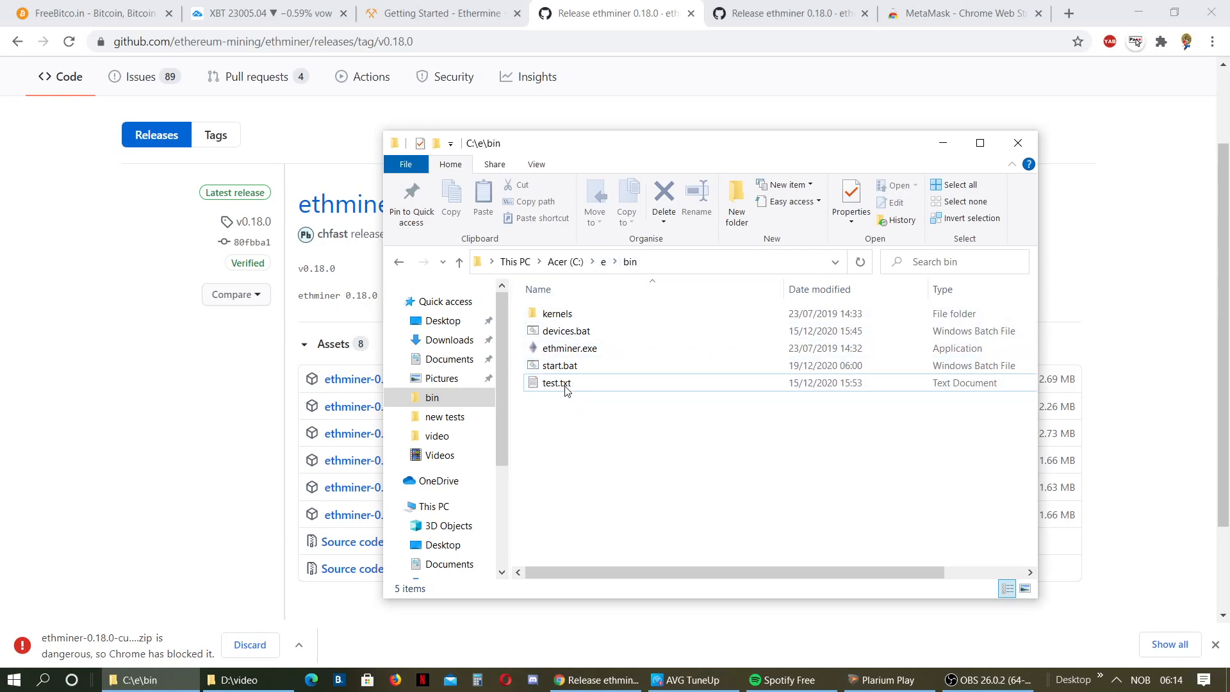
mouse_move(559, 364)
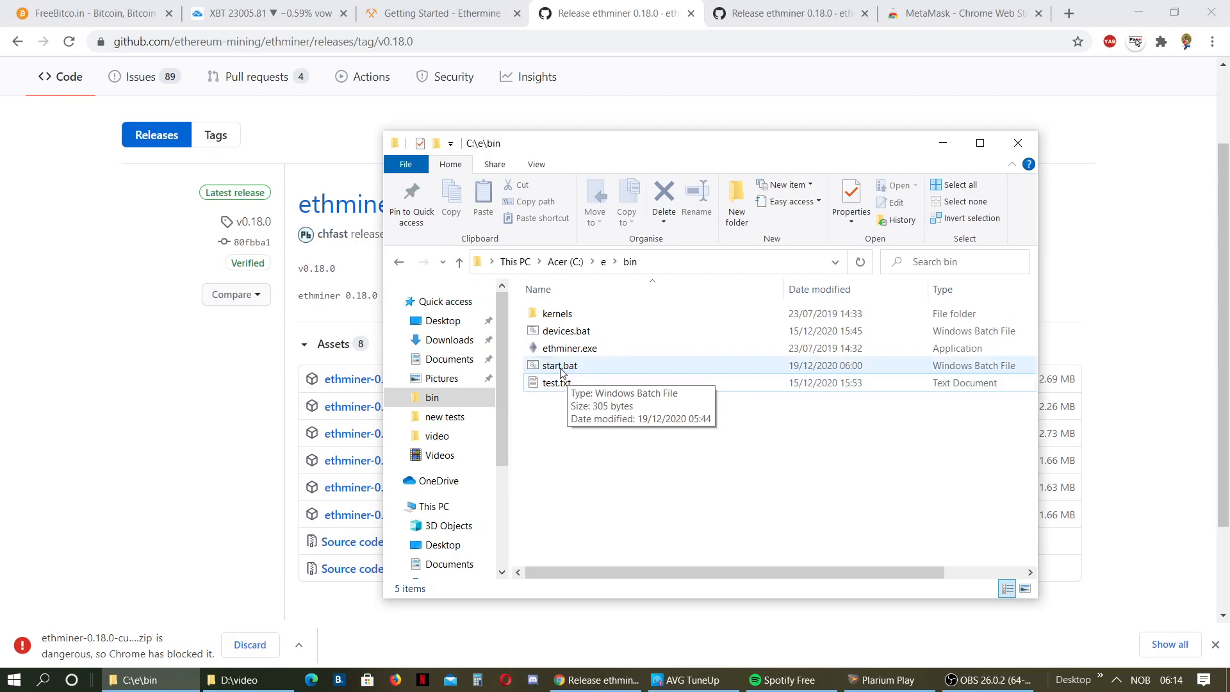
right_click(557, 365)
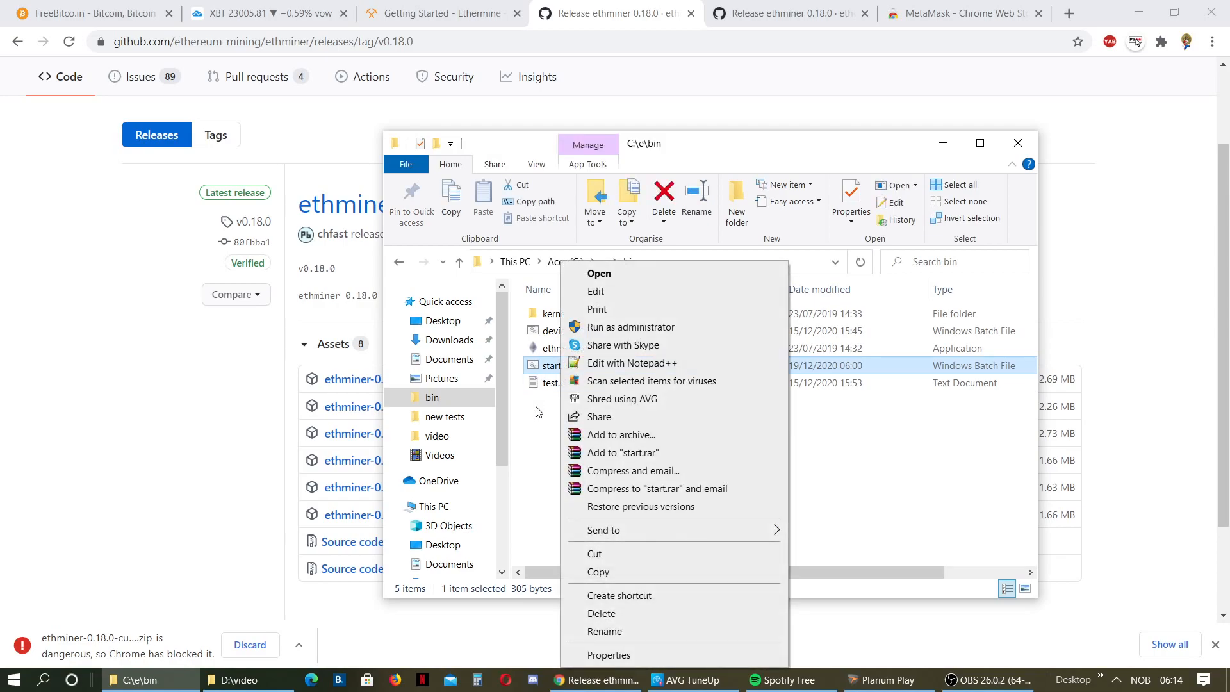
left_click(537, 412)
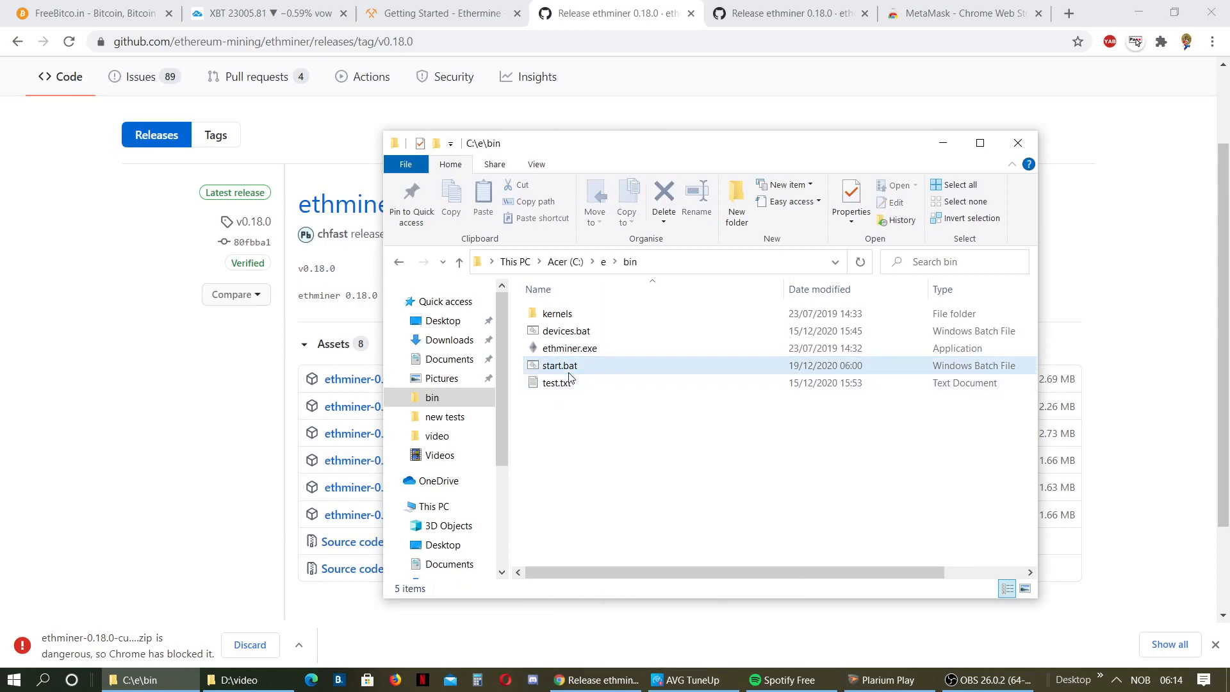
left_click(557, 366)
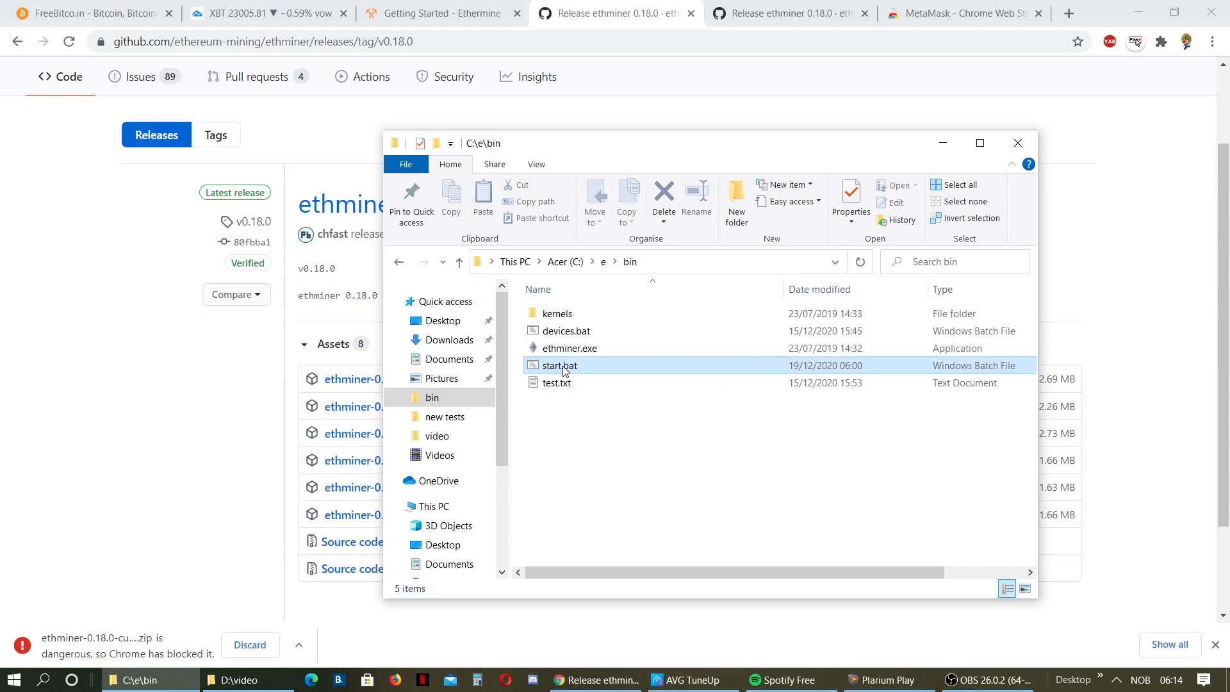
right_click(558, 366)
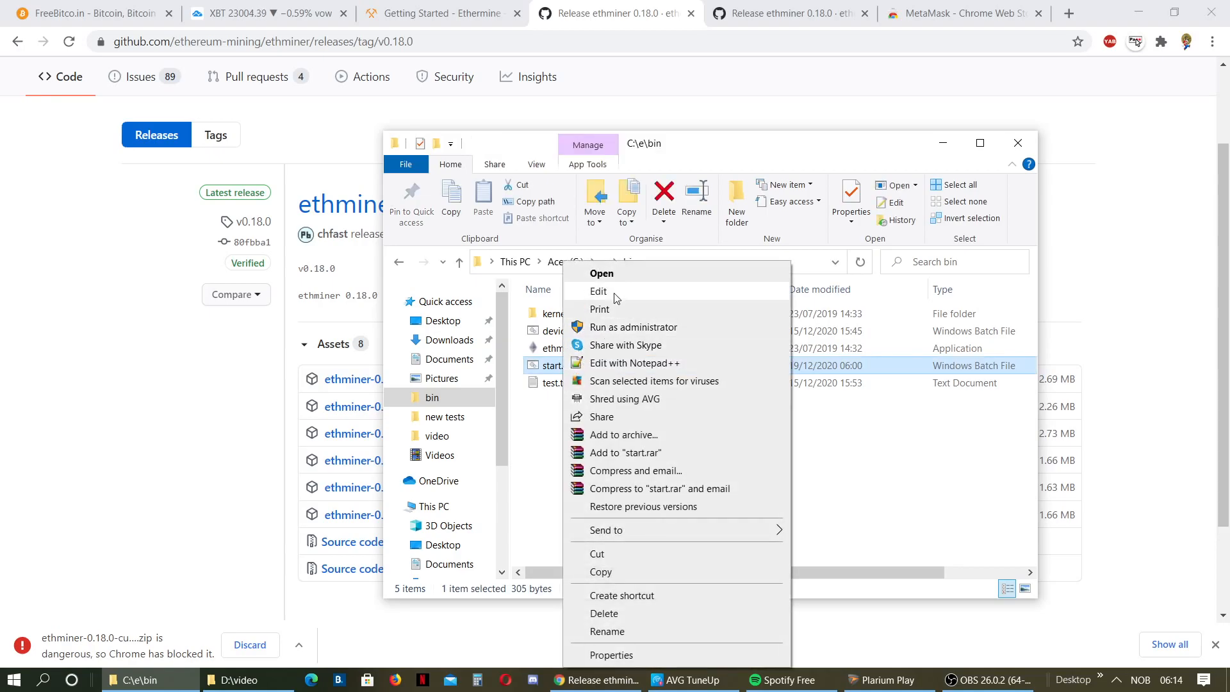
Edit start.bat in Notepad, closing it once and reopening it from the context menu.
left_click(598, 291)
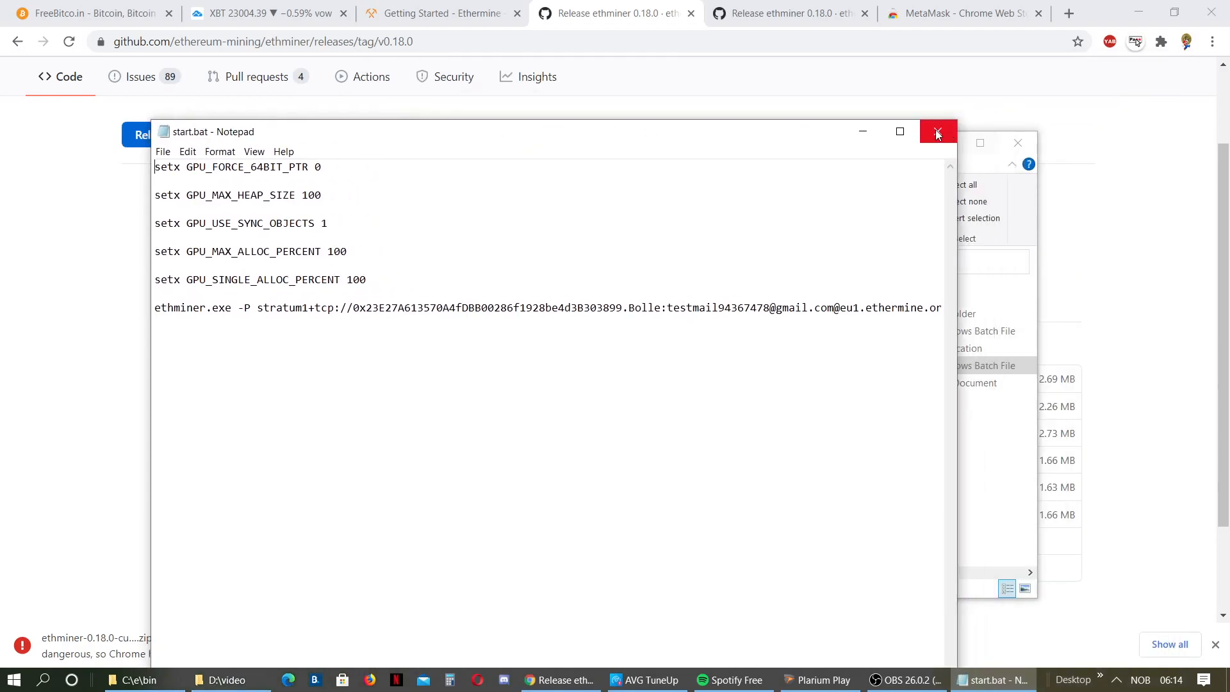
left_click(937, 130)
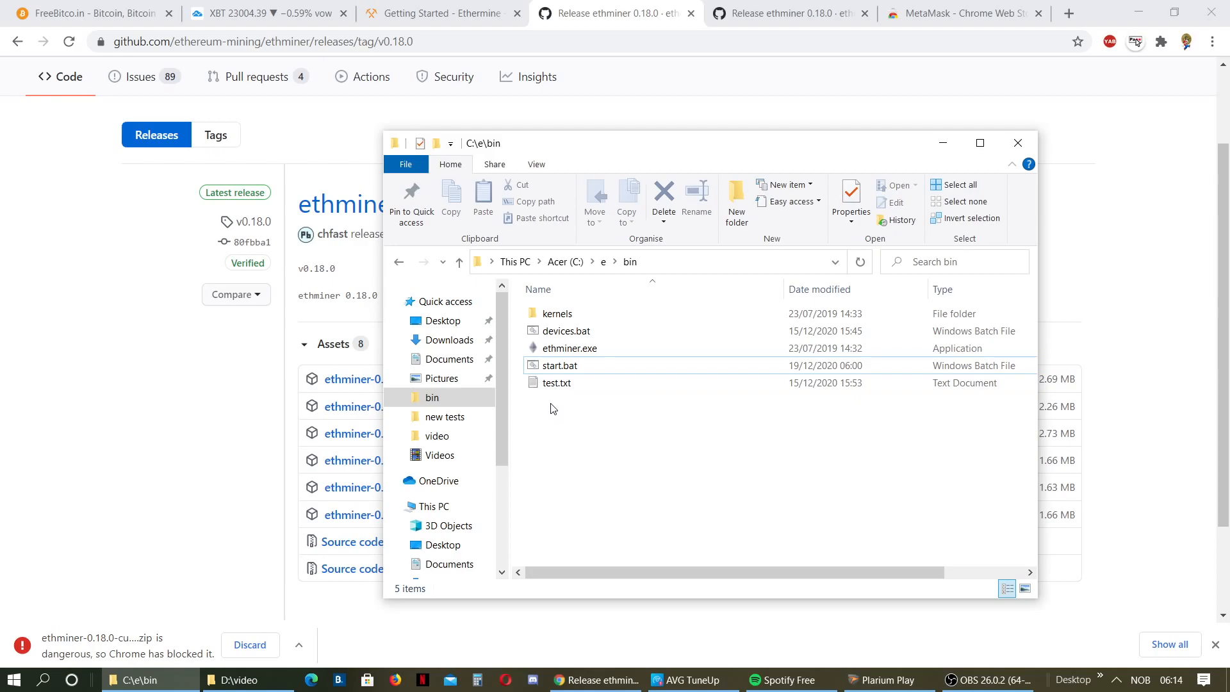
mouse_move(561, 364)
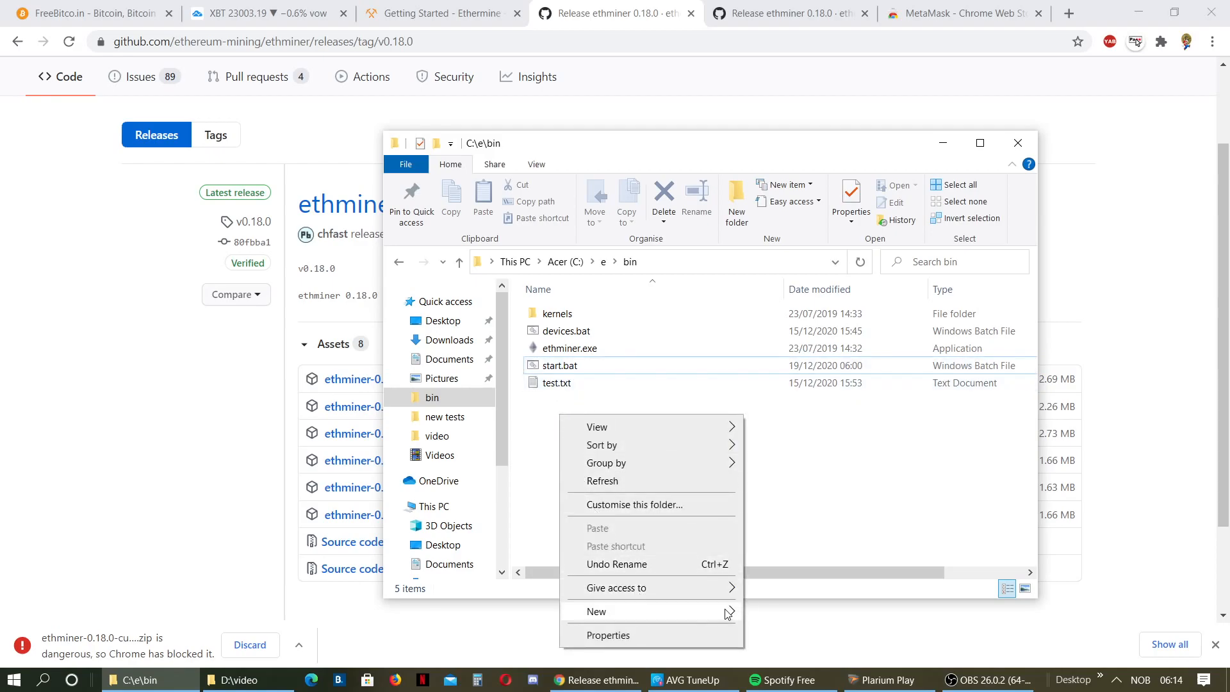
left_click(596, 611)
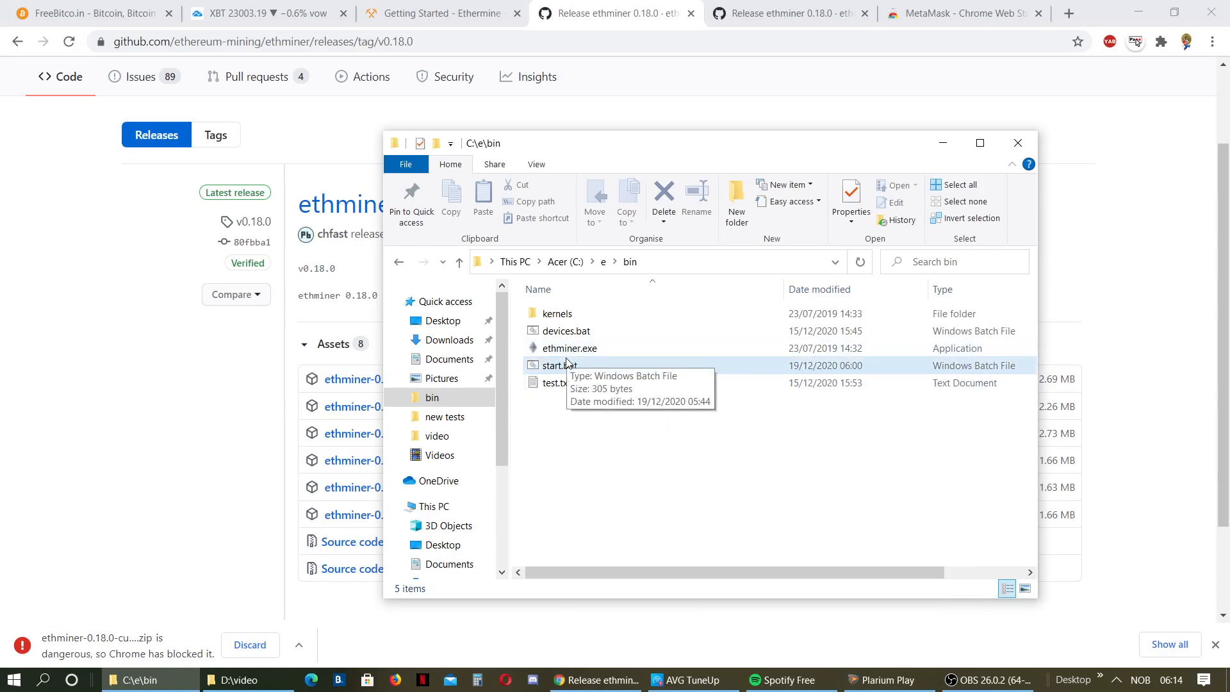
right_click(555, 364)
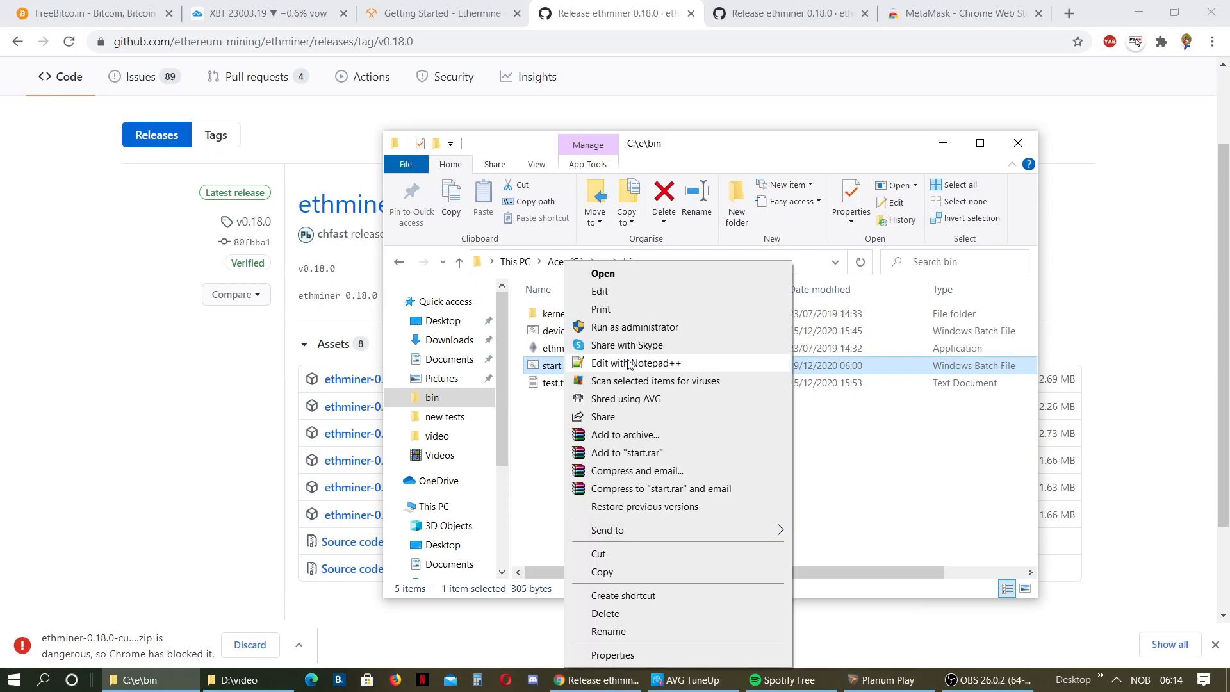
mouse_move(600, 291)
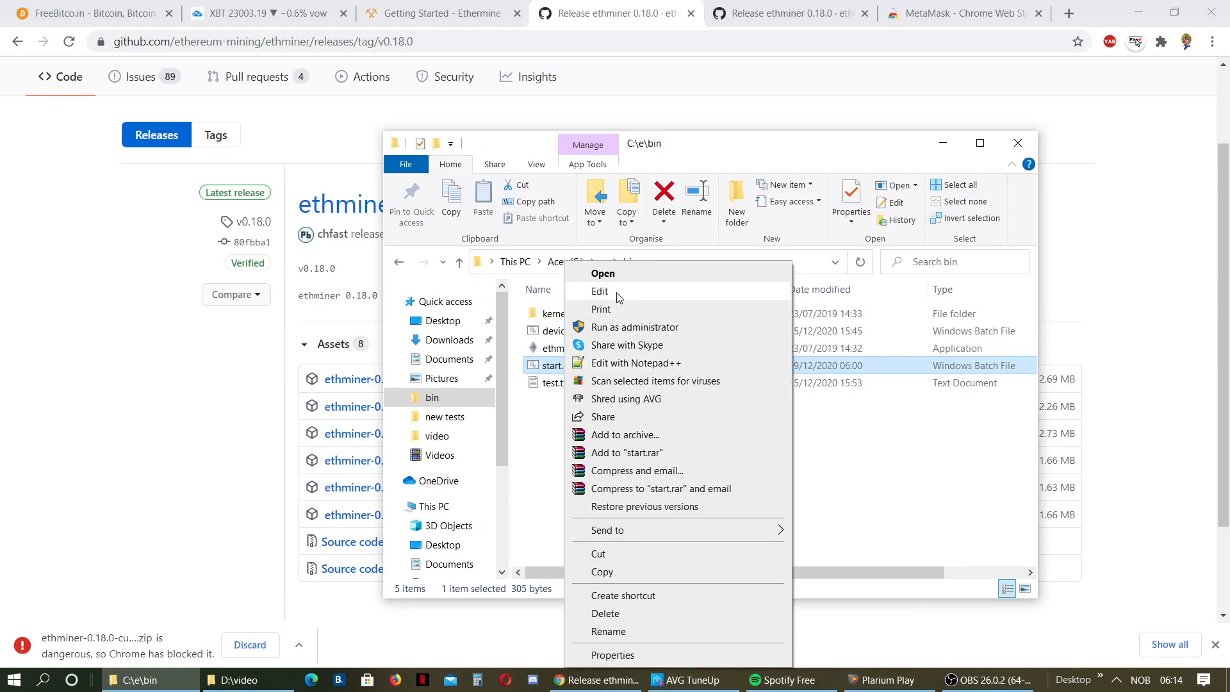
left_click(600, 291)
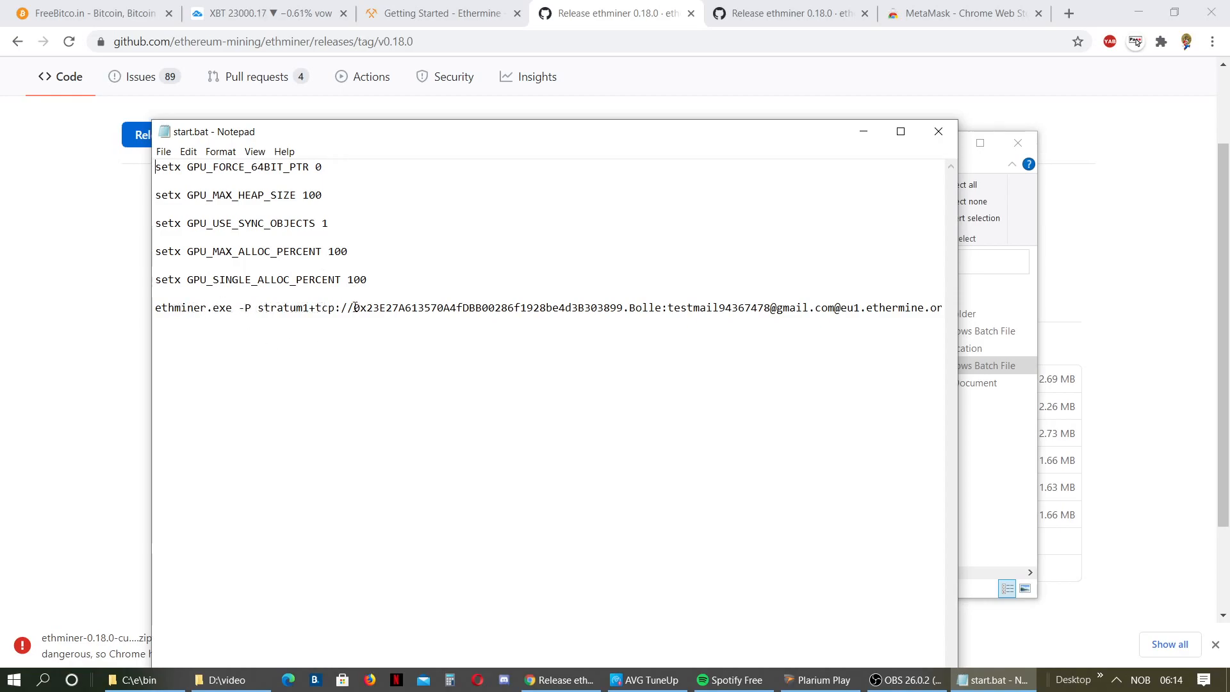
left_click_drag(354, 307, 941, 307)
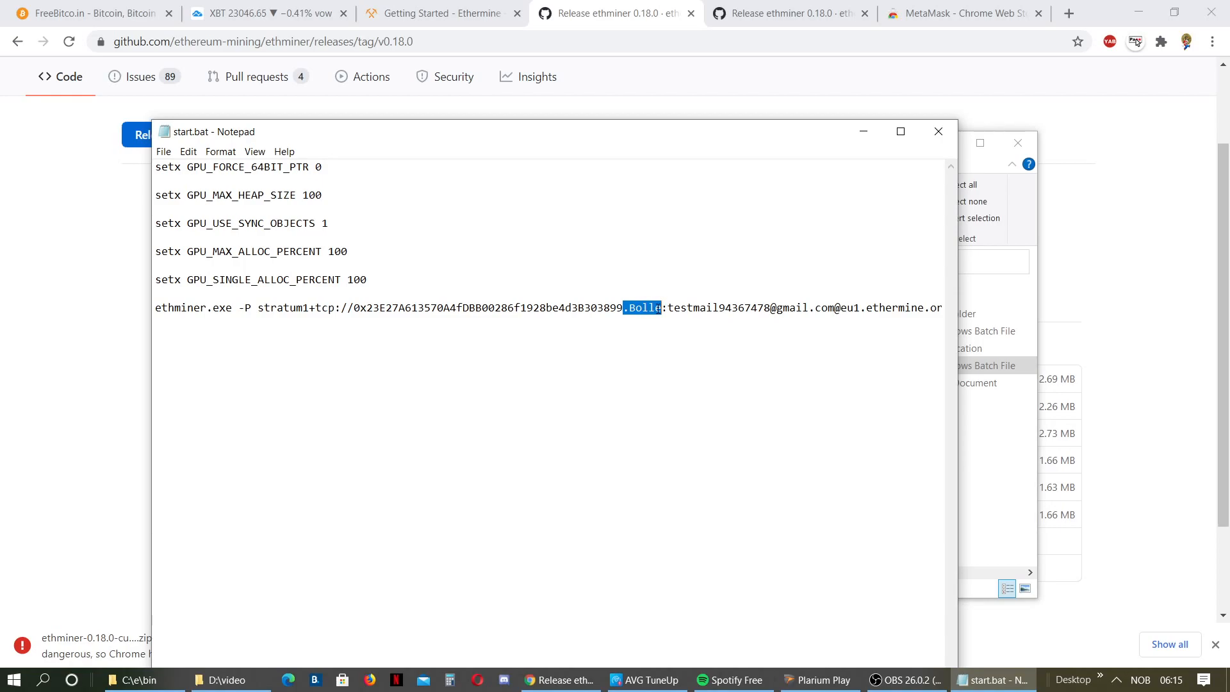
left_click(668, 308)
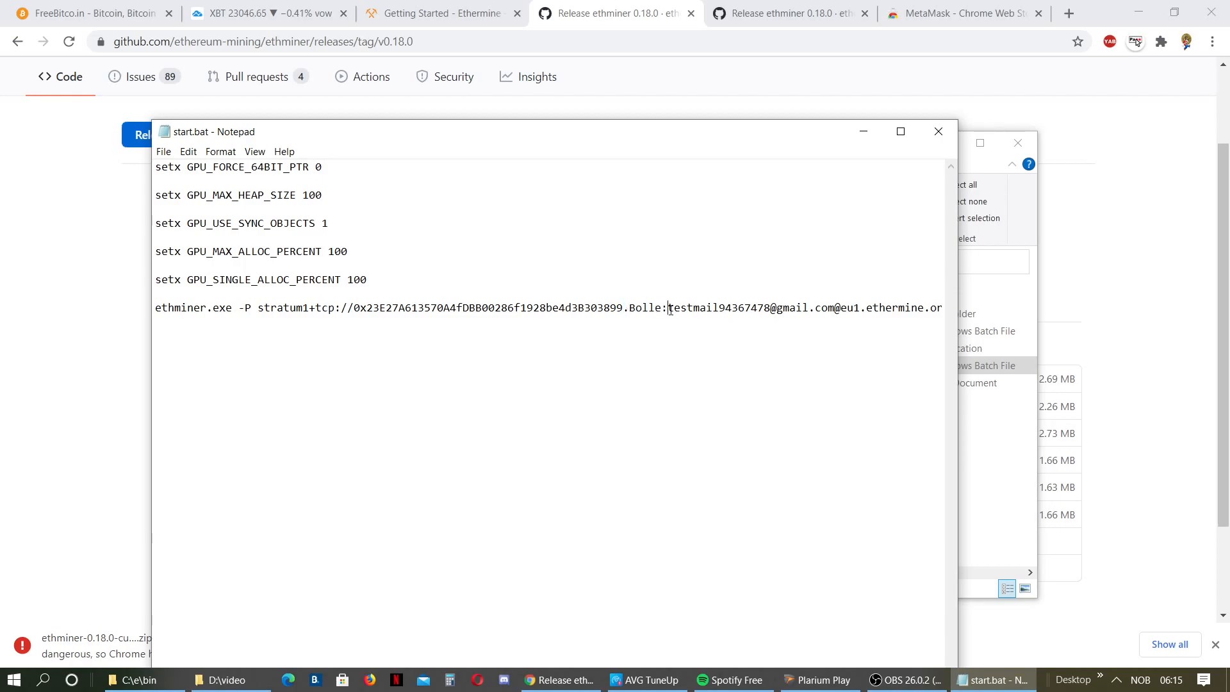
double_click(678, 307)
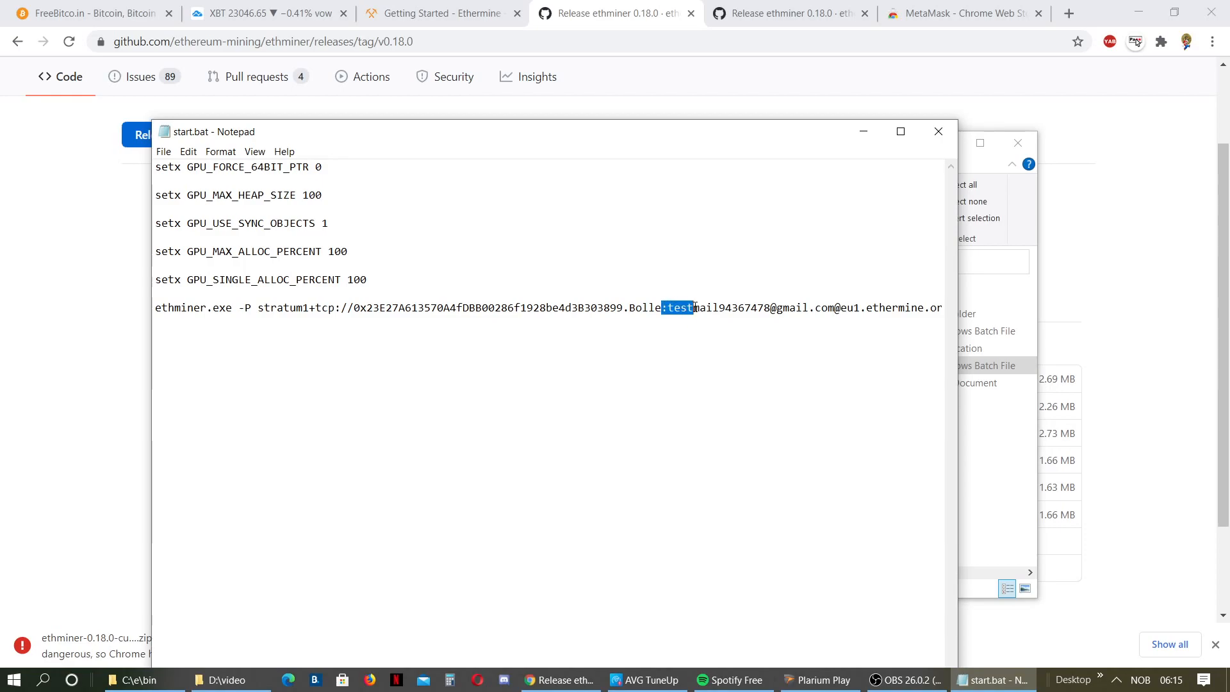
left_click_drag(663, 307, 825, 307)
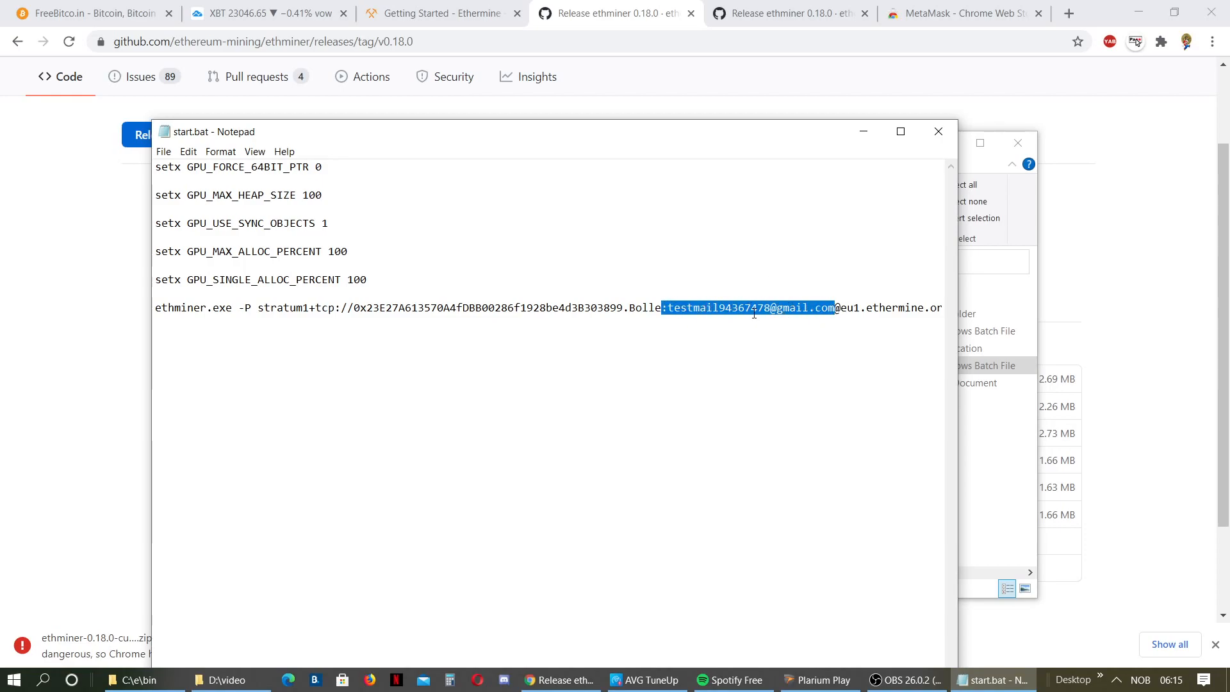
mouse_move(702, 155)
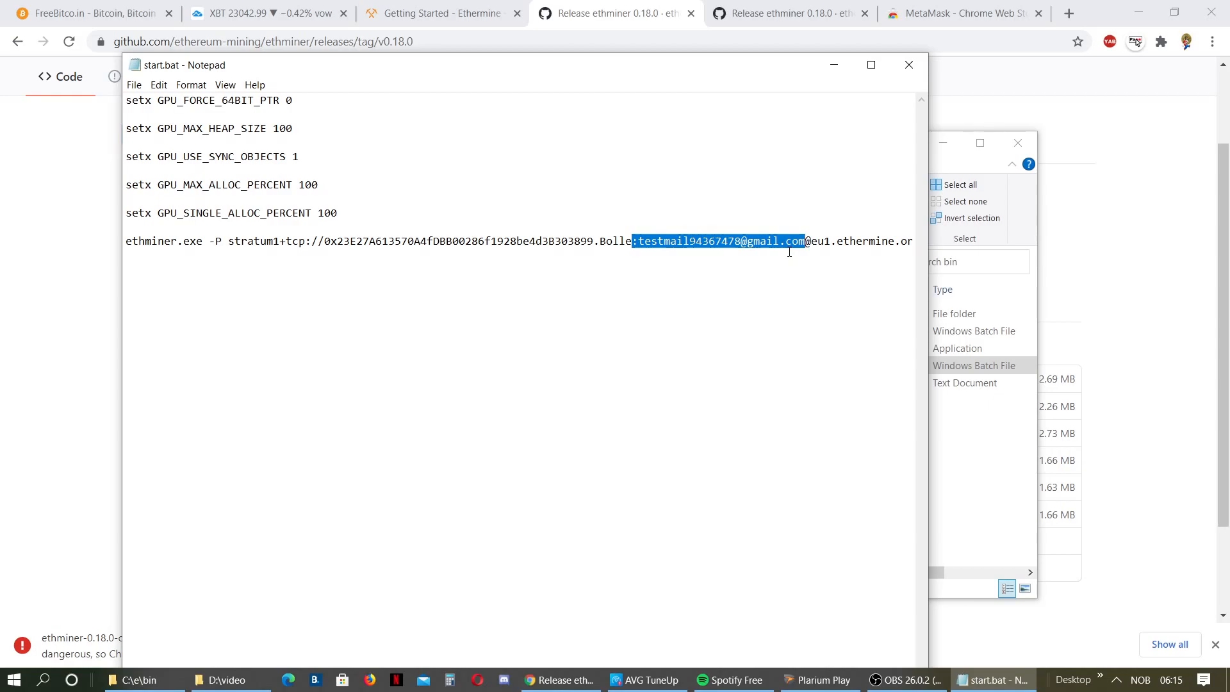
Delete the email from the pool address, leaving eu1.ethermine.org:4444.
key("Delete")
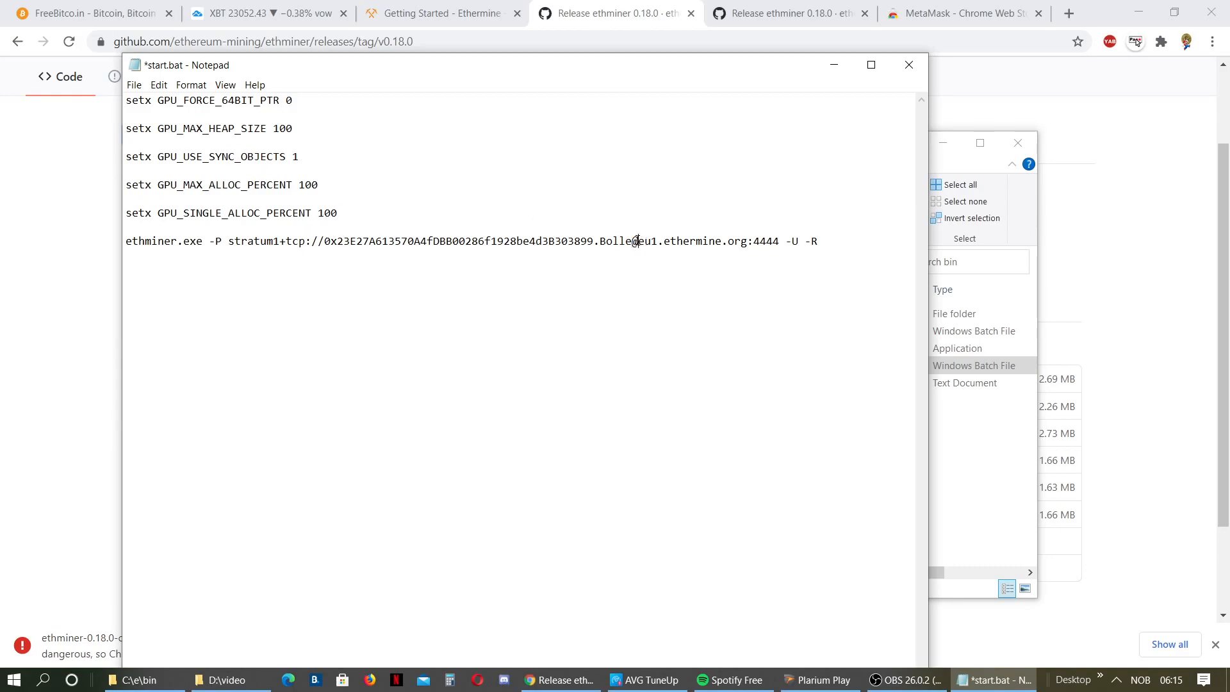
left_click_drag(634, 241, 708, 241)
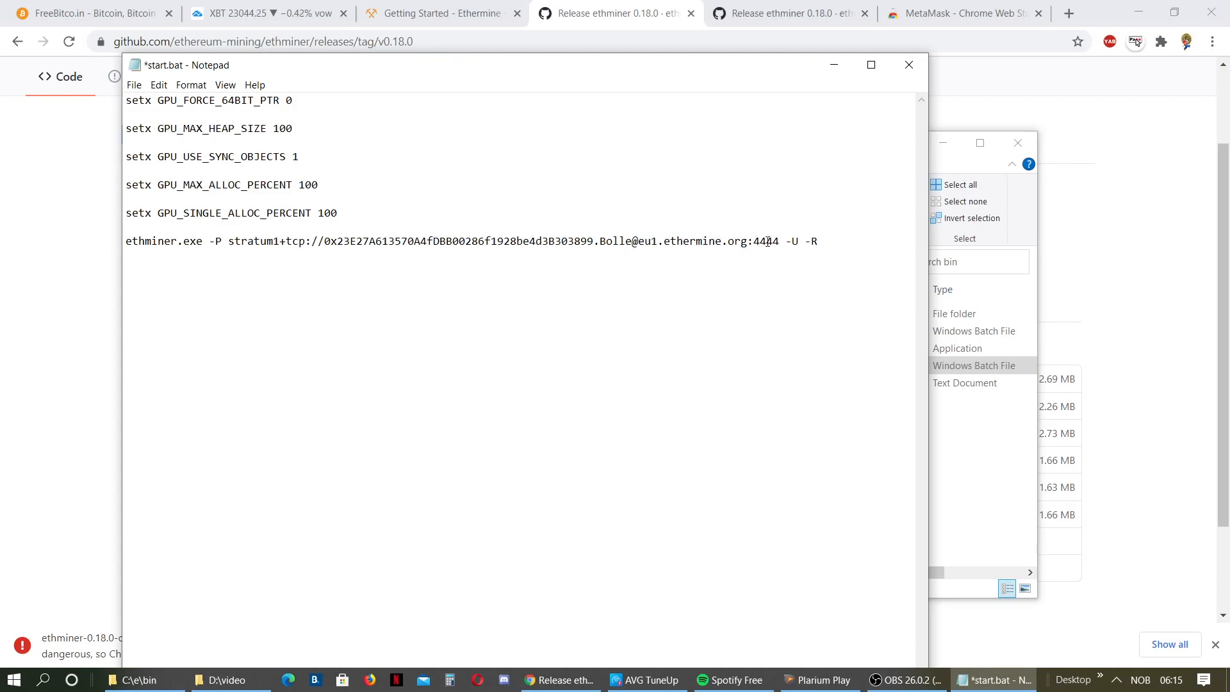
double_click(763, 241)
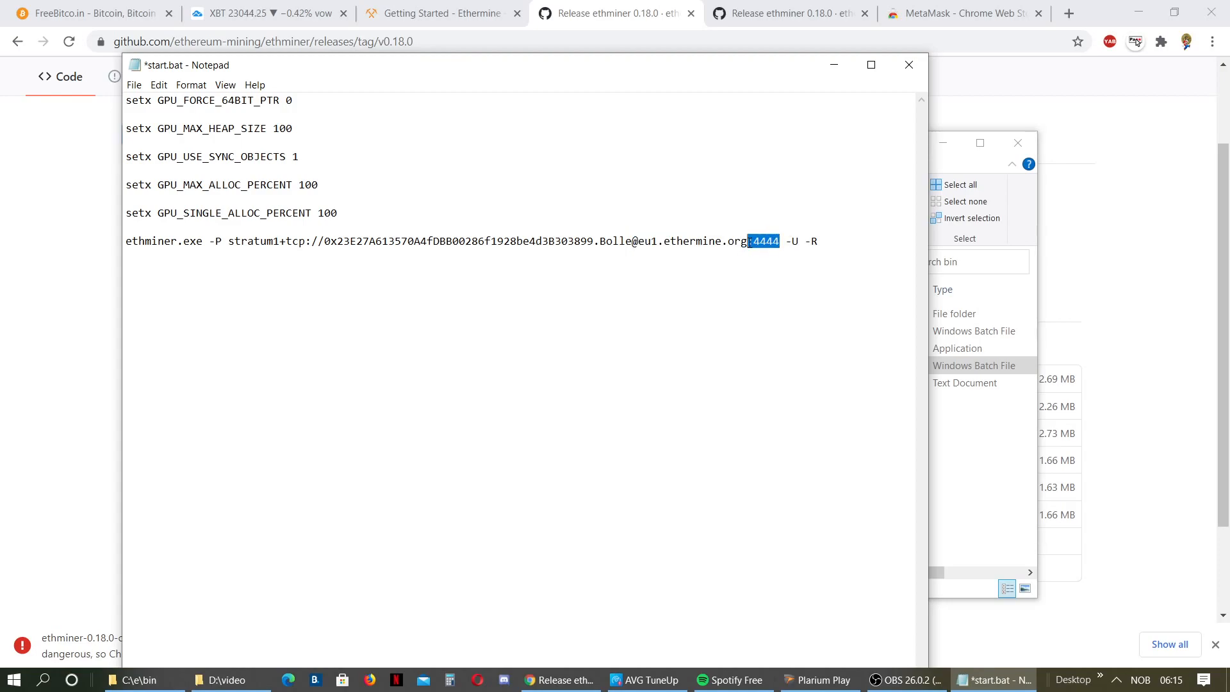
left_click_drag(751, 241, 639, 241)
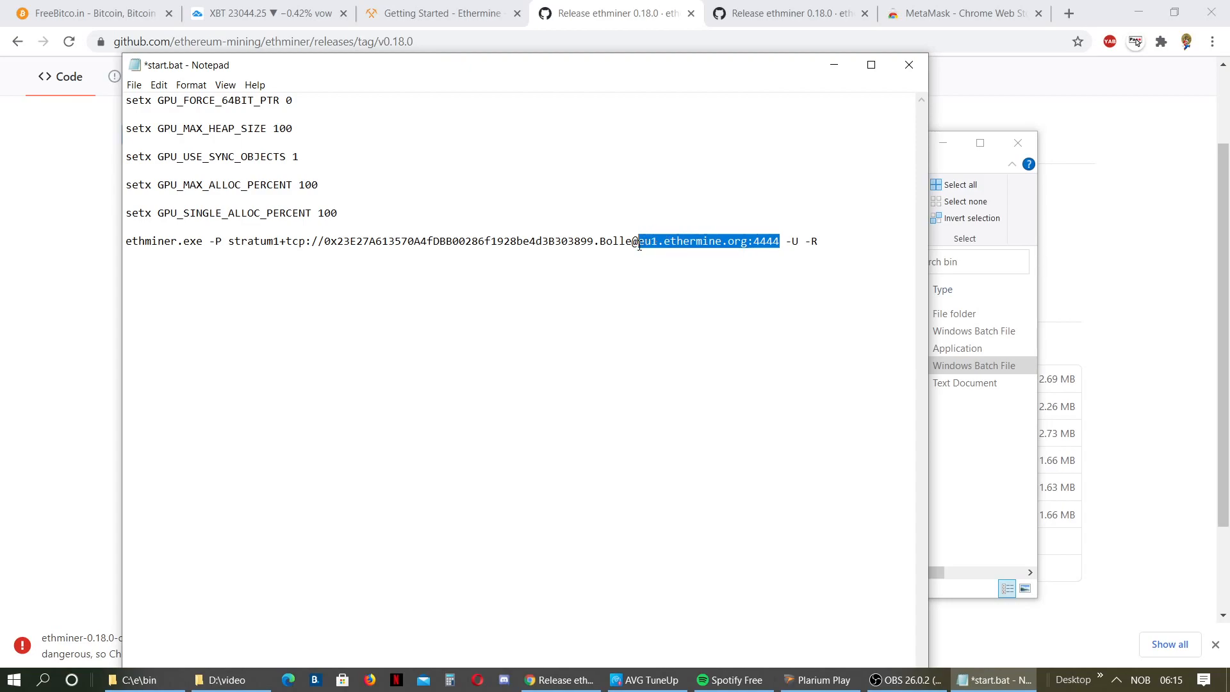
mouse_move(769, 217)
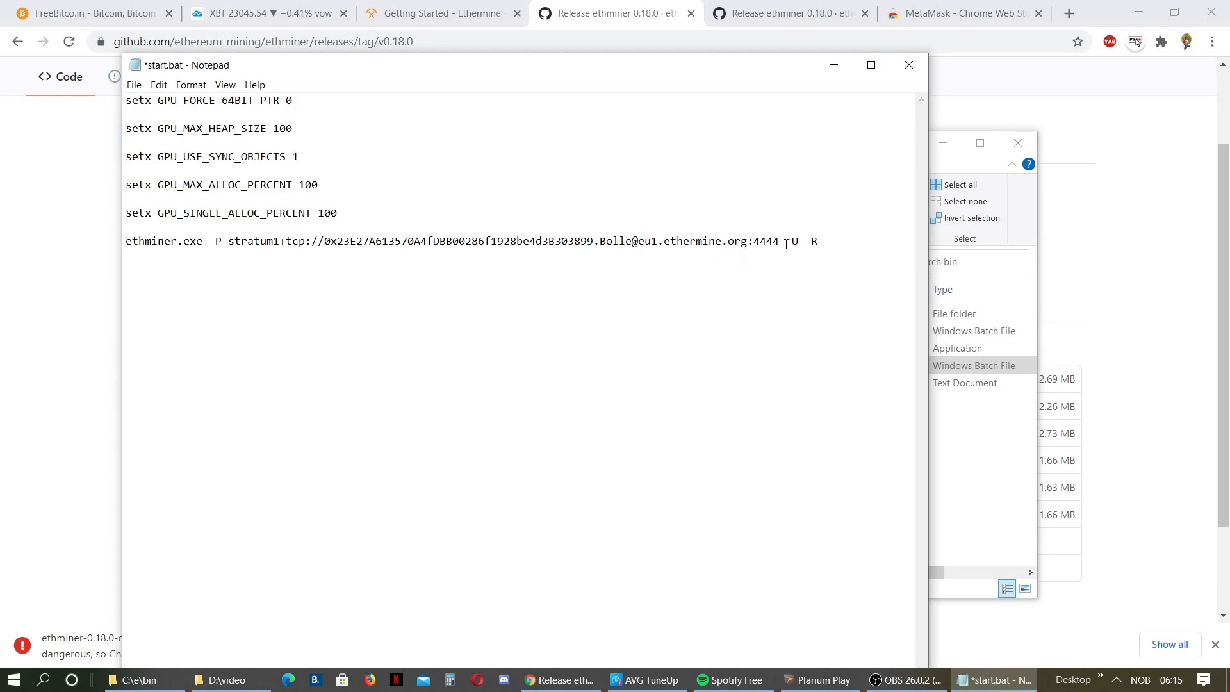
Retype the -U flag and verify the wallet address in the command line.
double_click(790, 241)
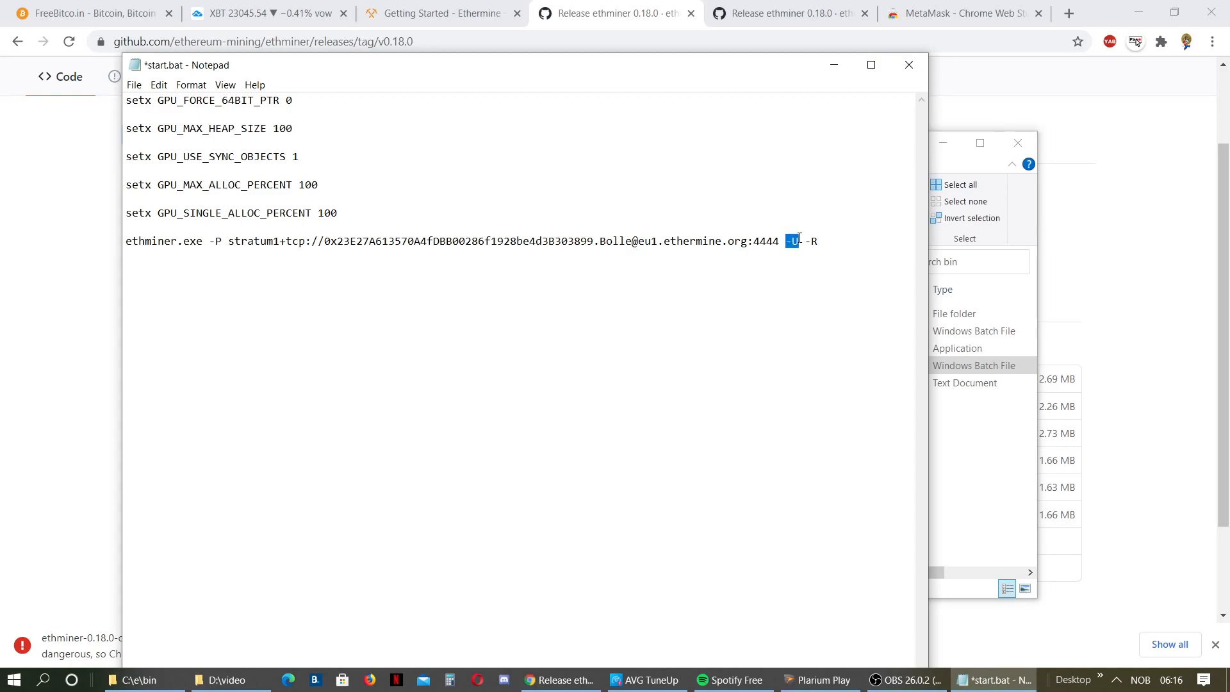
left_click(799, 241)
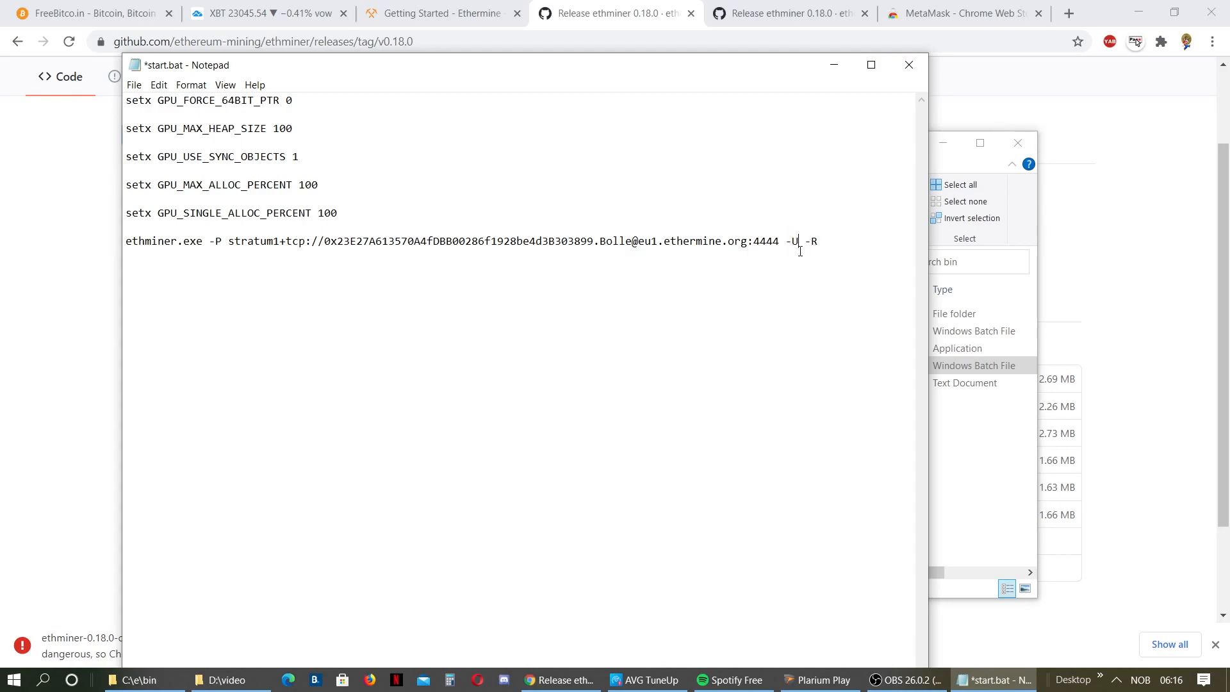
key("Backspace")
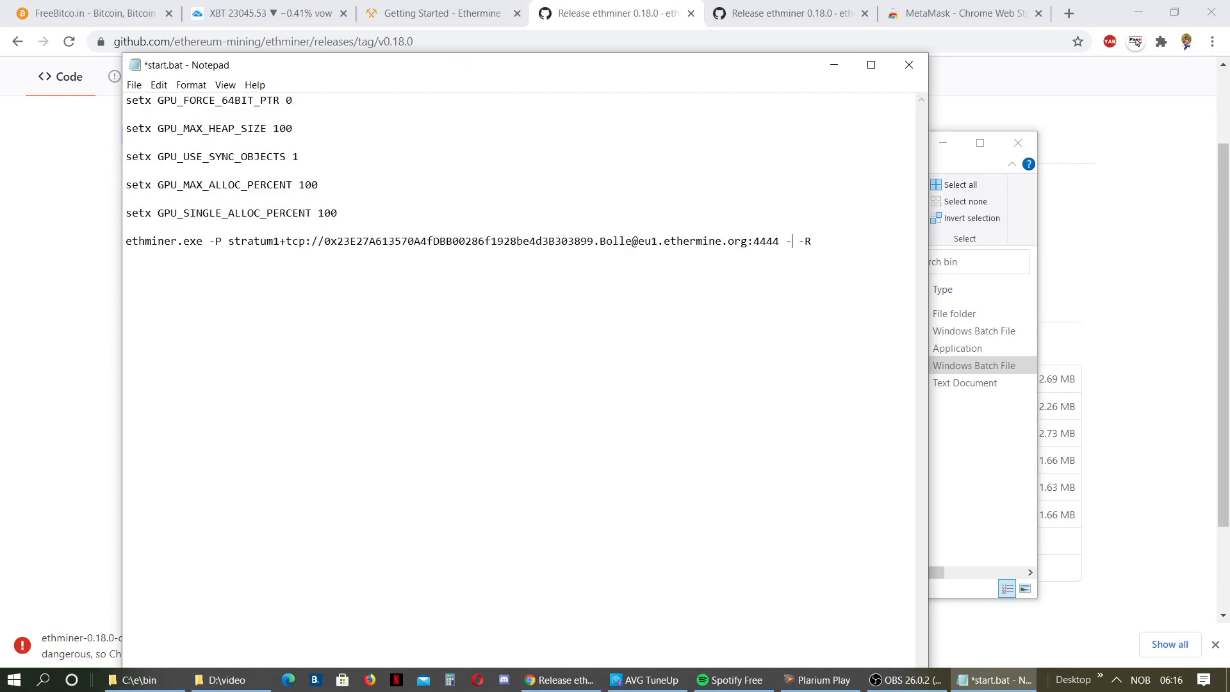
type("U")
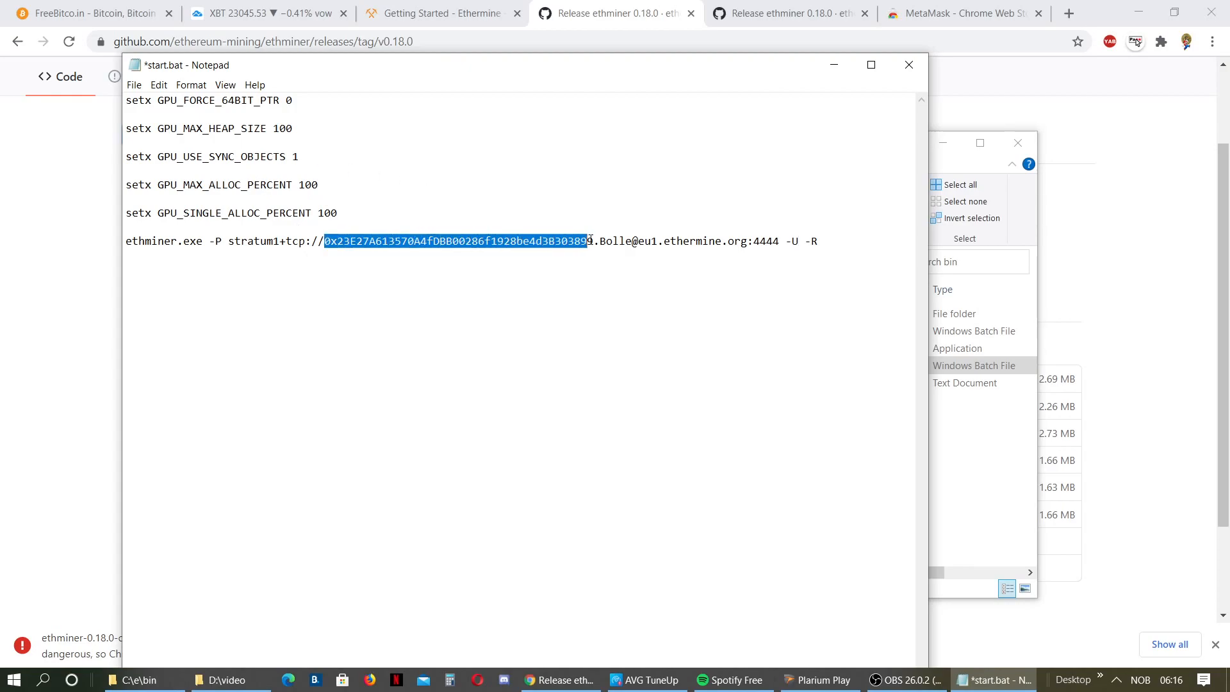
double_click(615, 241)
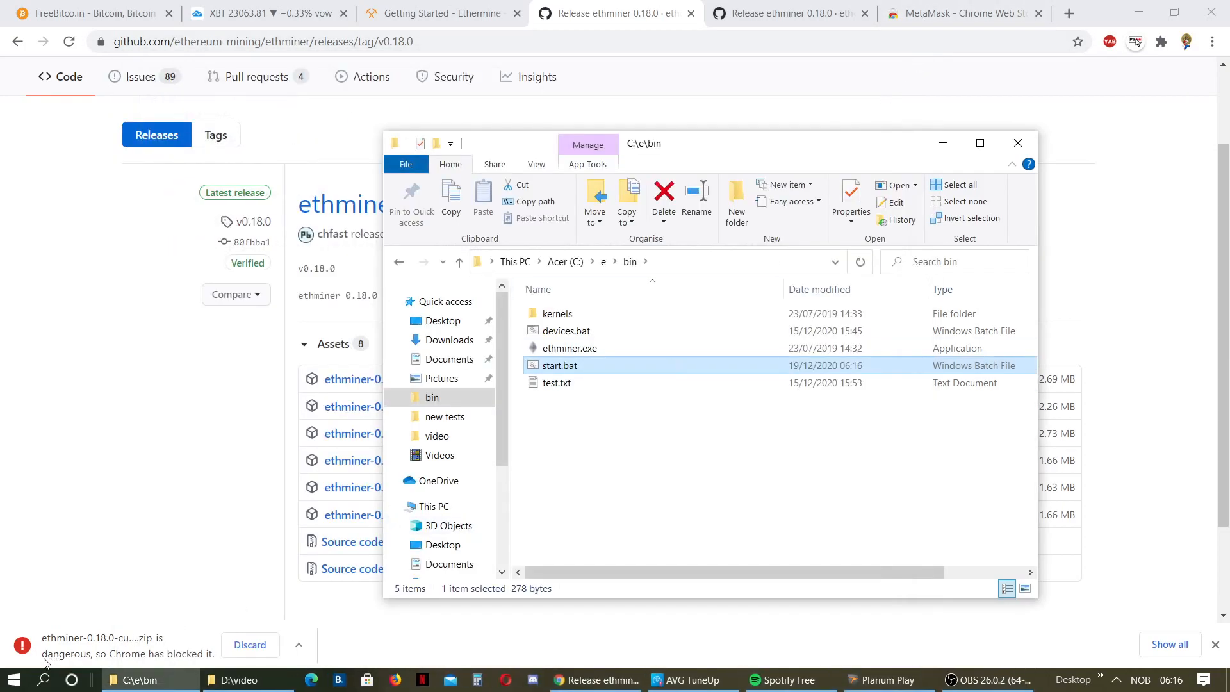
mouse_move(12, 679)
type("cd\\")
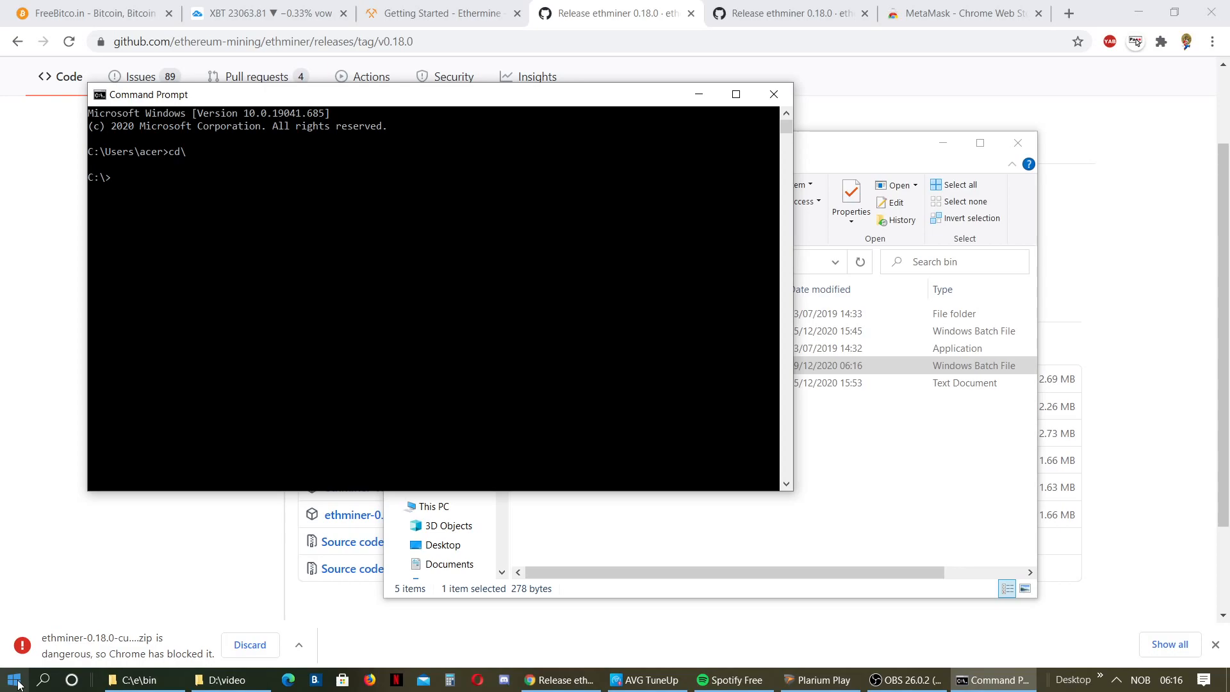
Change Command Prompt to C:\e\bin with cd commands and type start.bat.
type("cd e")
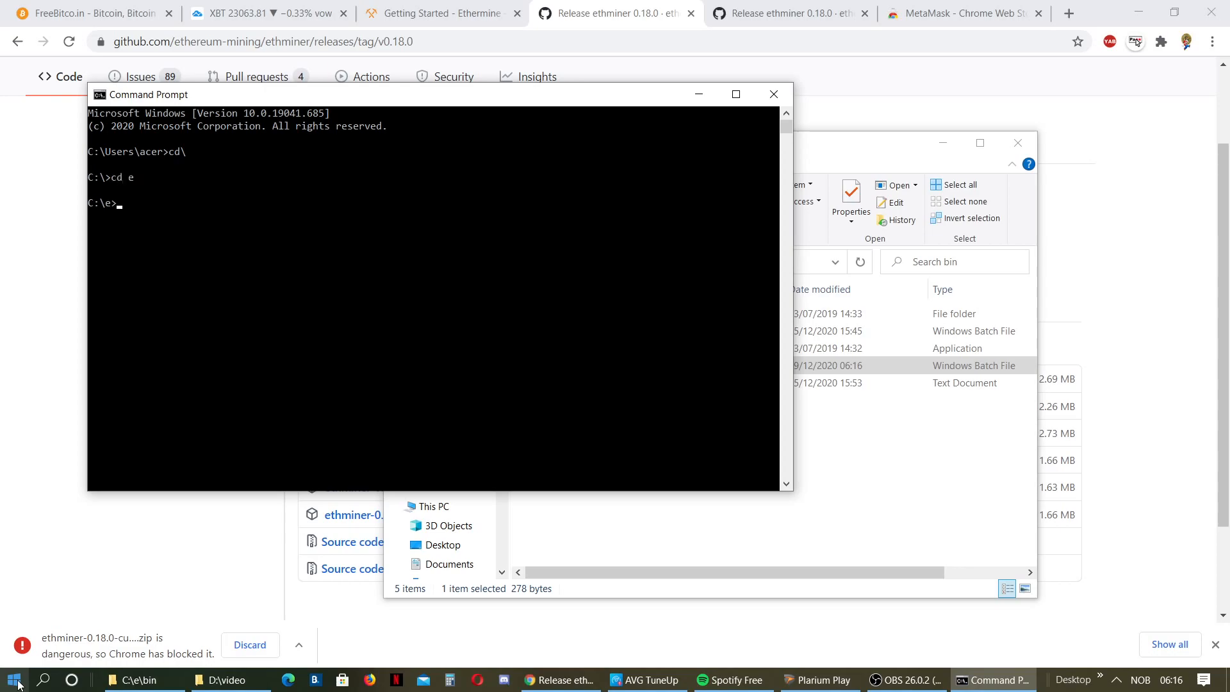
type("cd bin")
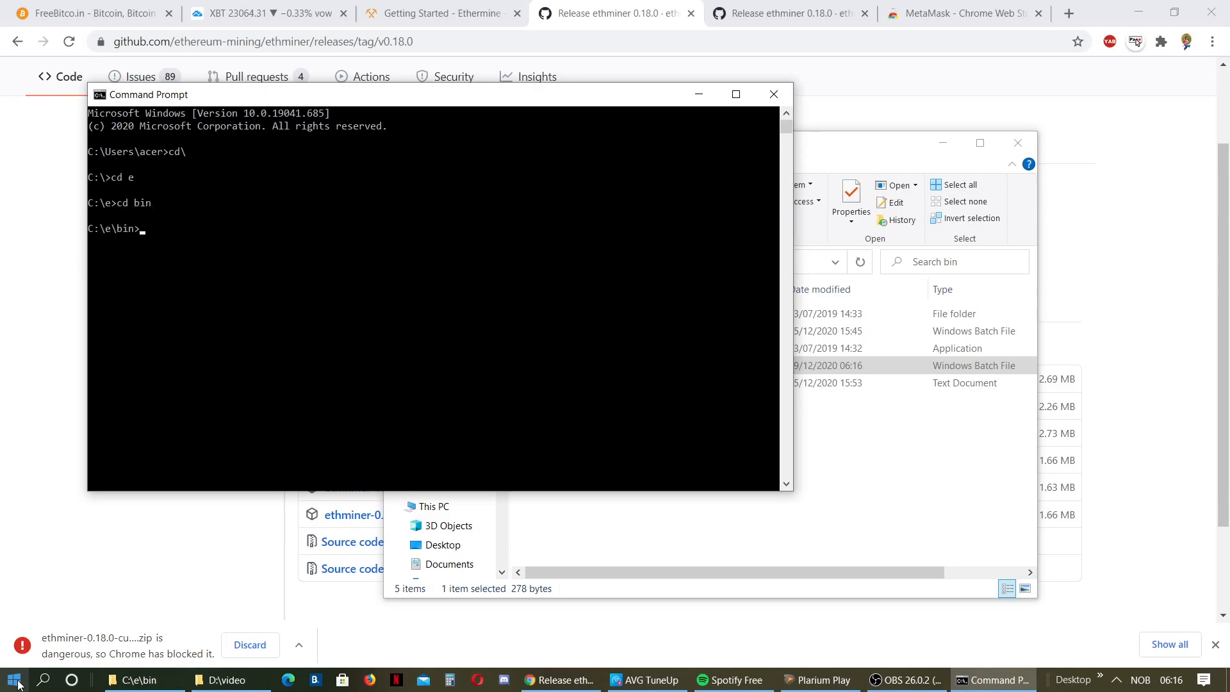
type("s")
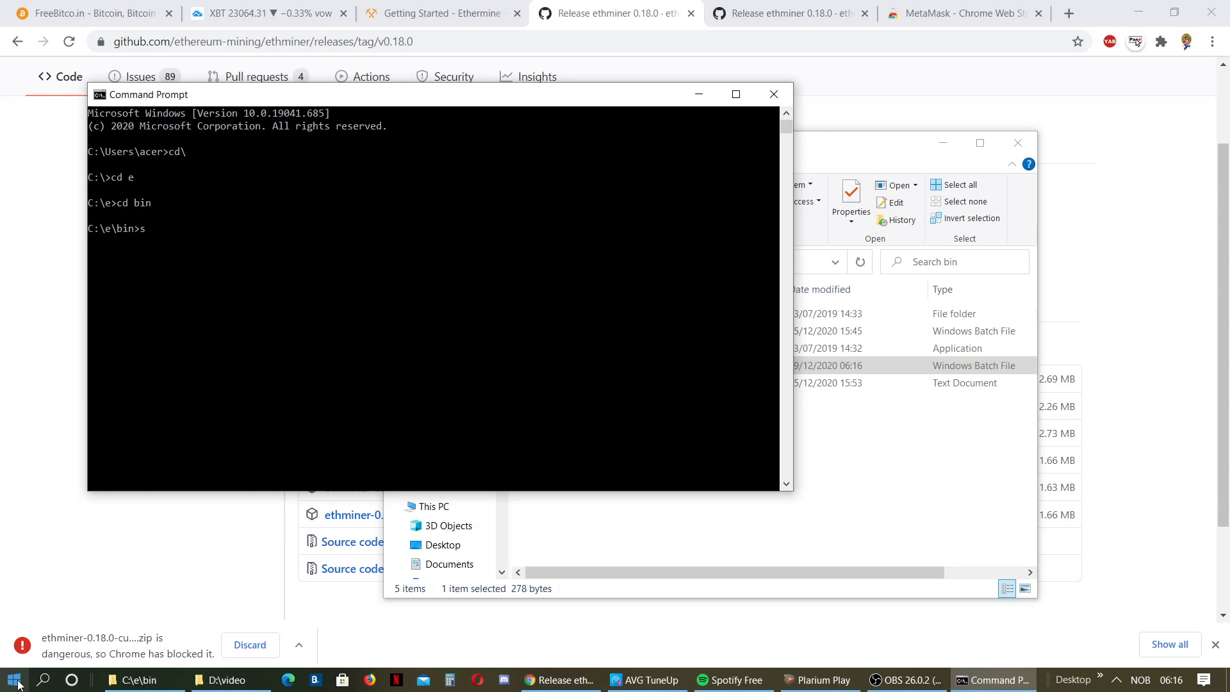
type("tart")
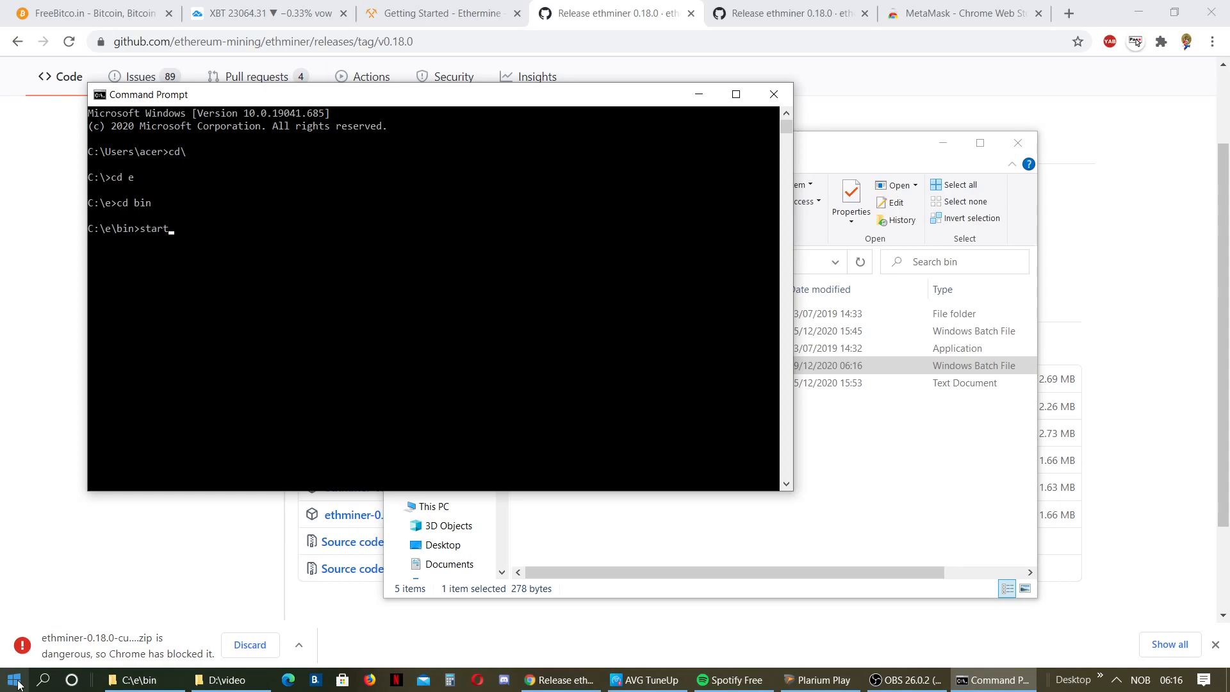
type(".bat")
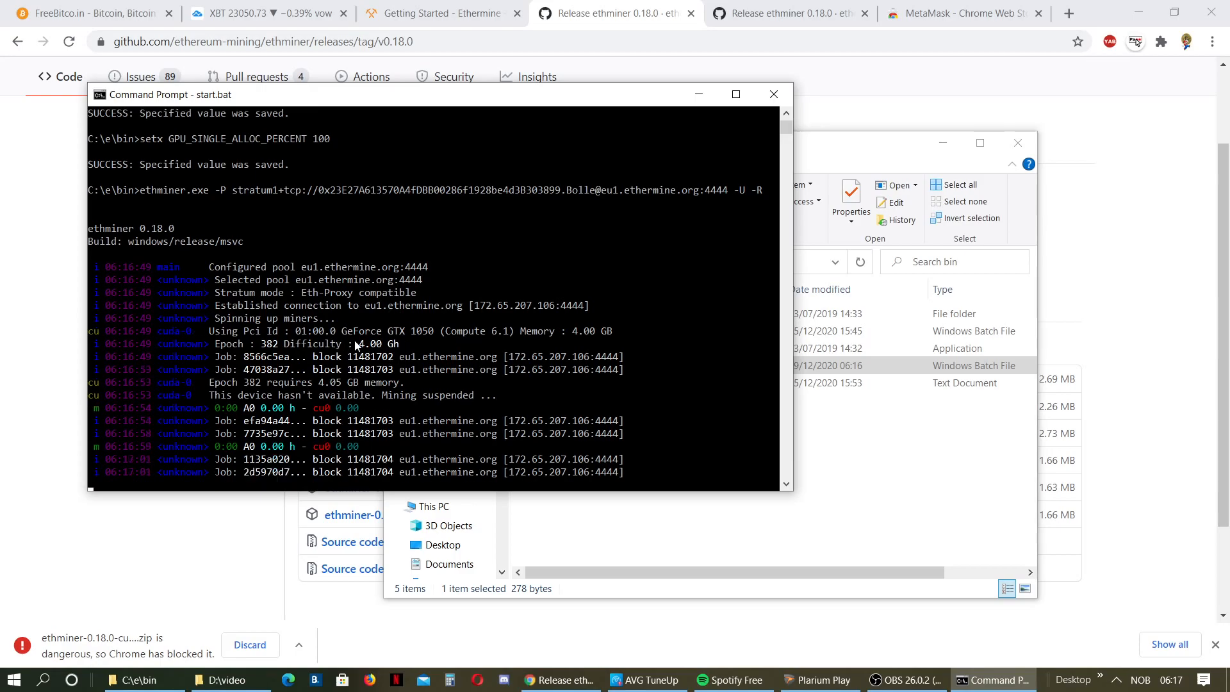
mouse_move(384, 347)
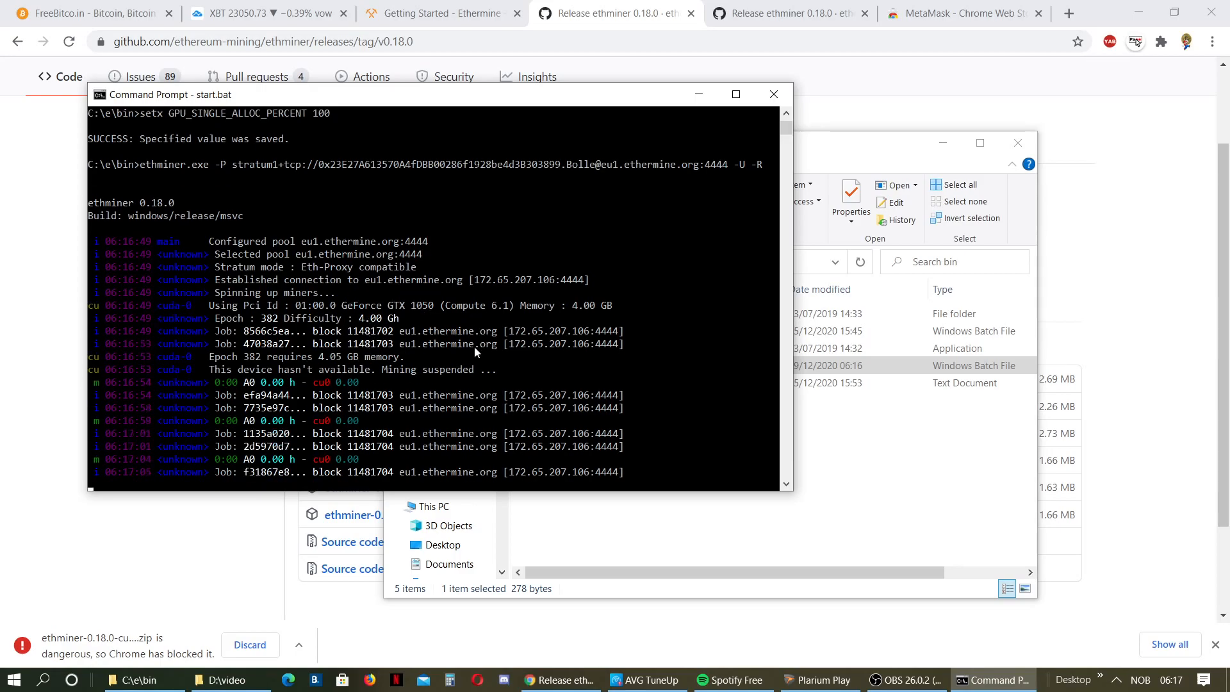
mouse_move(395, 333)
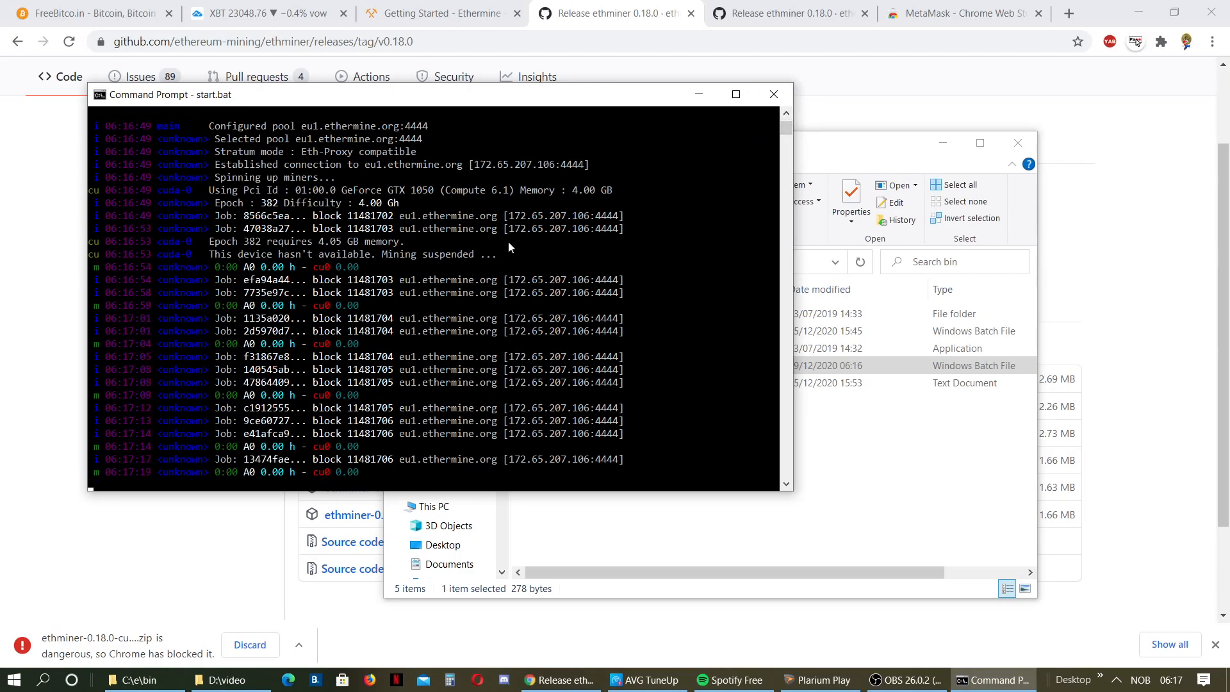
mouse_move(775, 95)
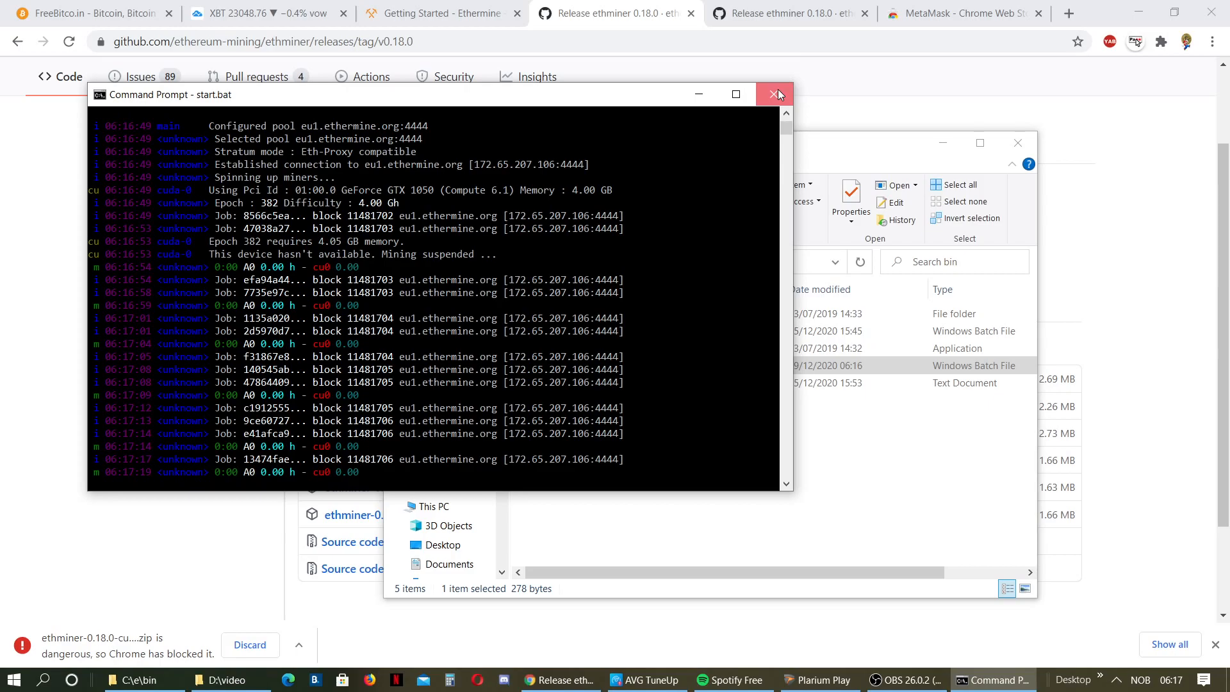
Close the ethminer window once it has connected to eu1.ethermine.org:4444.
left_click(775, 94)
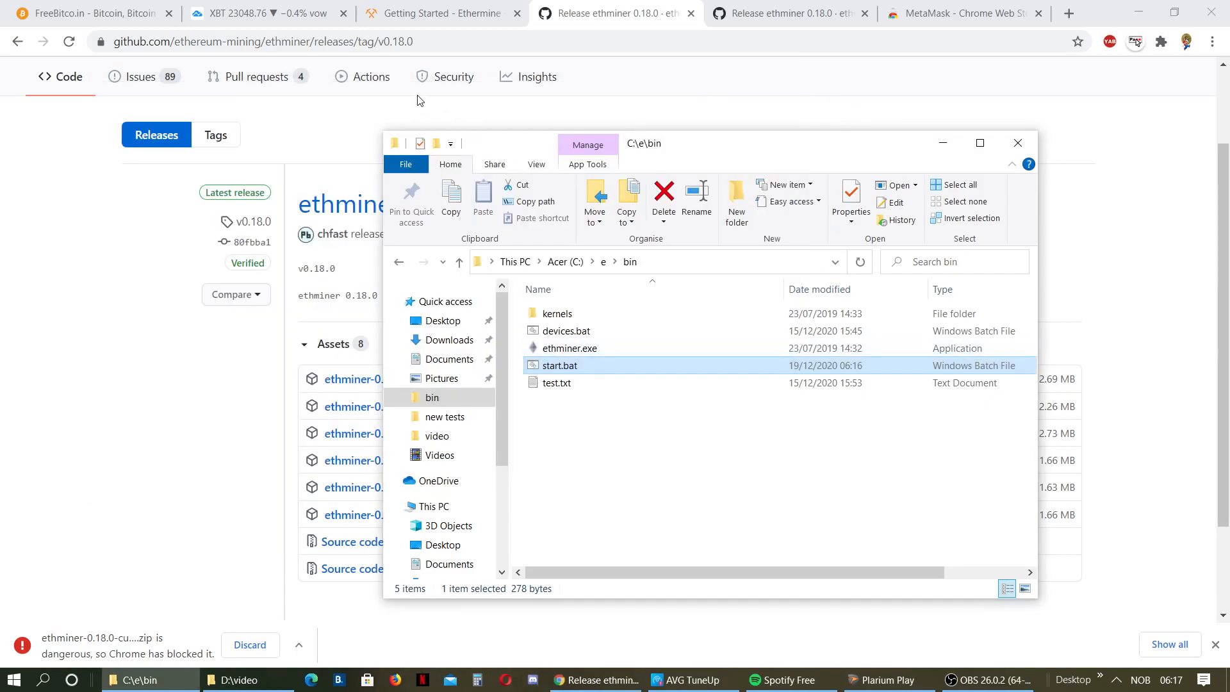
Show the wallet's Ethermine Payouts tab, which lists no payouts received yet.
left_click(440, 13)
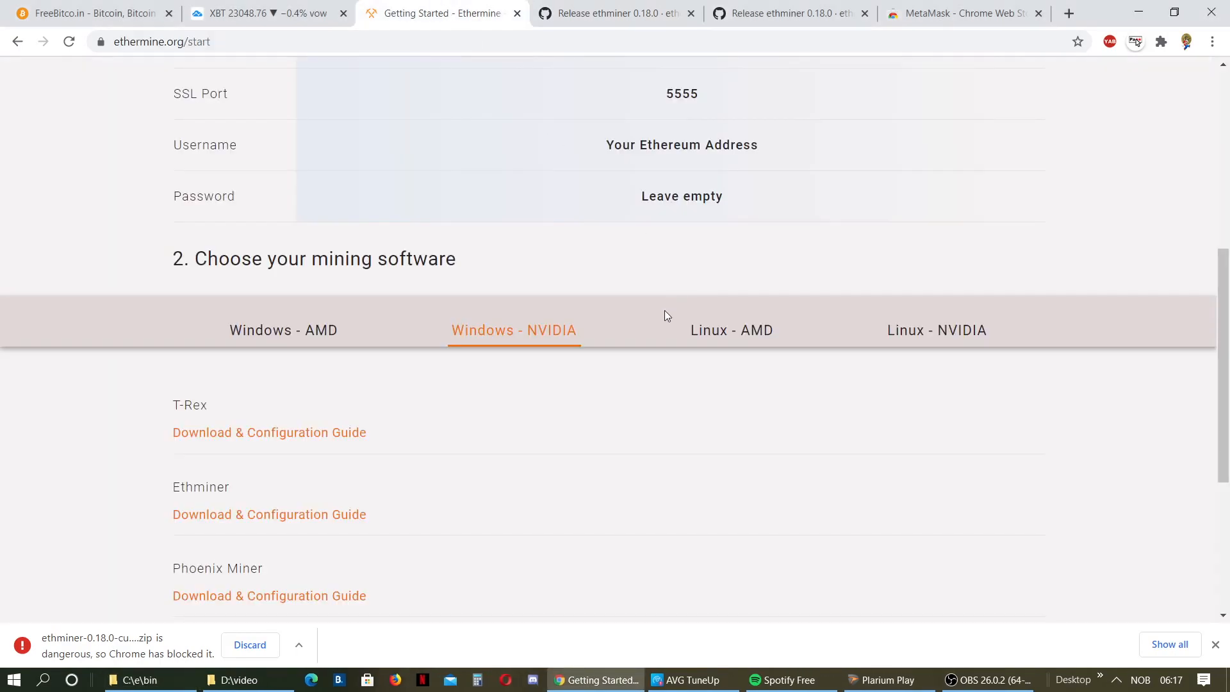
scroll("up", 3)
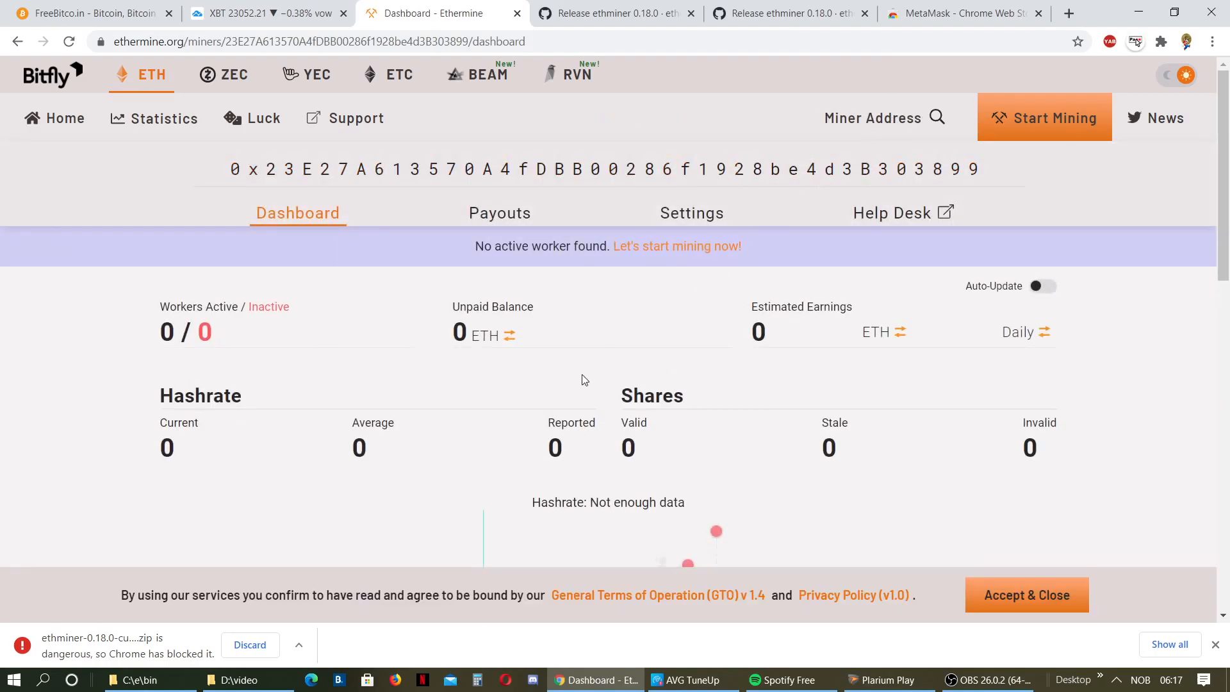
mouse_move(463, 367)
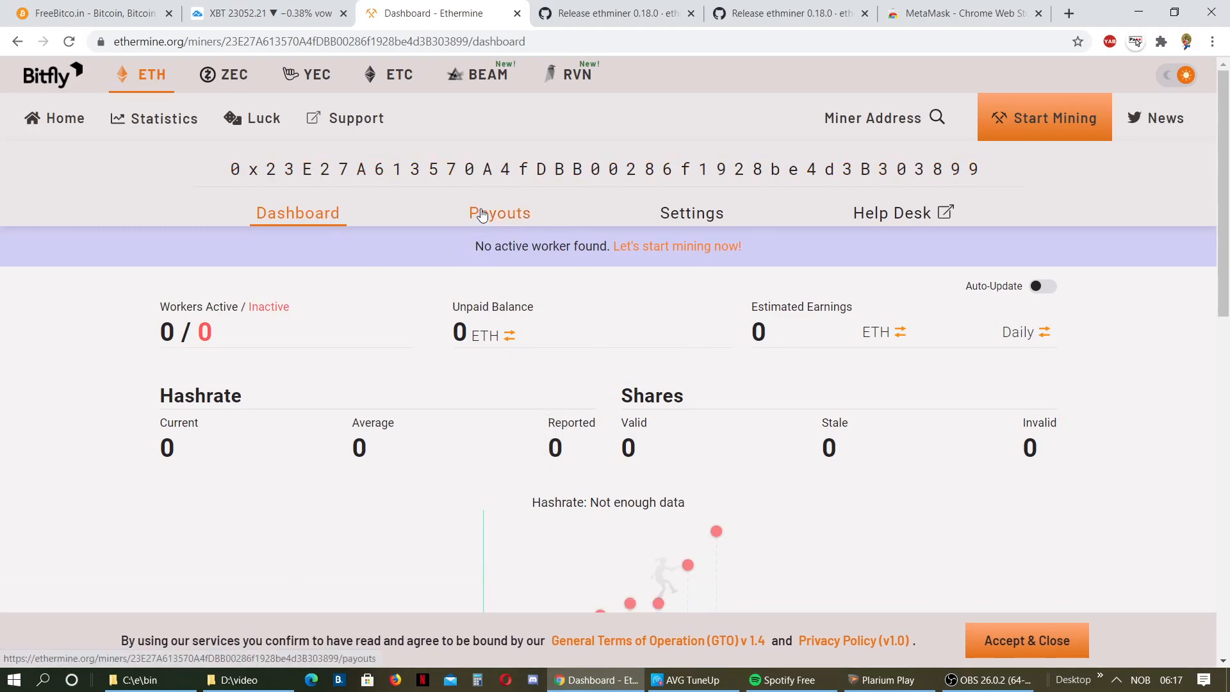
left_click(499, 213)
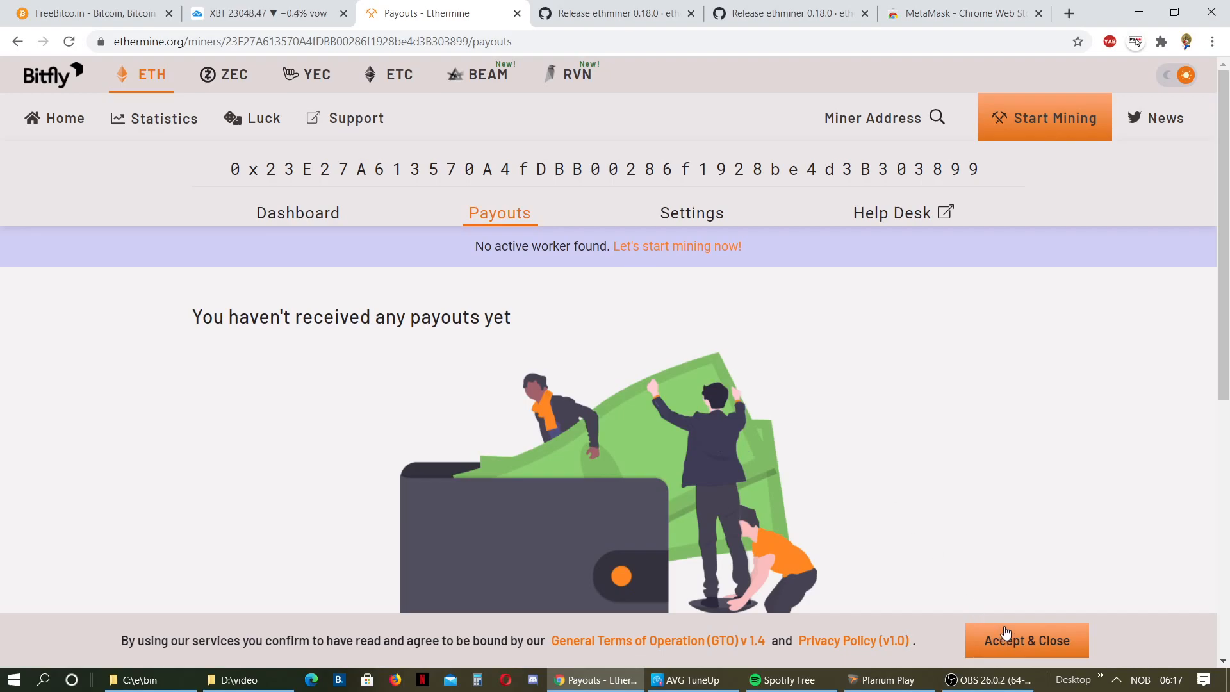
Open the miner Settings and change the payment threshold from 1 to 0.05 Ether.
left_click(692, 212)
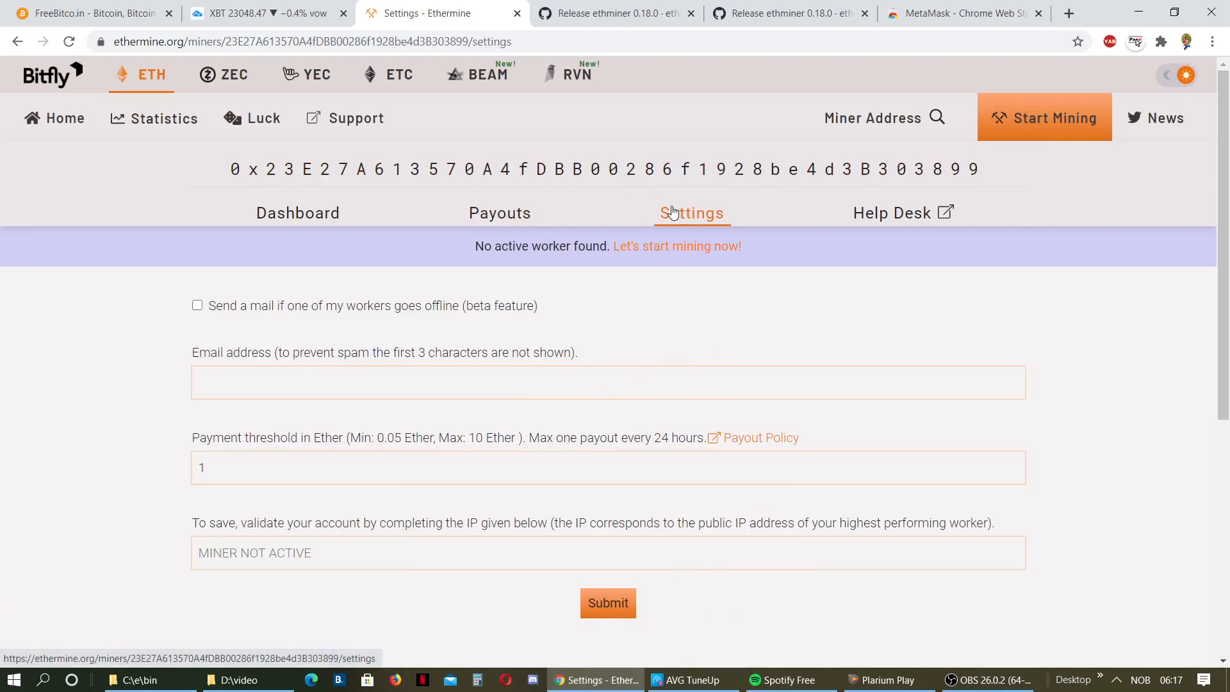
mouse_move(1082, 297)
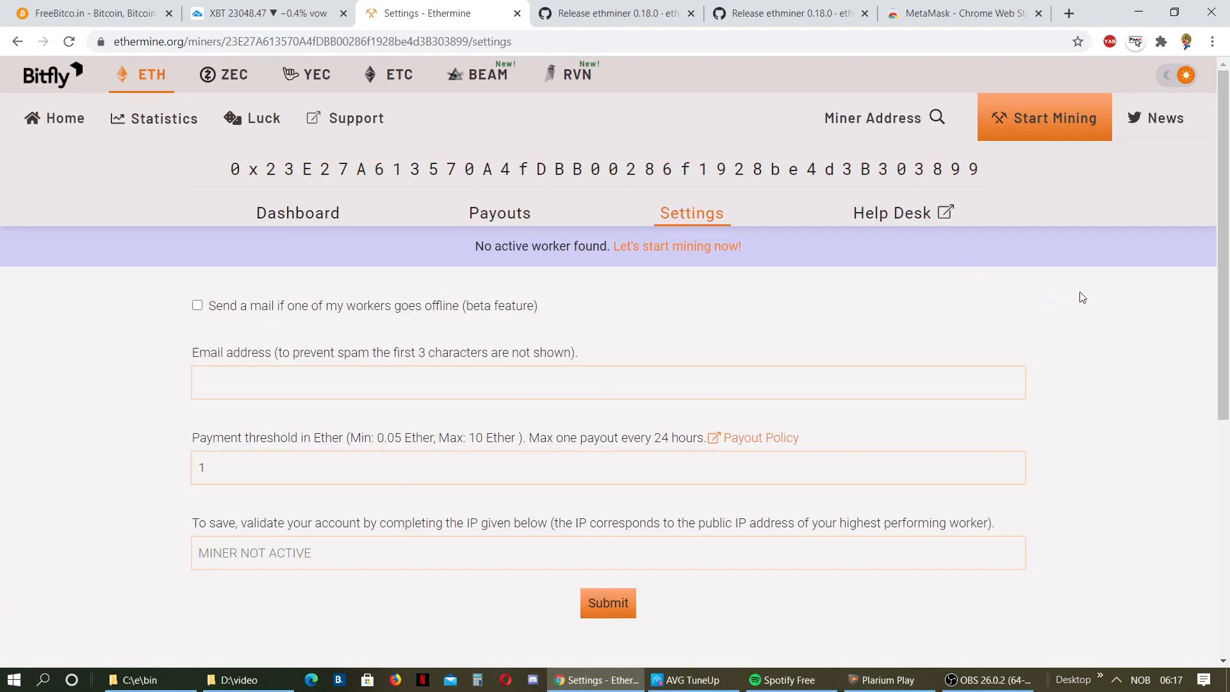
mouse_move(644, 363)
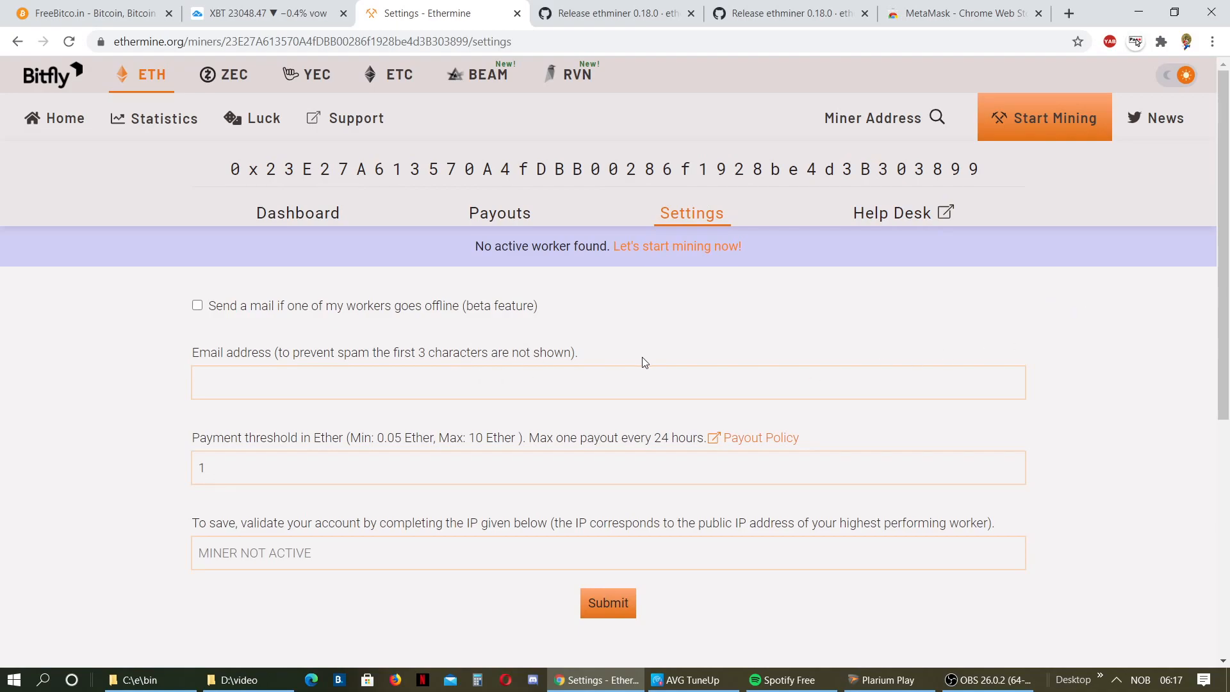
mouse_move(663, 347)
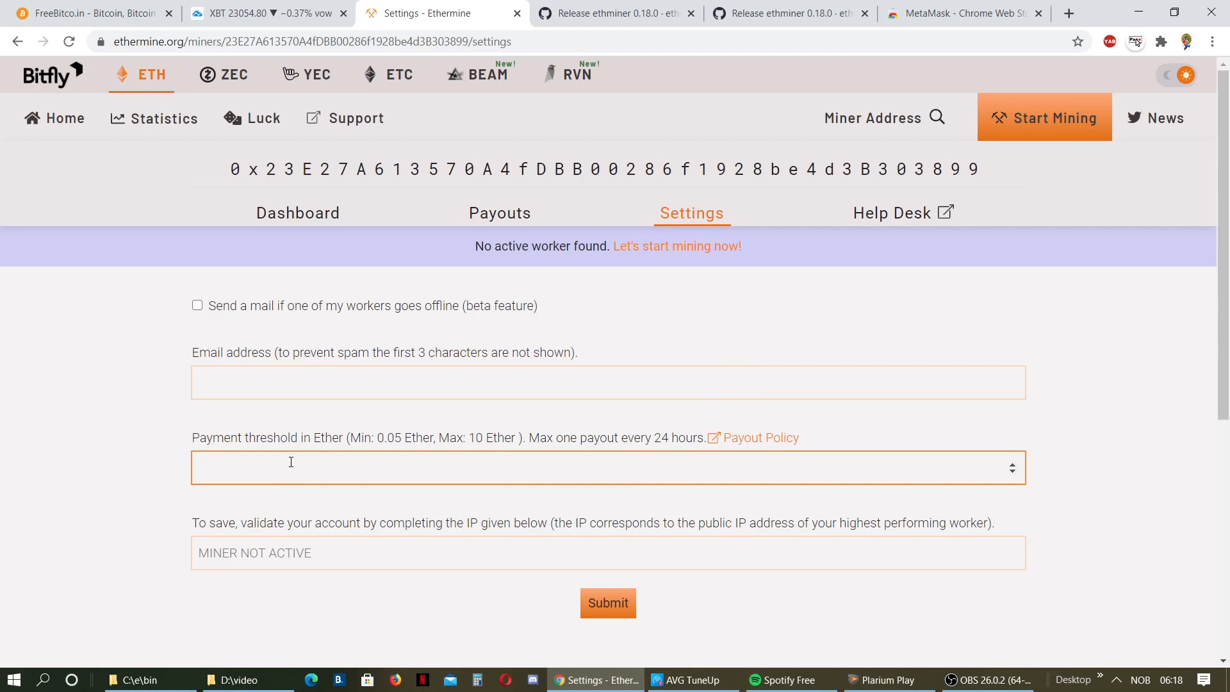
type("0")
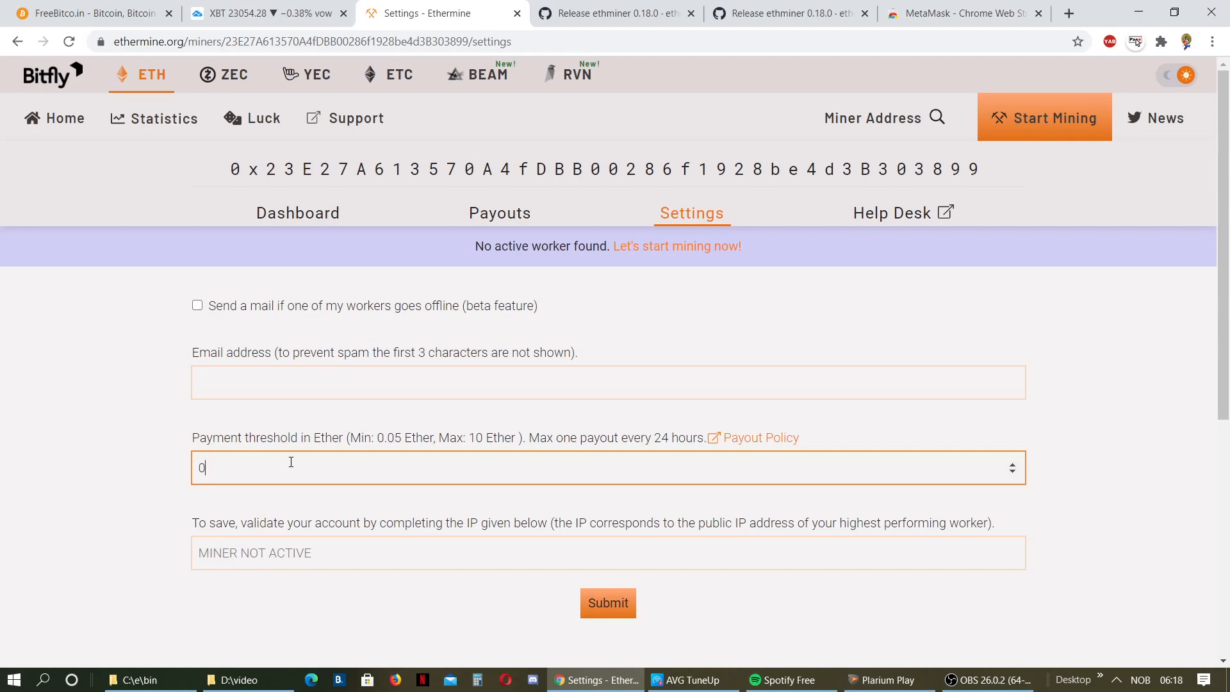
type(".05")
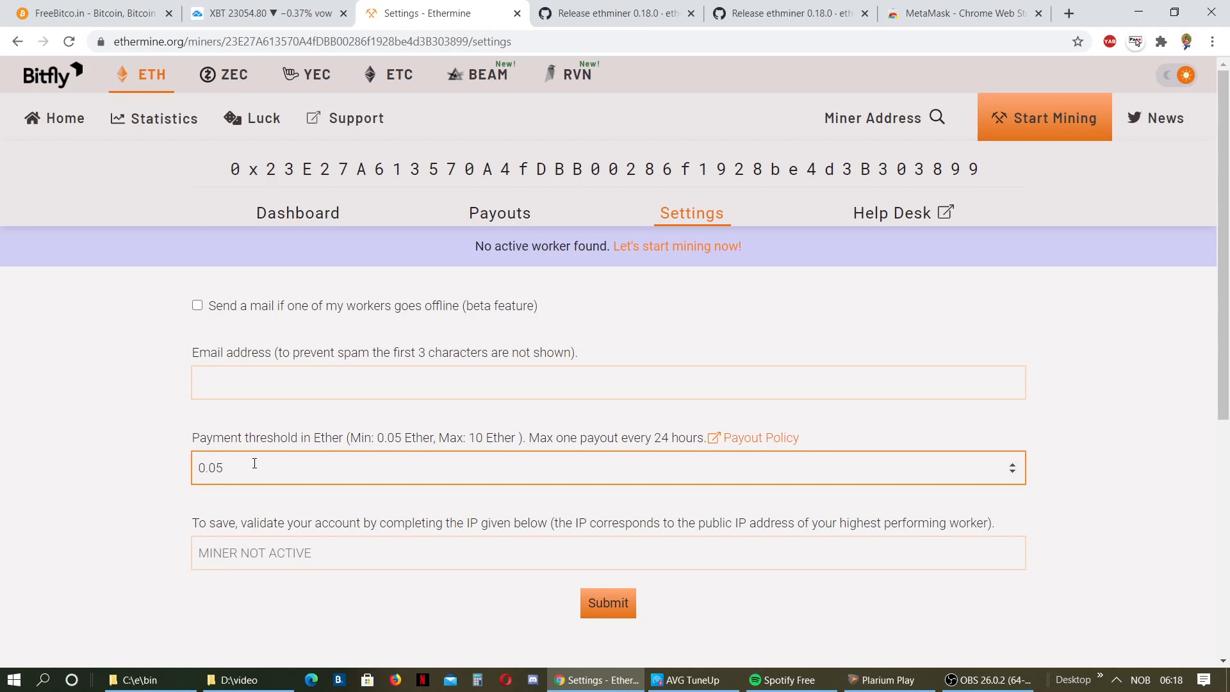
mouse_move(579, 342)
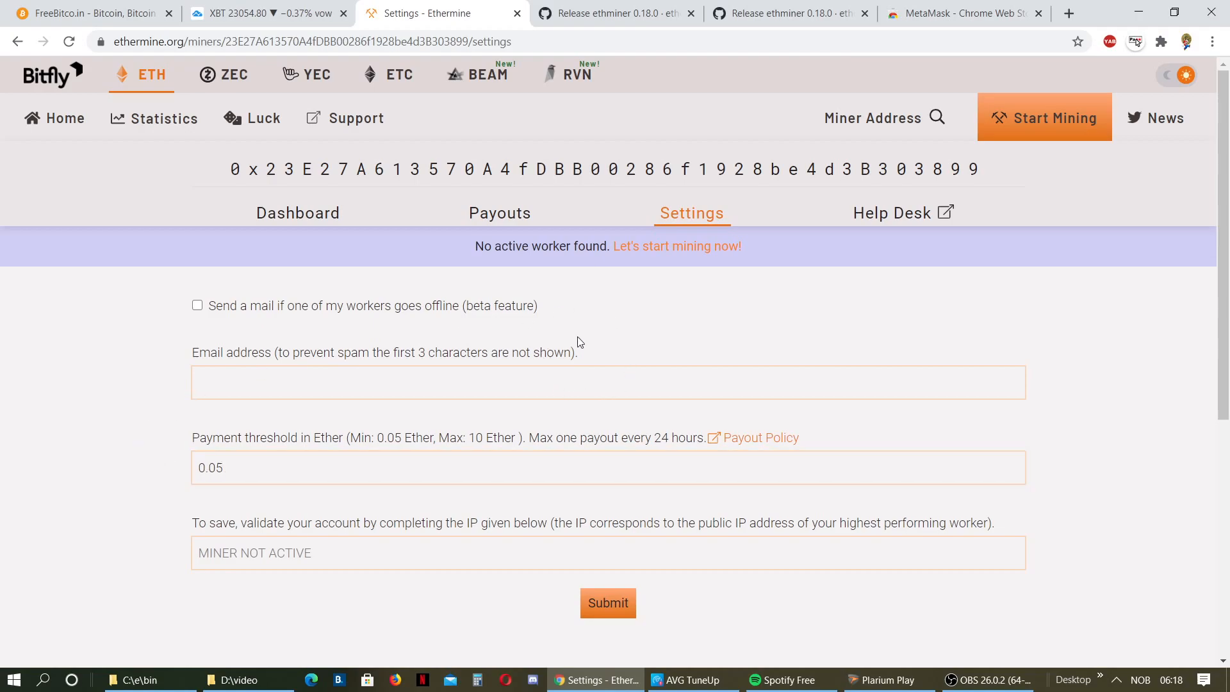
mouse_move(546, 408)
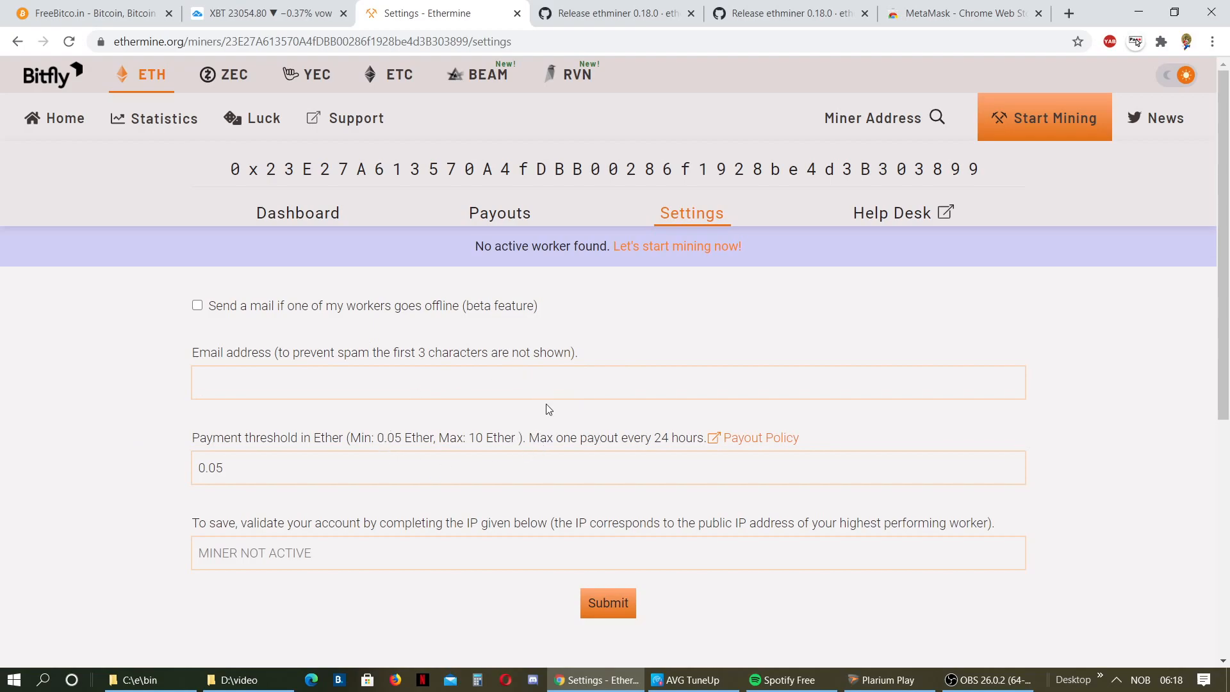
mouse_move(366, 440)
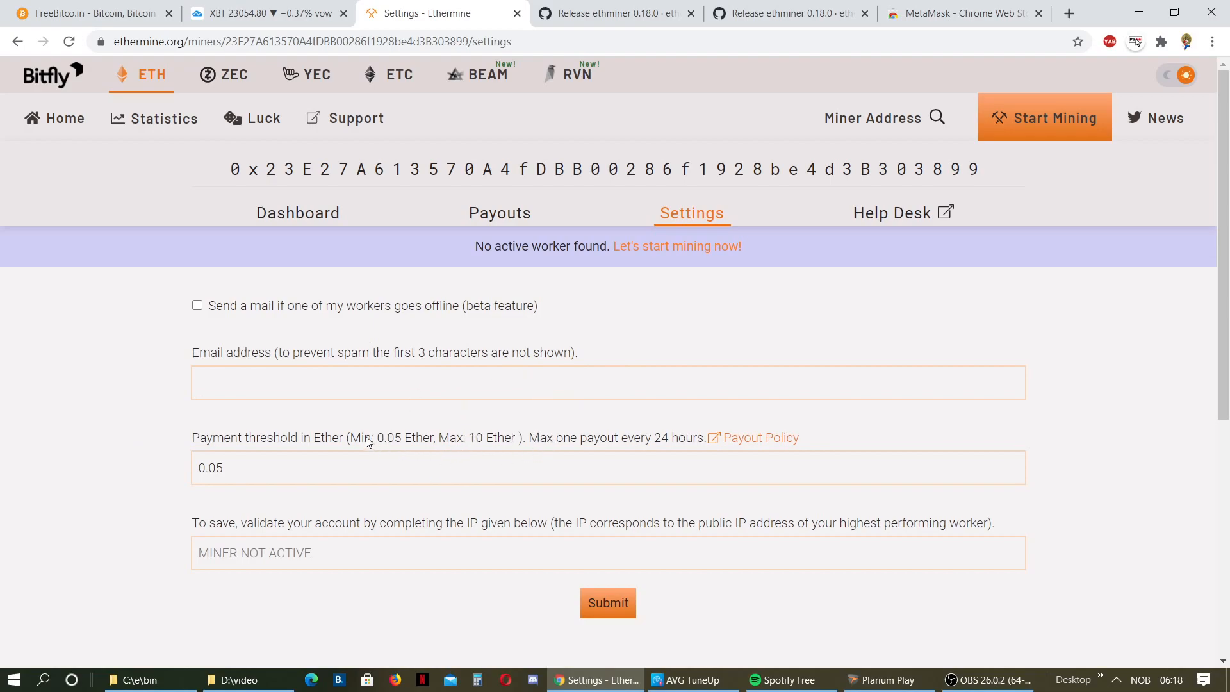
left_click(414, 468)
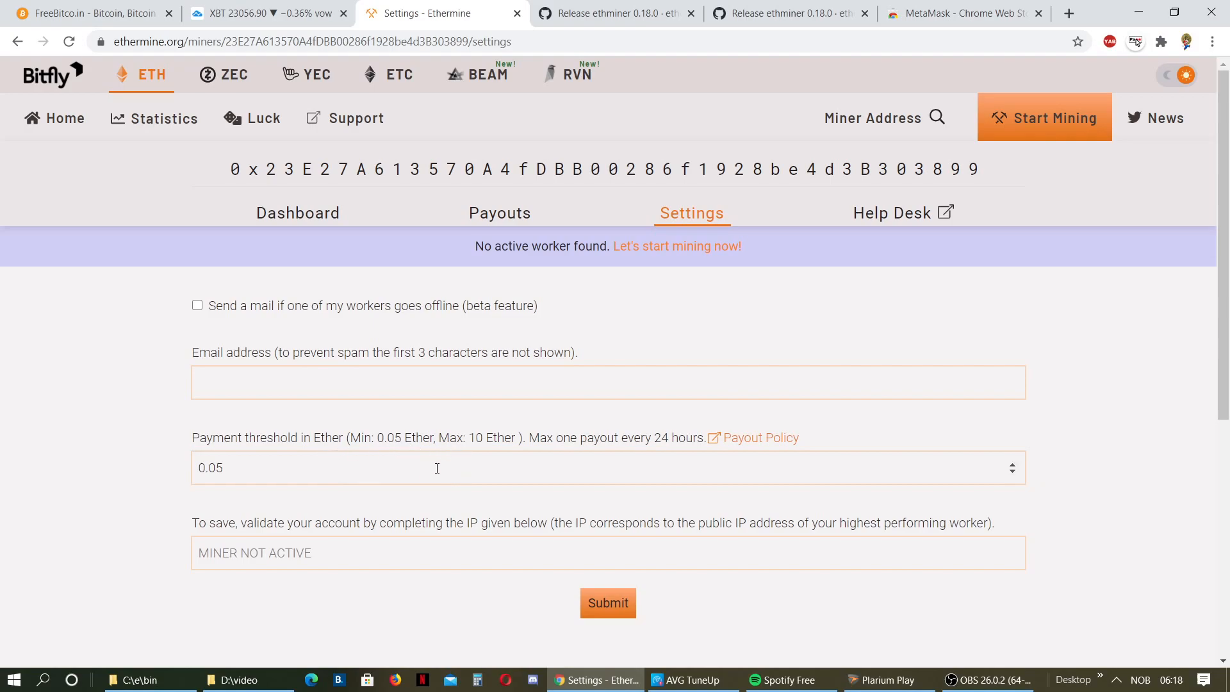
mouse_move(347, 451)
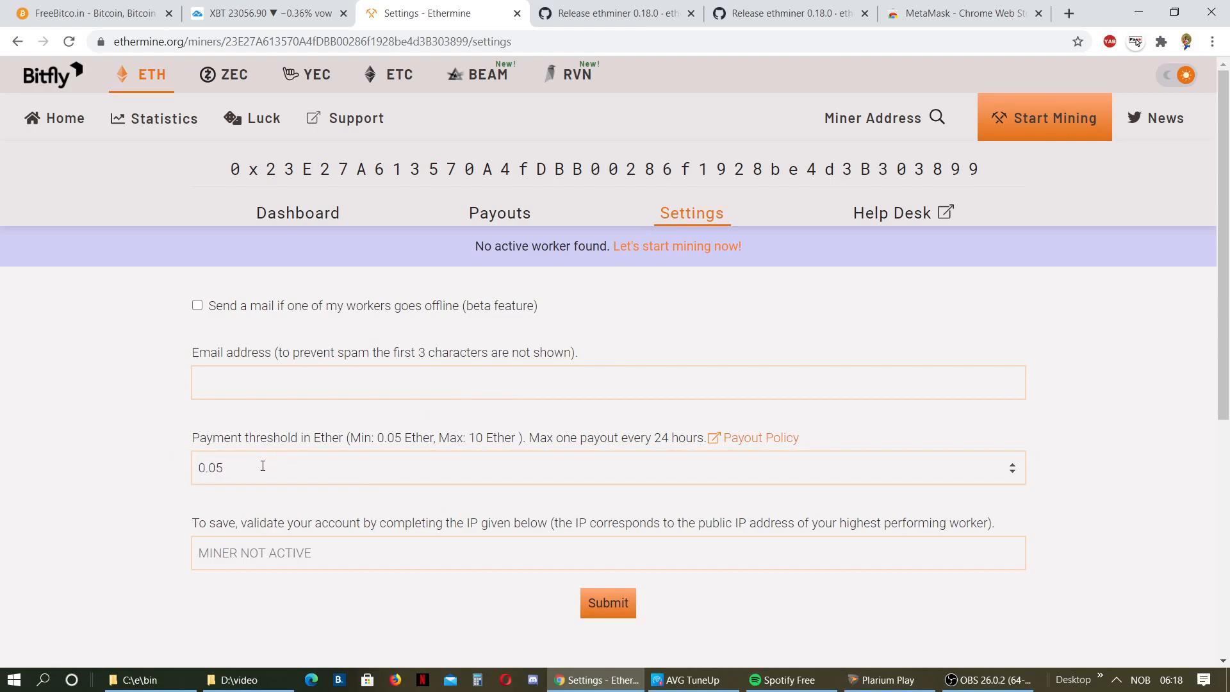
mouse_move(297, 212)
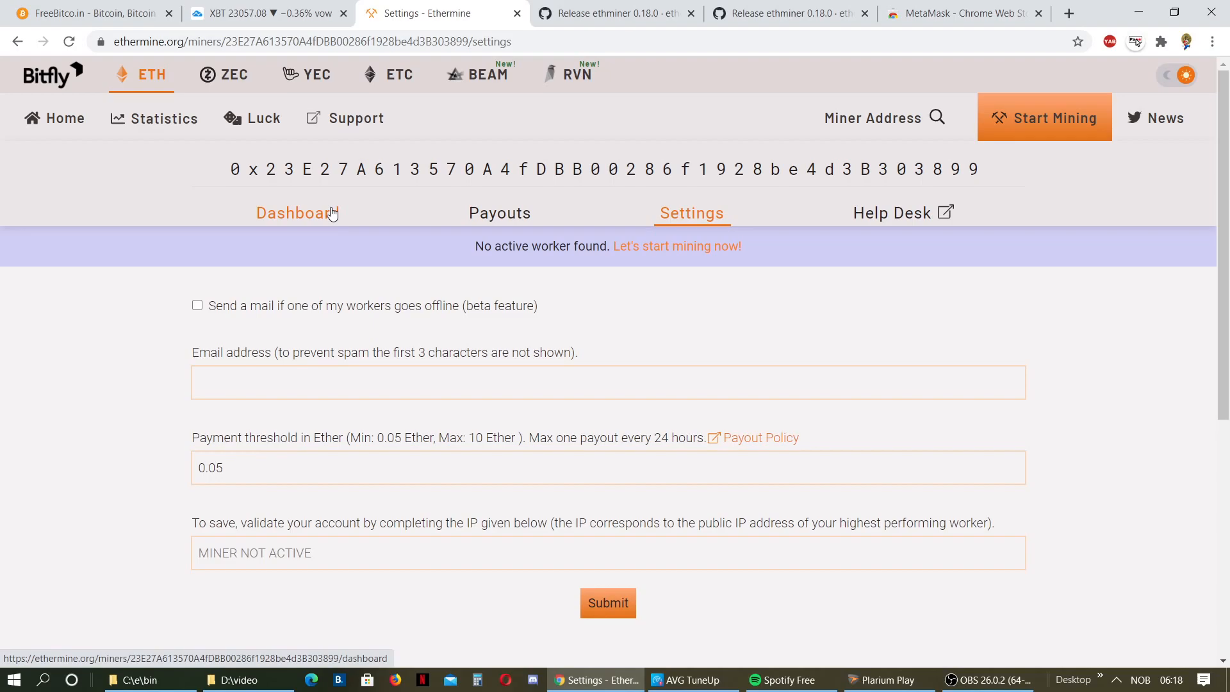
Check Dashboard, Payouts and Settings, ending on the dashboard showing no workers or hashrate.
left_click(297, 213)
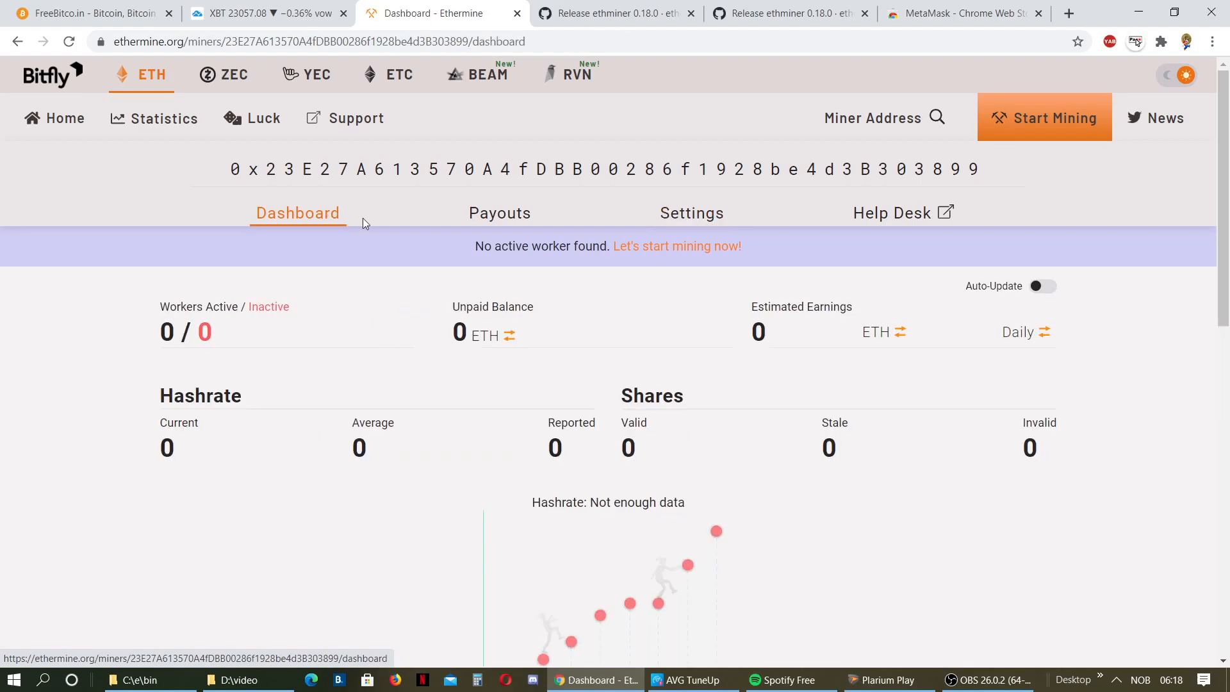
mouse_move(781, 402)
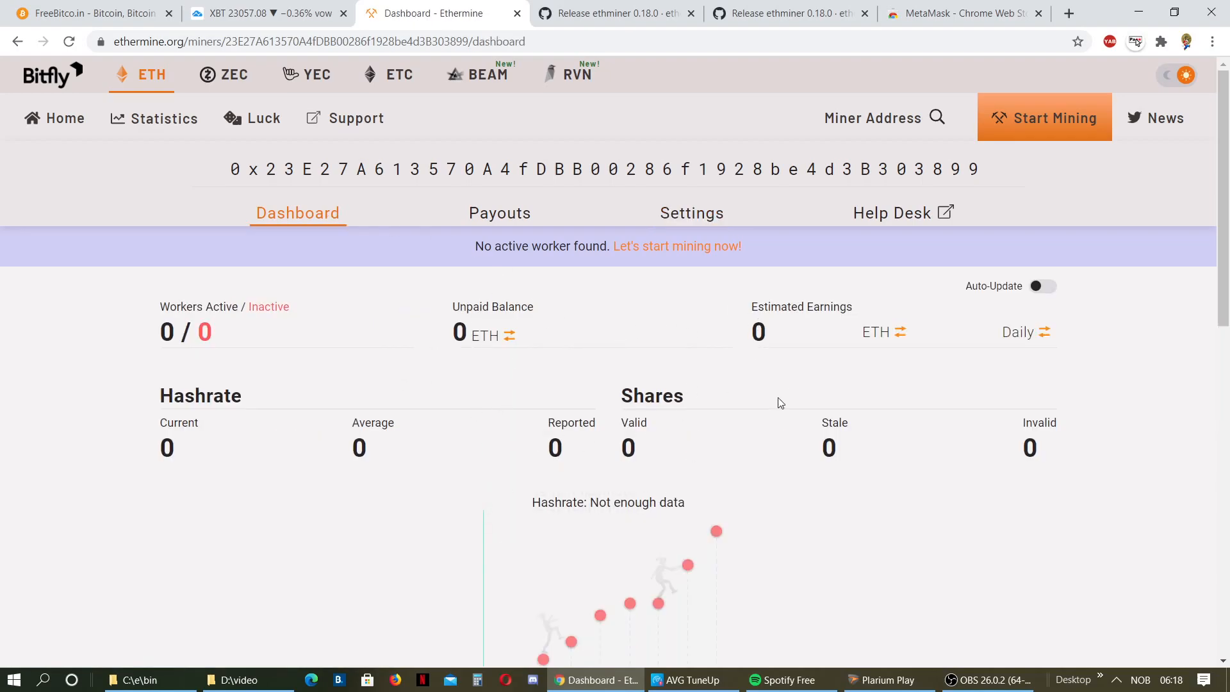
mouse_move(678, 387)
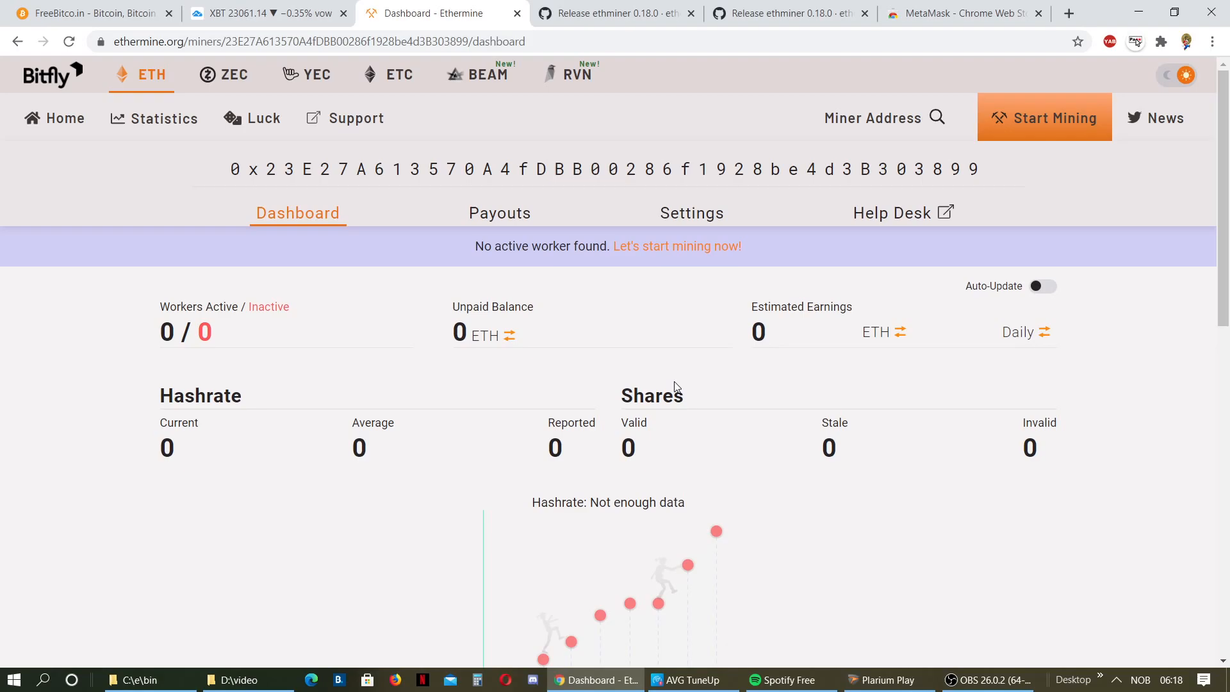
scroll("down", 3)
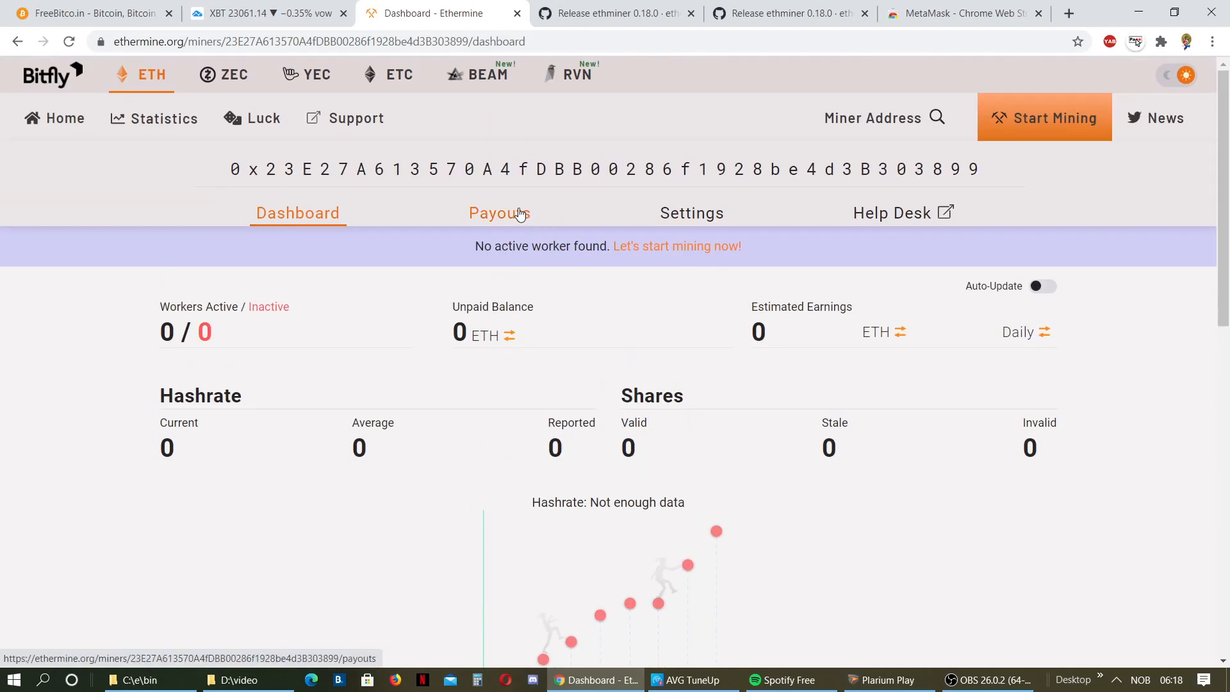
left_click(499, 213)
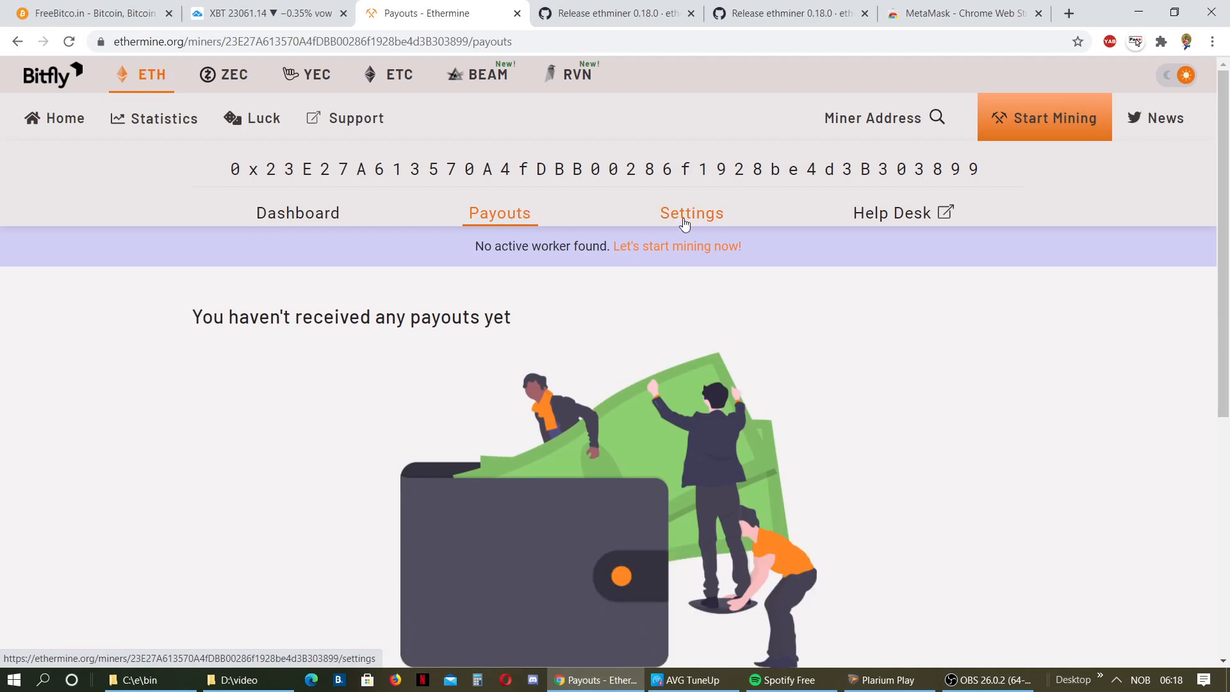
left_click(691, 212)
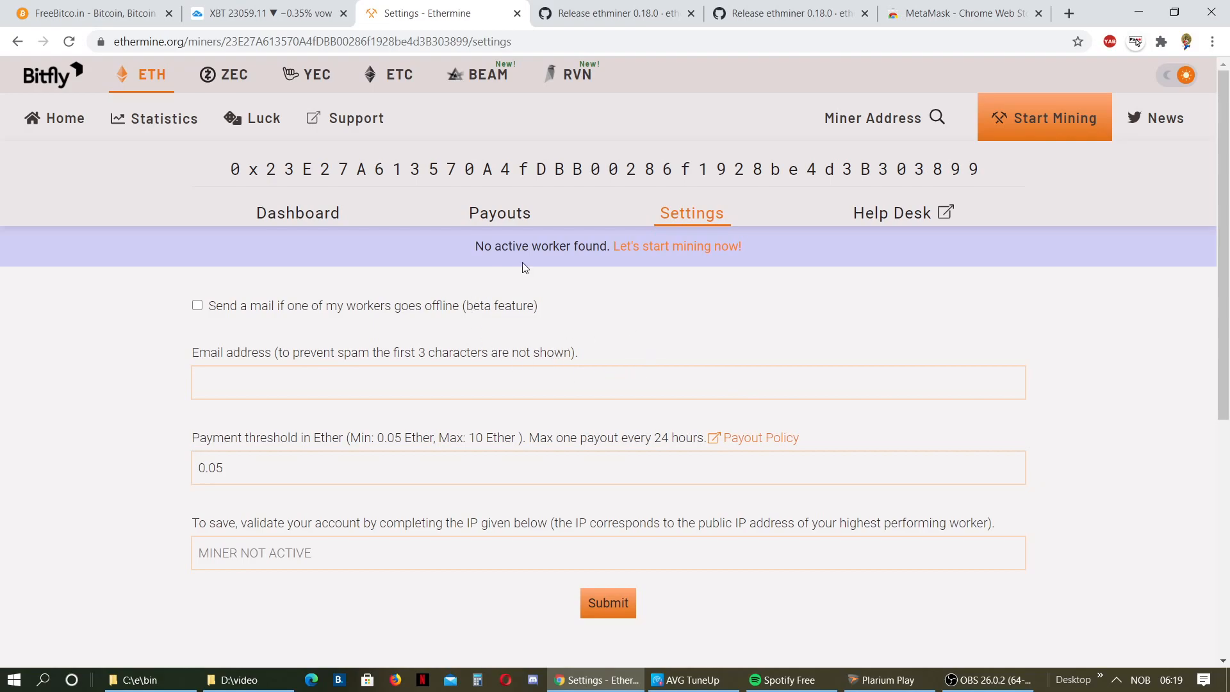
mouse_move(483, 283)
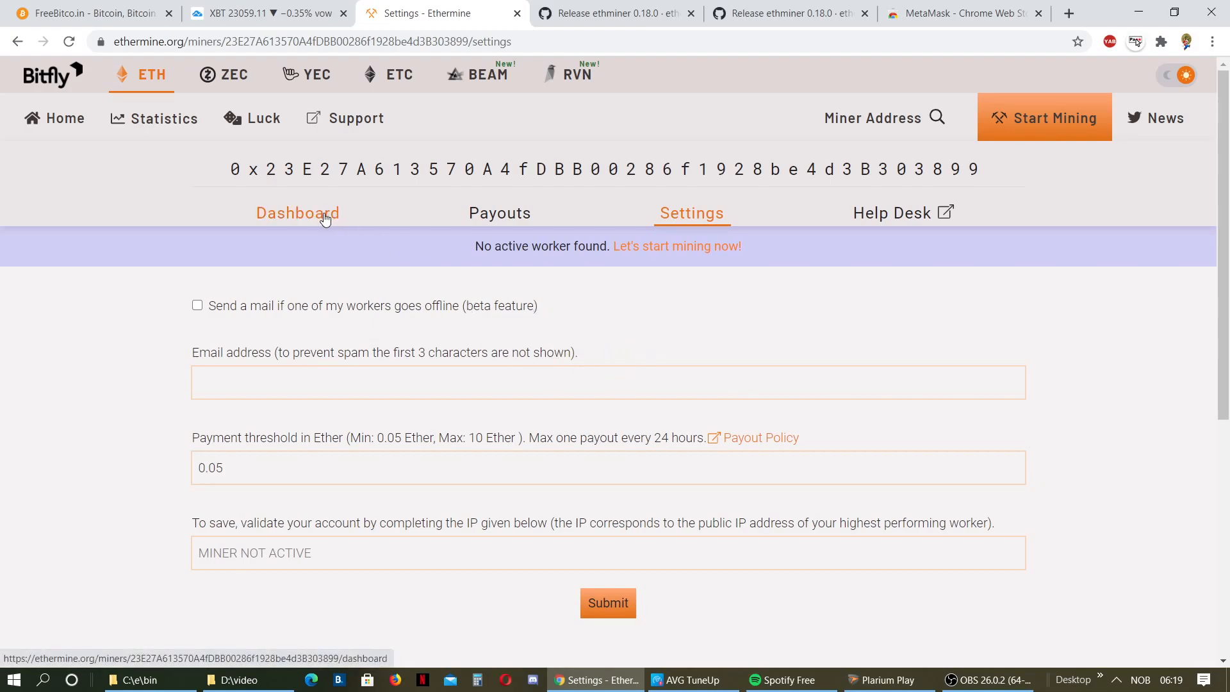
left_click(297, 213)
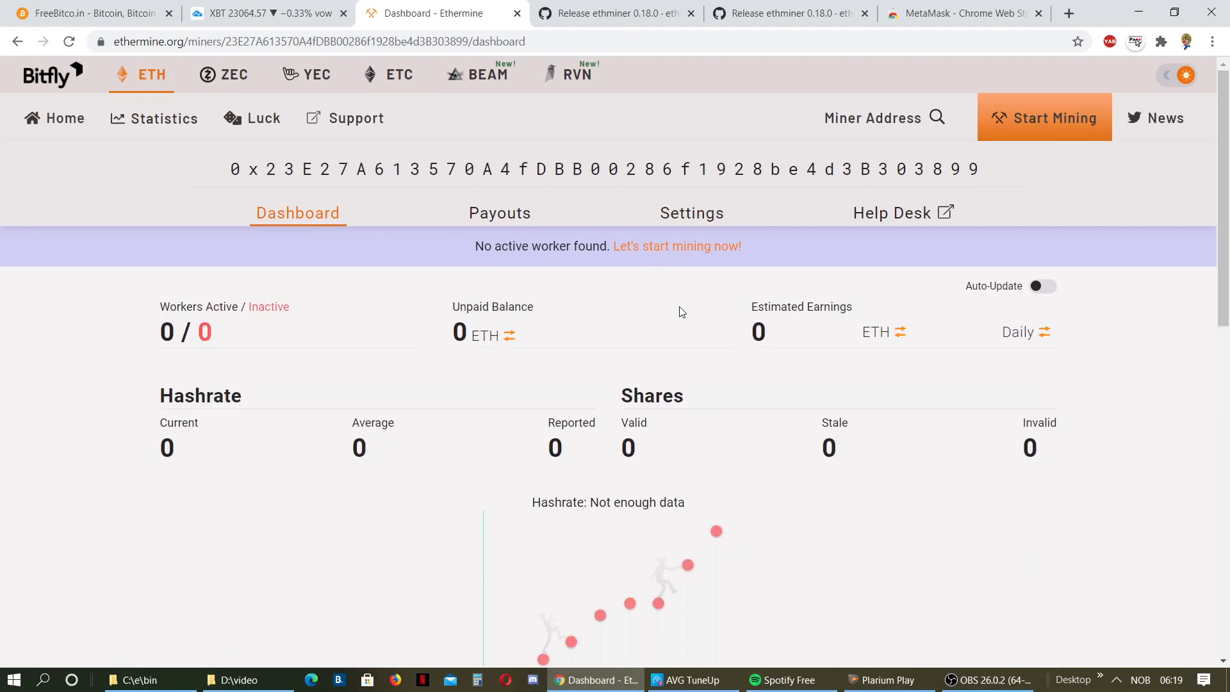
mouse_move(710, 336)
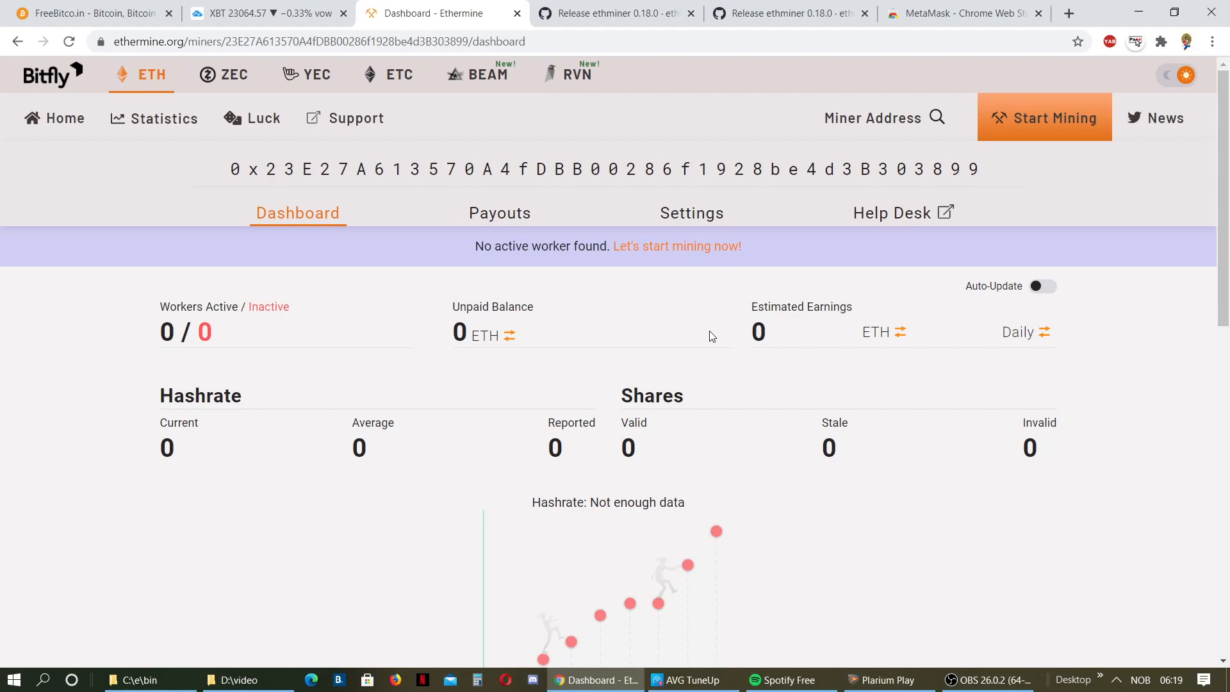
mouse_move(681, 345)
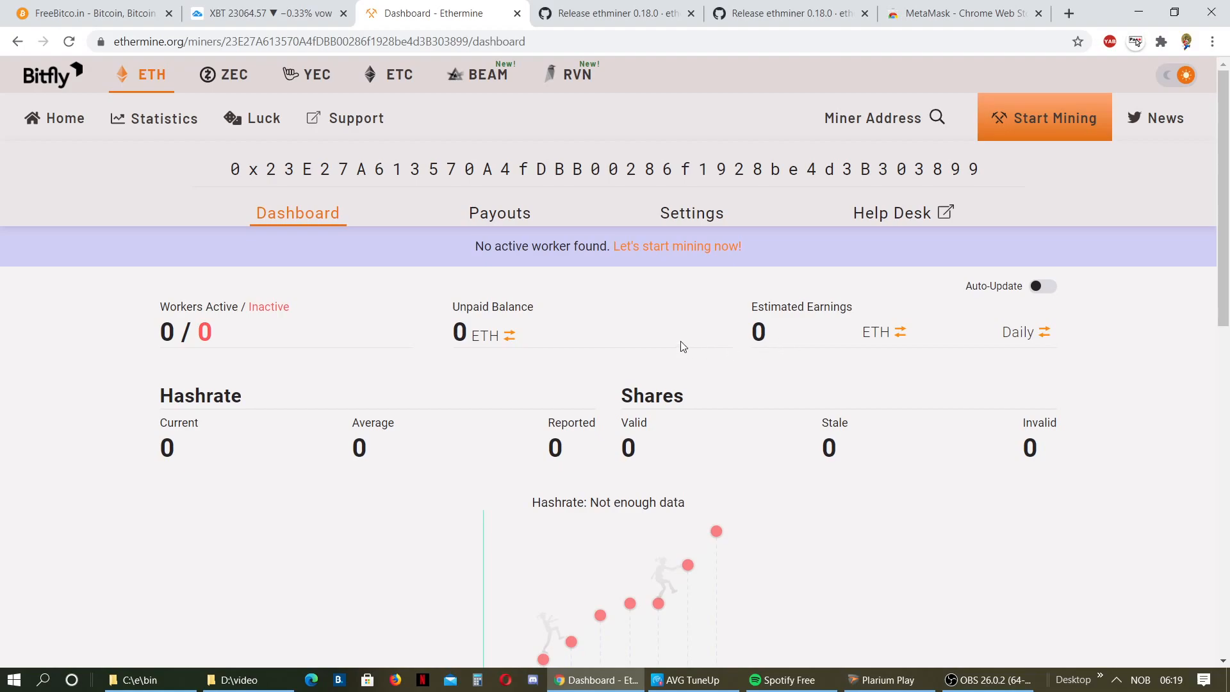